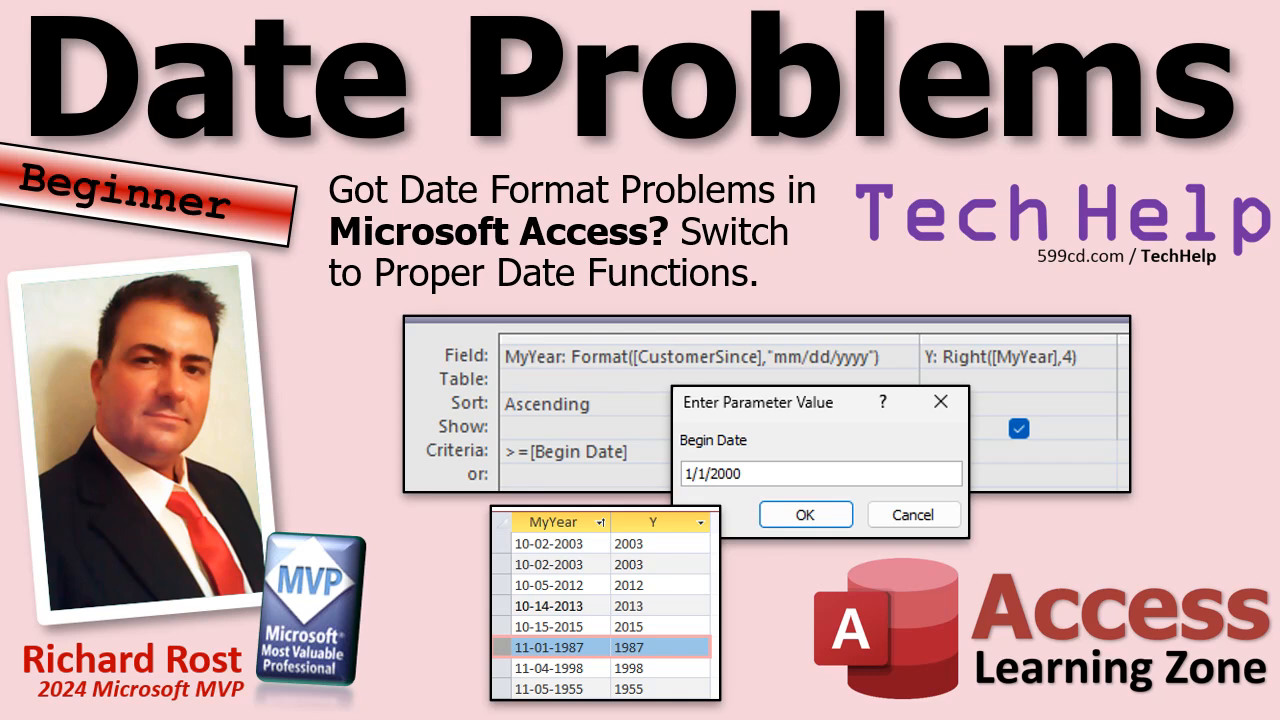
pyautogui.moveTo(140, 204)
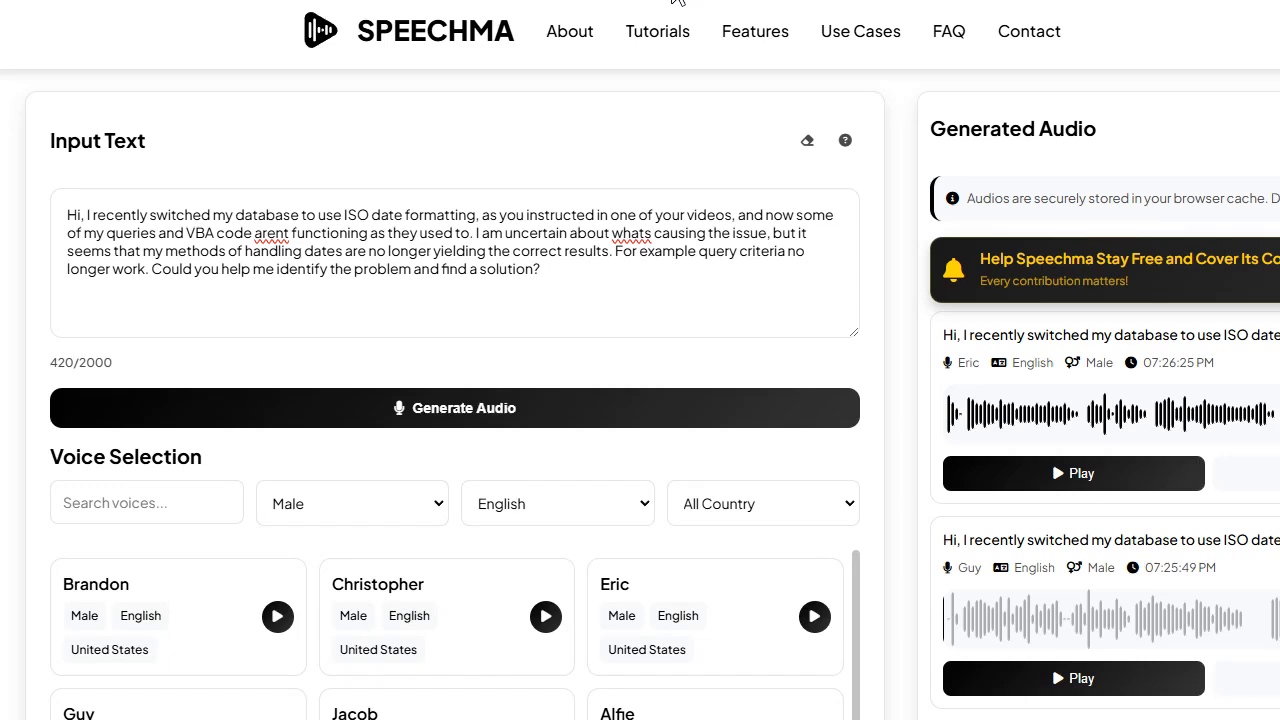
pyautogui.moveTo(500, 90)
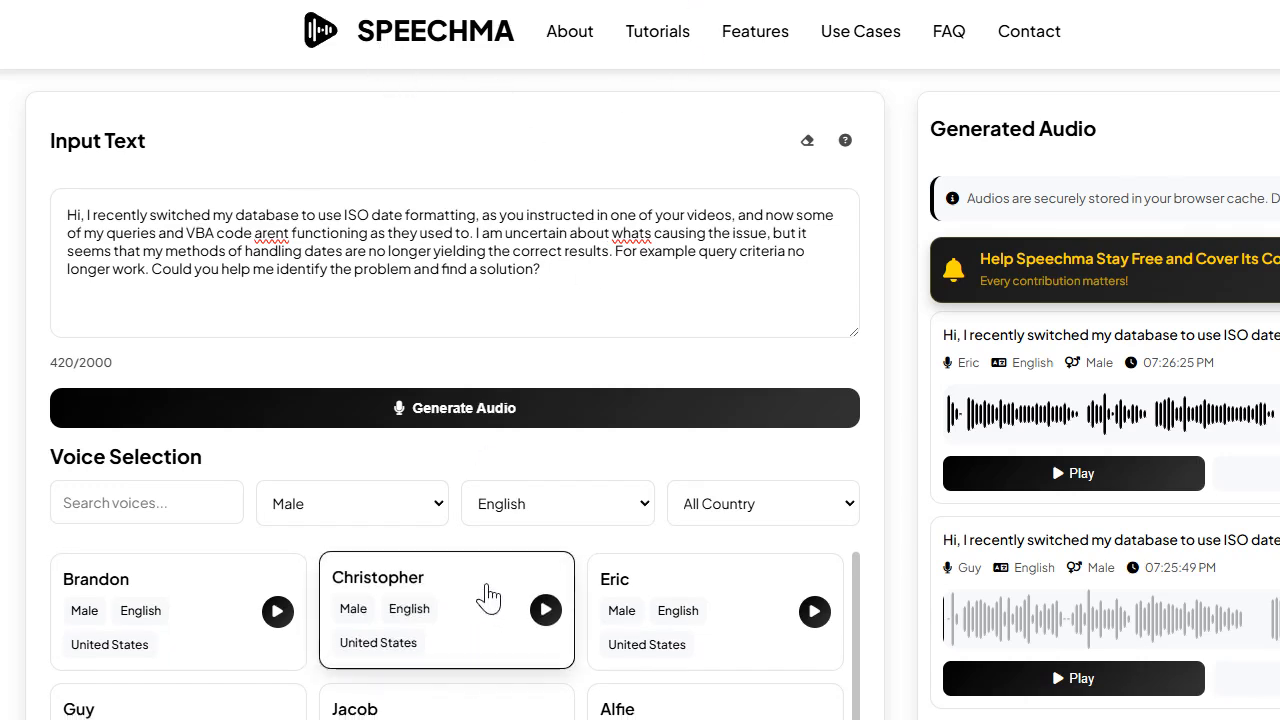
# Step: Play and then stop the Noah voice sample preview
pyautogui.scroll(-3)
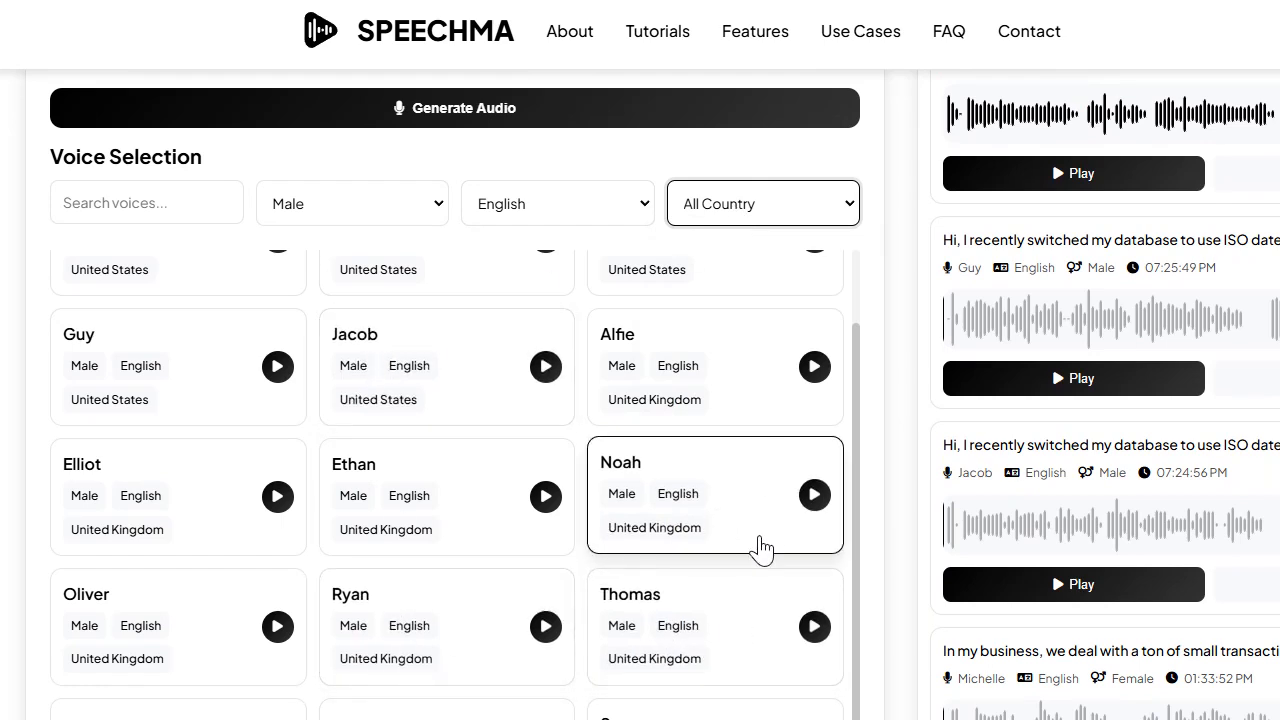
pyautogui.click(814, 494)
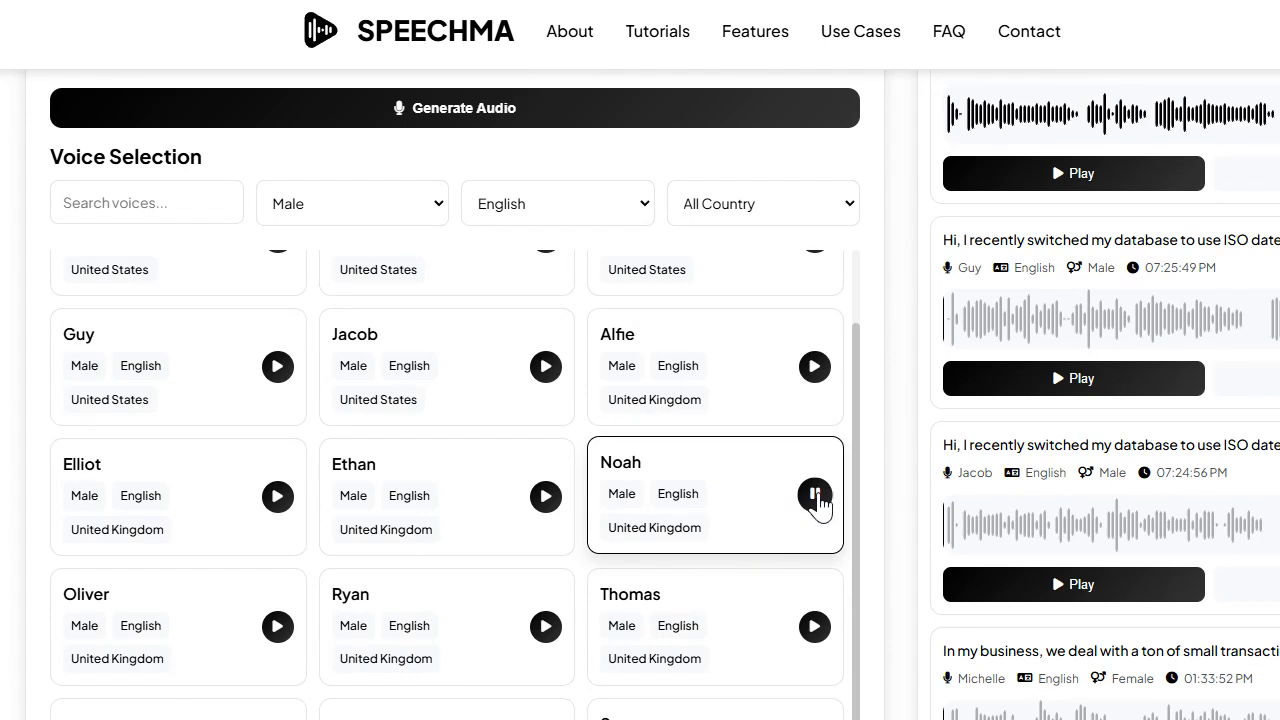
pyautogui.click(814, 496)
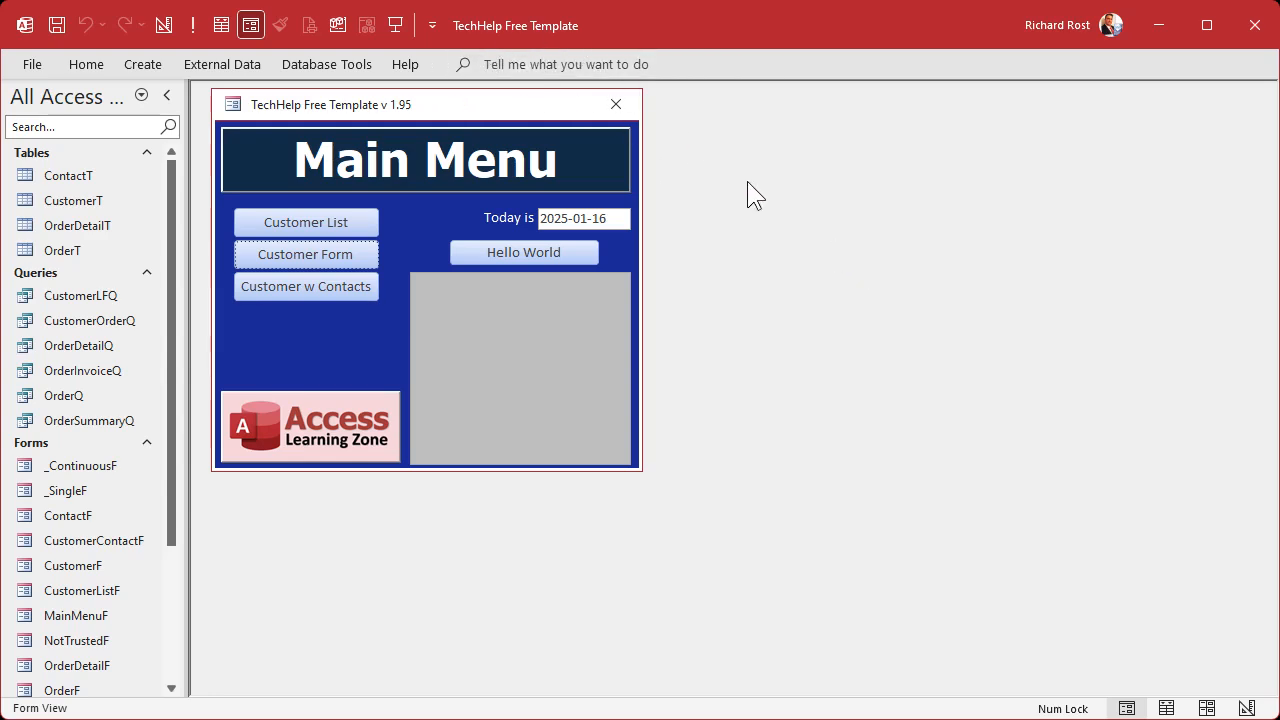
pyautogui.moveTo(178, 258)
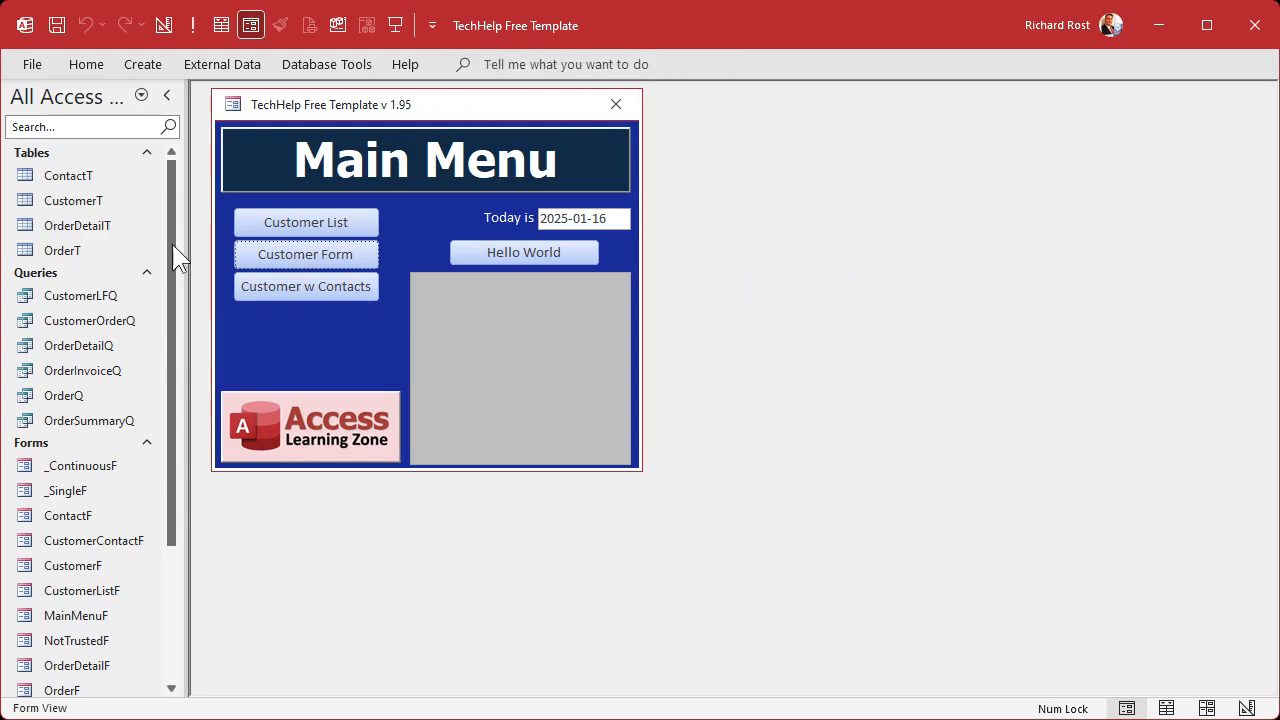
# Step: Open the CustomerT table and highlight its CustomerSince date column
pyautogui.doubleClick(72, 200)
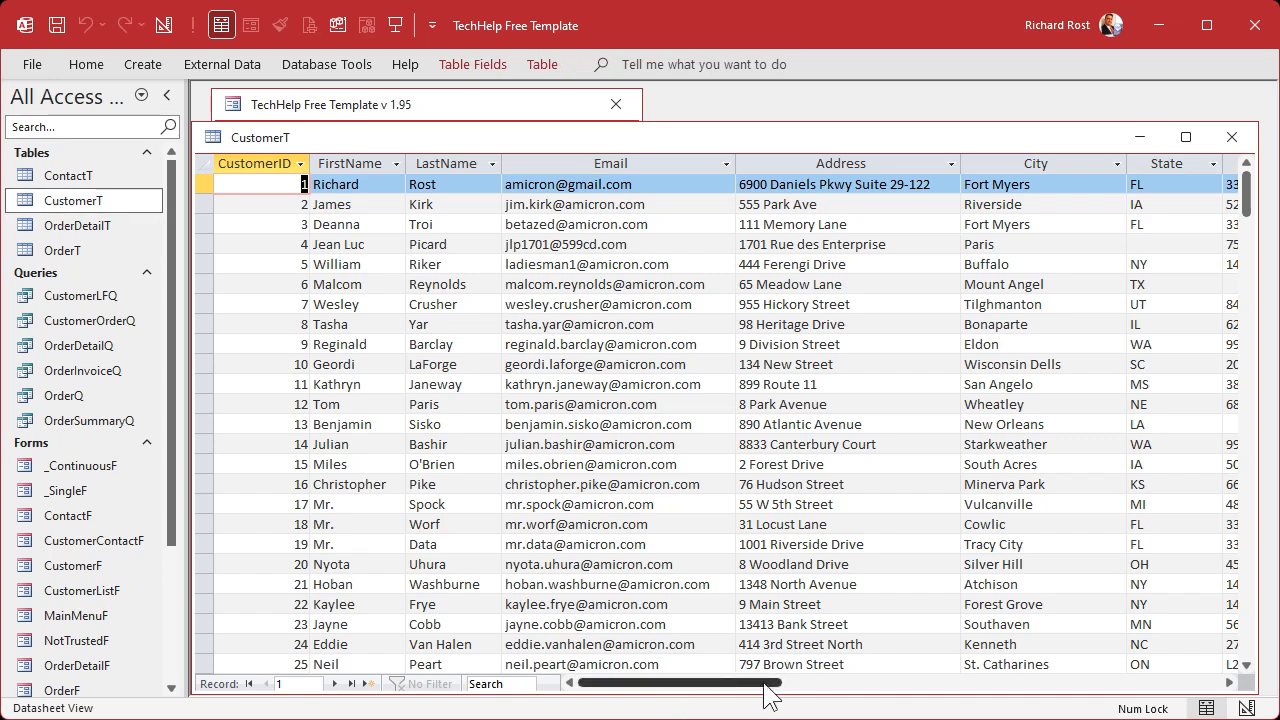
pyautogui.hscroll(3)
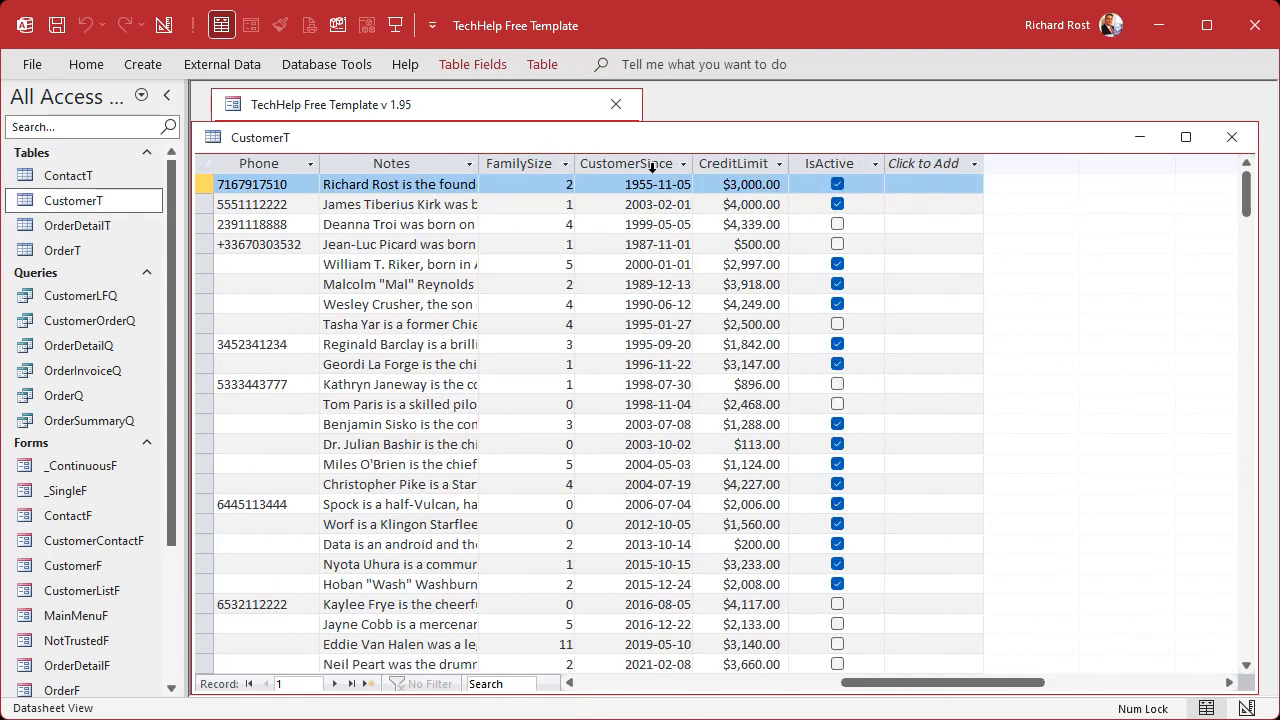
pyautogui.click(626, 164)
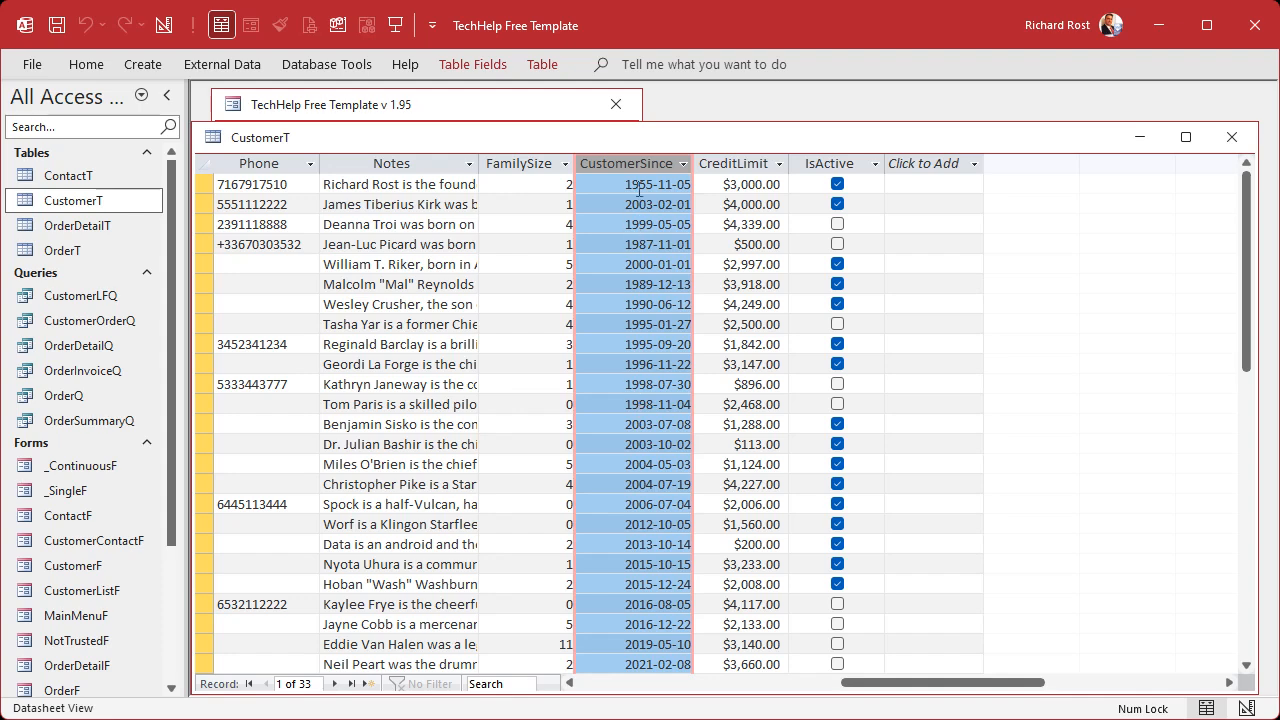
pyautogui.moveTo(658, 324)
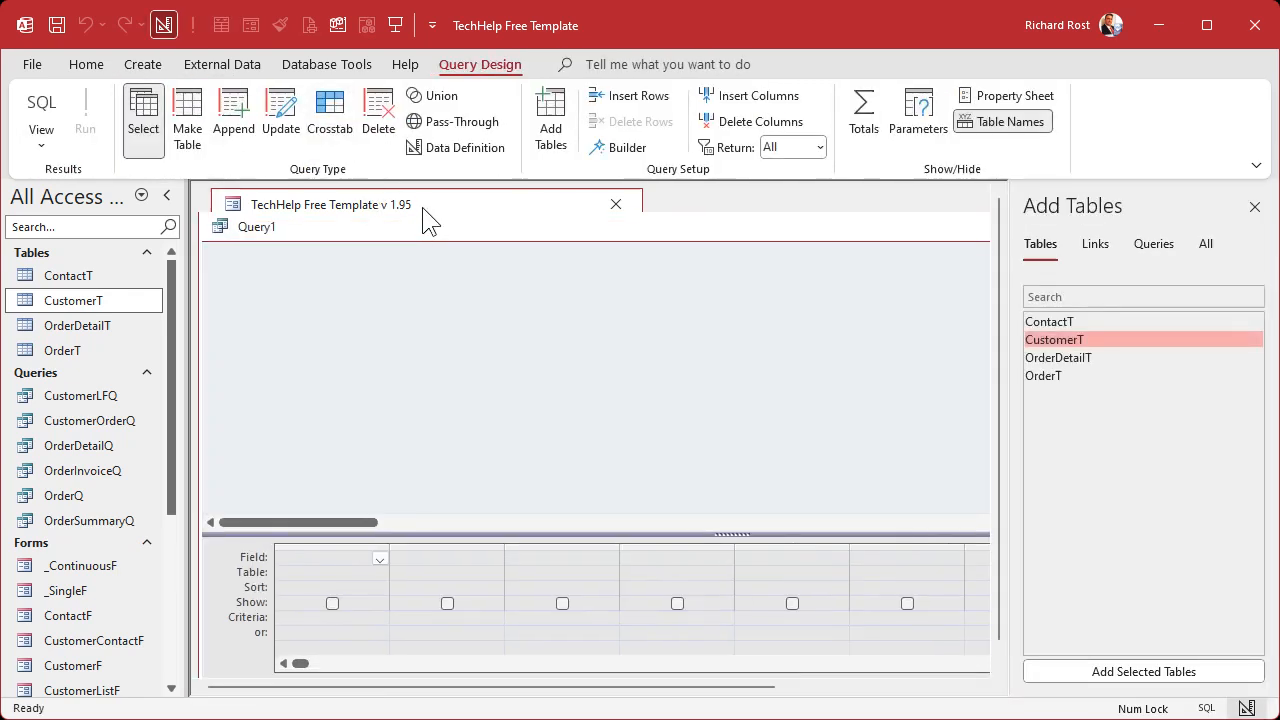
# Step: Build a CustomerT query with CustomerID, CustomerSince and USADate: Format([CustomerSince],"mm/dd/yyyy"), zoomed for review
pyautogui.click(616, 204)
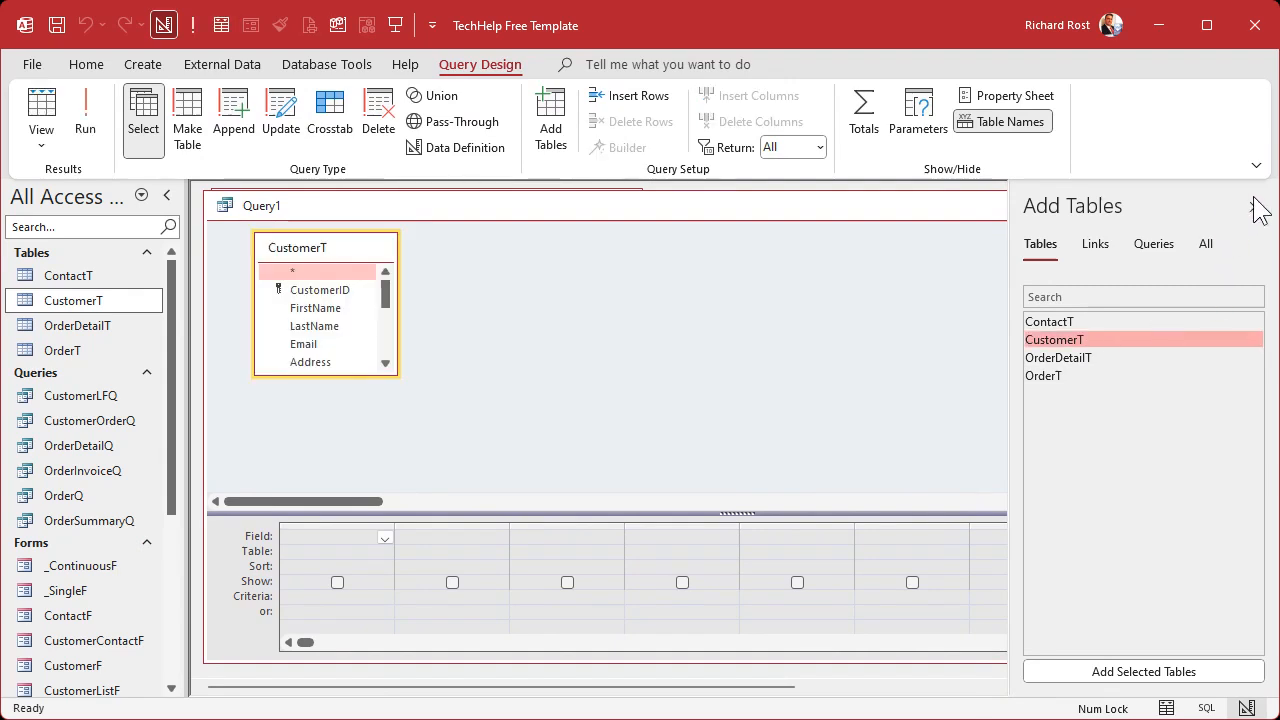
pyautogui.click(1244, 204)
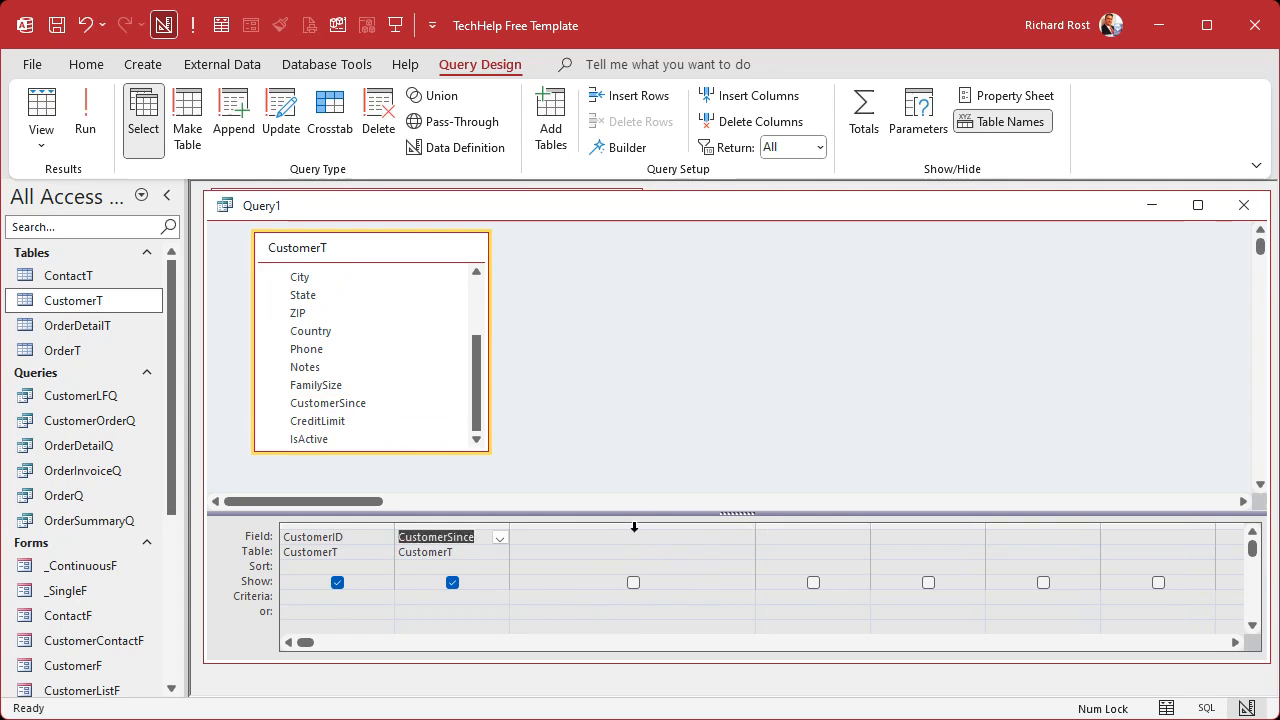
pyautogui.write('U')
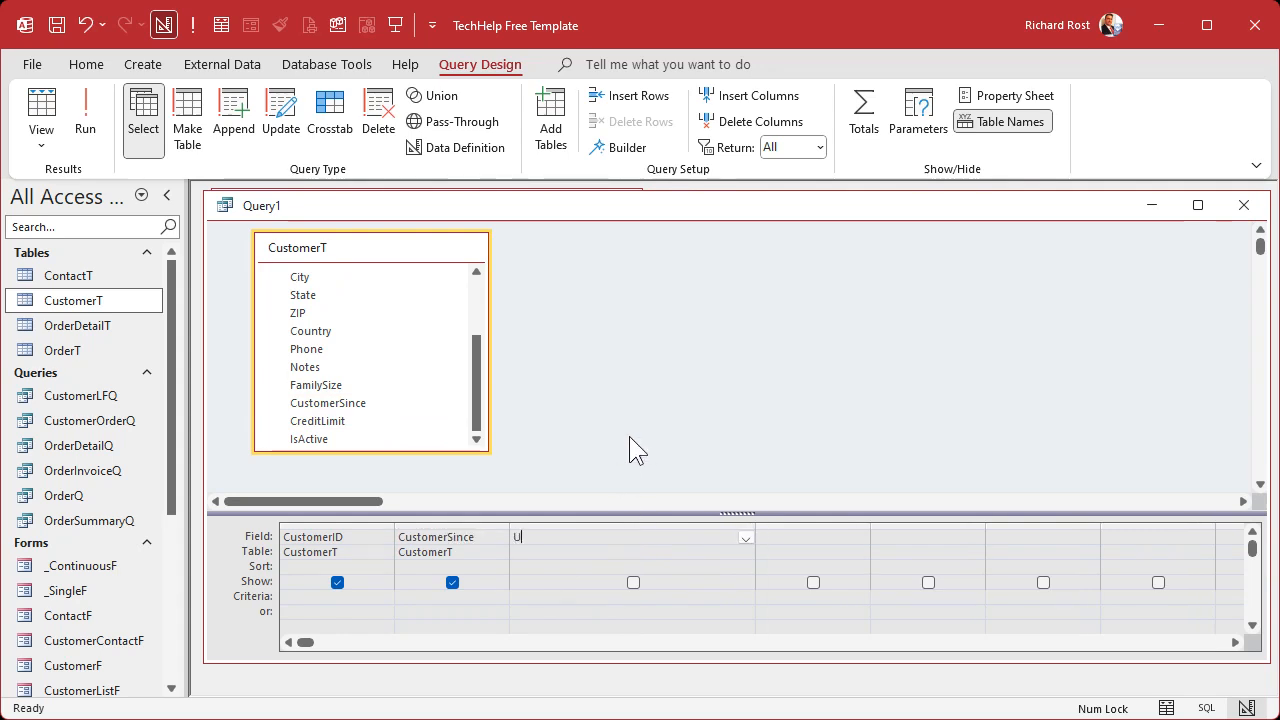
pyautogui.write('SADate:')
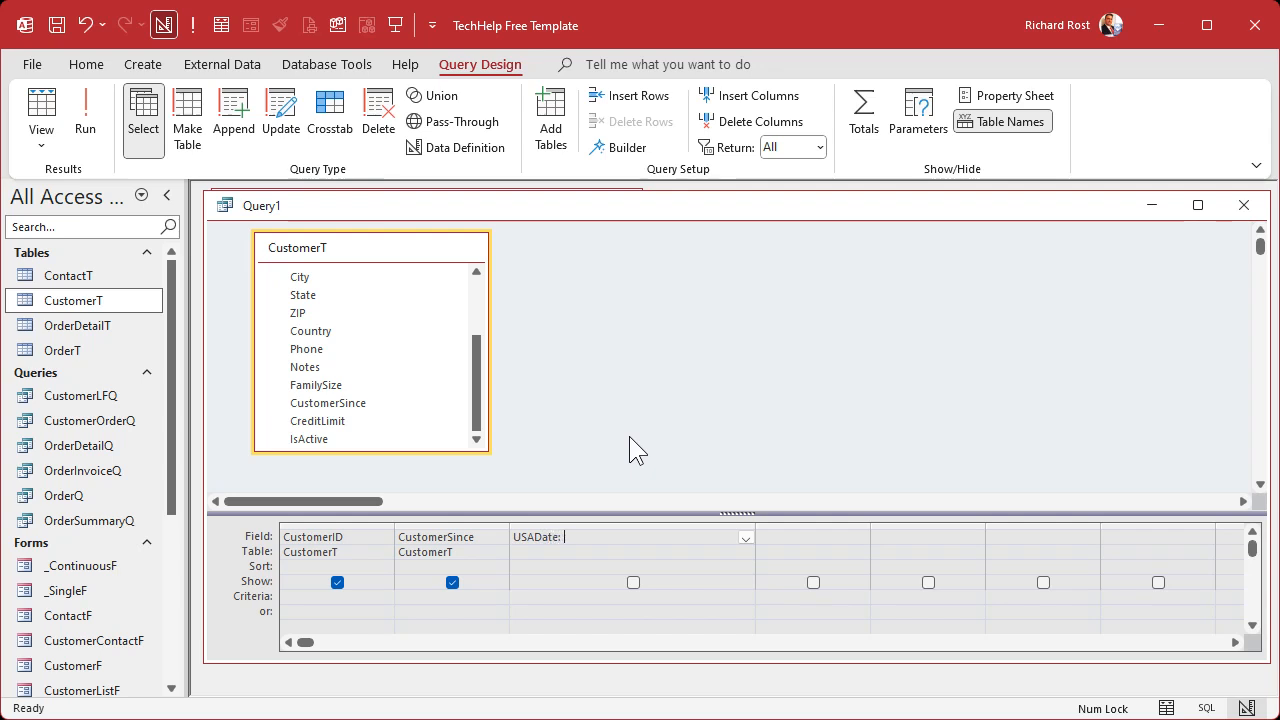
pyautogui.write('Format(CustomerSince,')
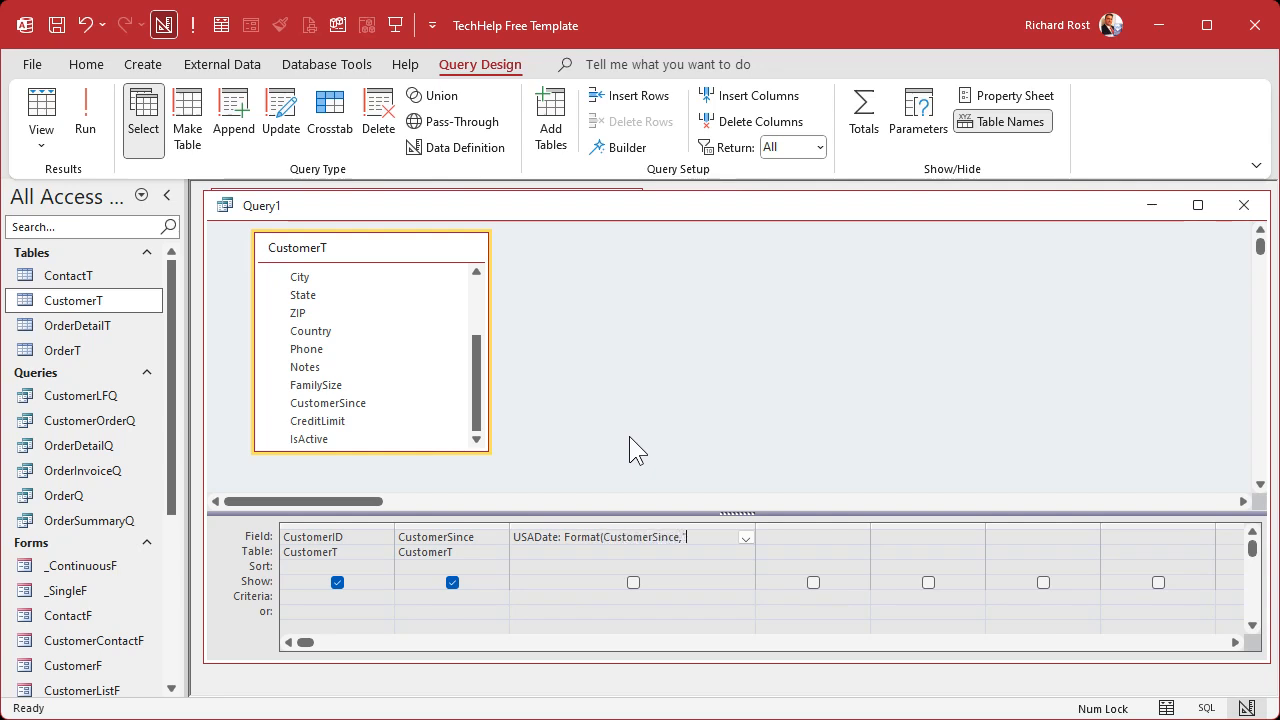
pyautogui.write('"mm/dd/y')
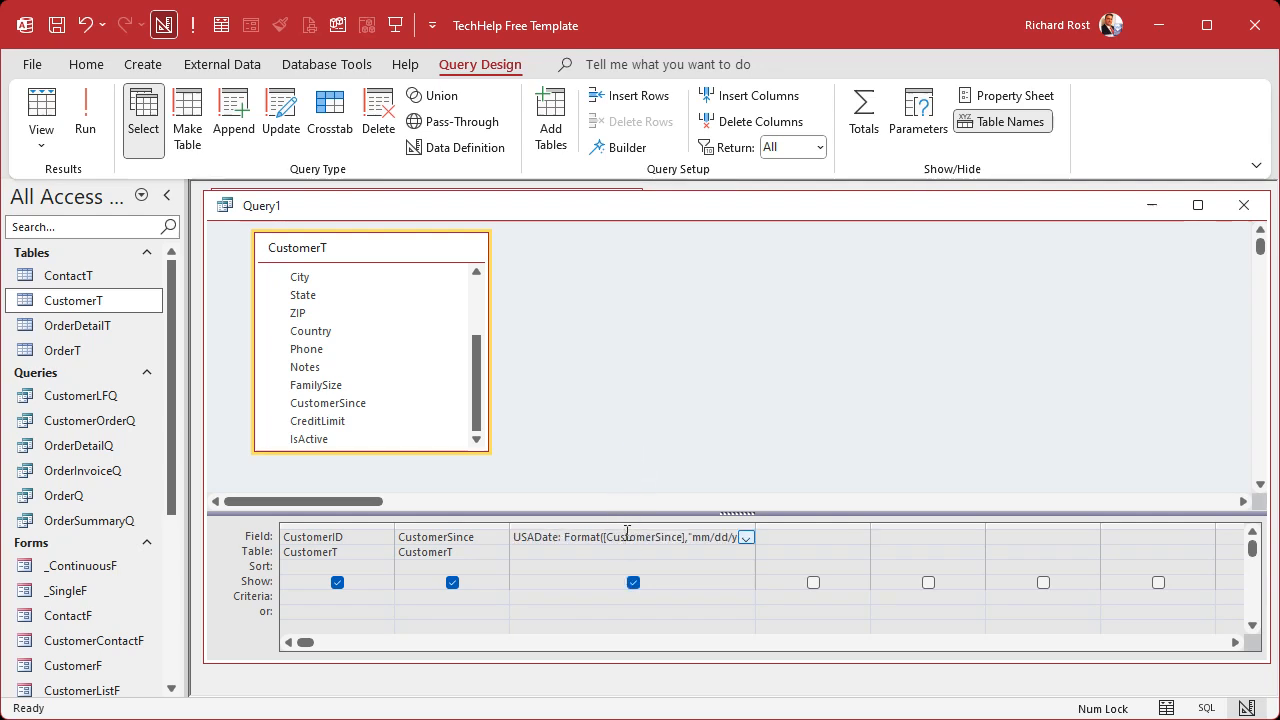
pyautogui.press('shift+f2')
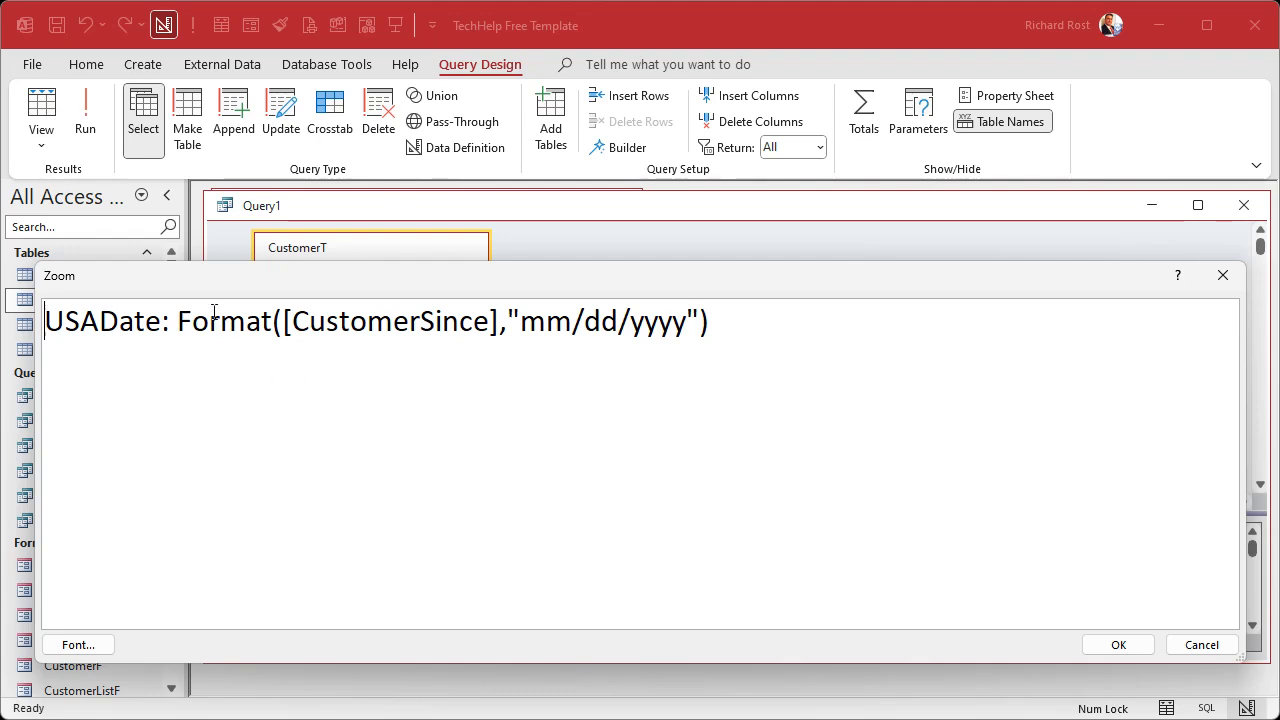
# Step: Review the Format expression in the Zoom box and confirm it back into the grid
pyautogui.doubleClick(224, 320)
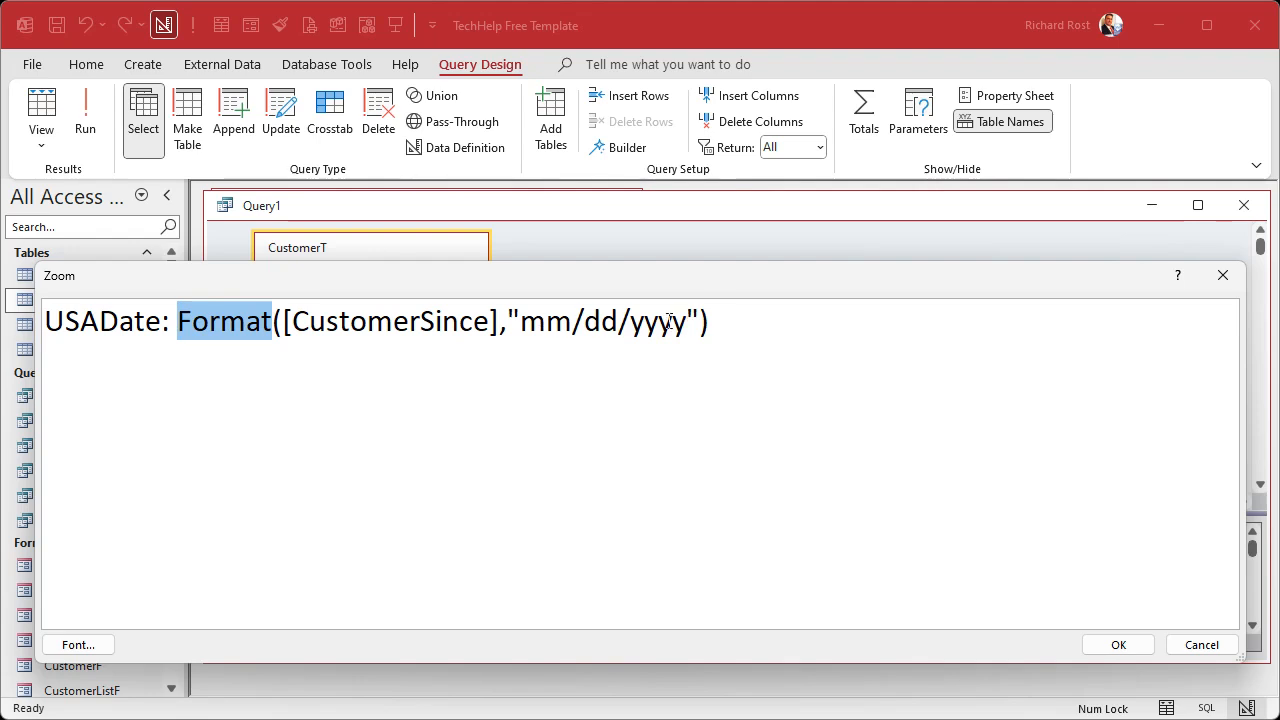
pyautogui.moveTo(710, 320)
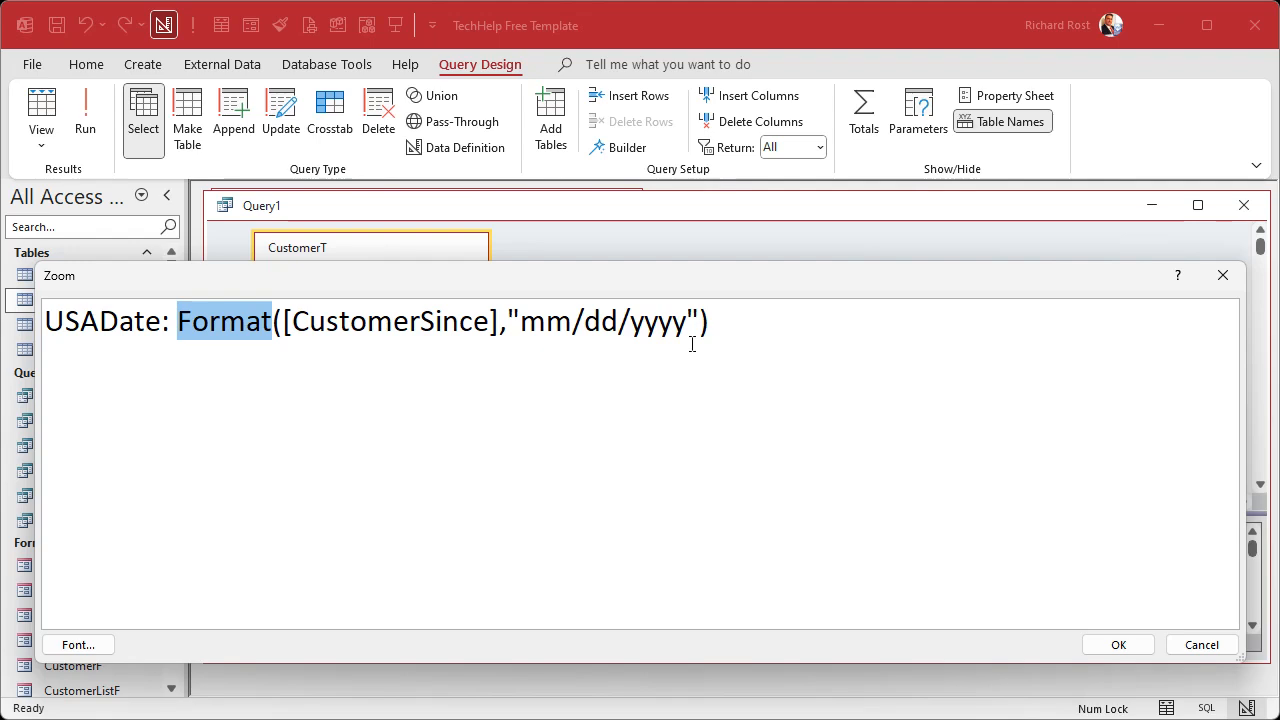
pyautogui.moveTo(552, 352)
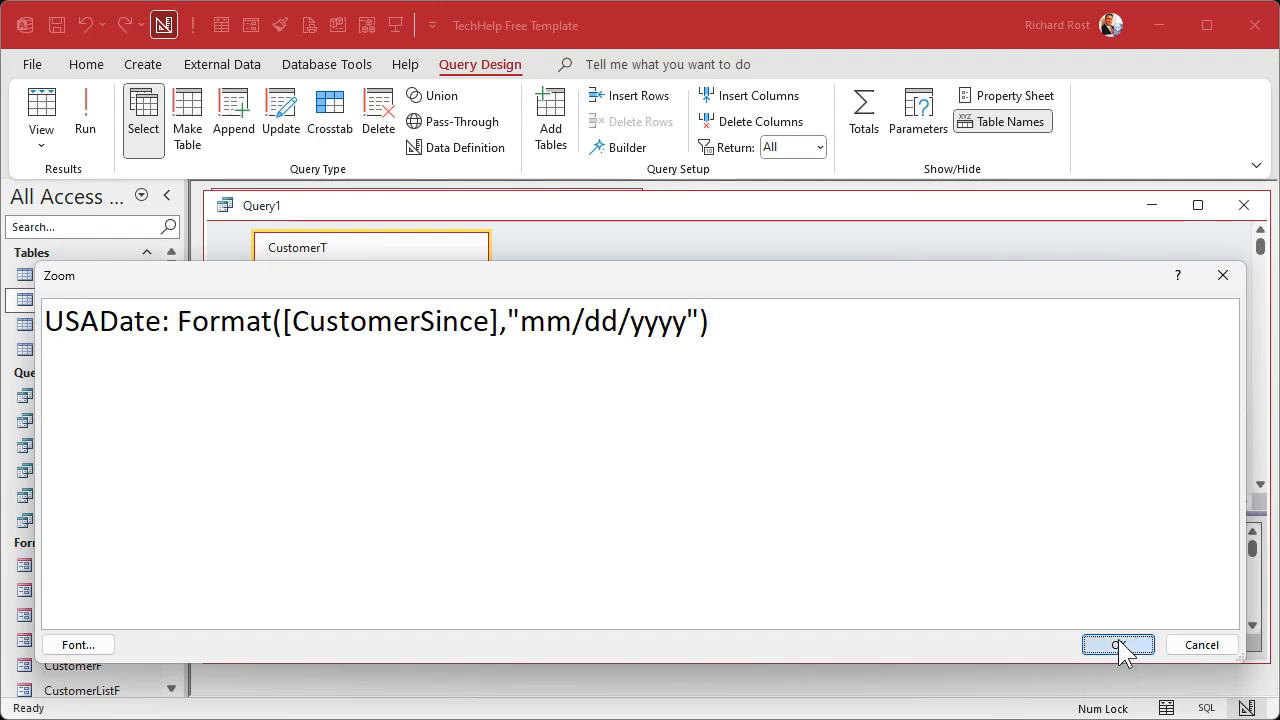
pyautogui.click(1116, 644)
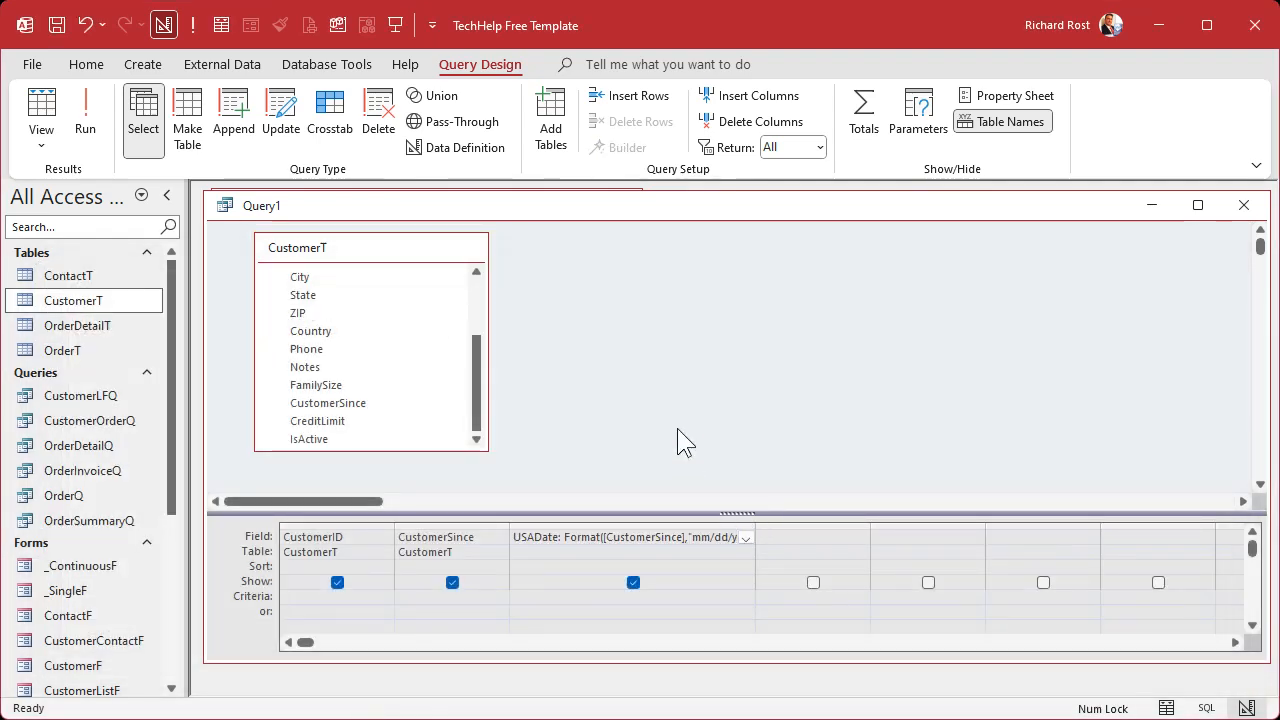
# Step: Save the query as Q1, inspect the CustomerSince and USADate result columns, and return to design
pyautogui.click(56, 24)
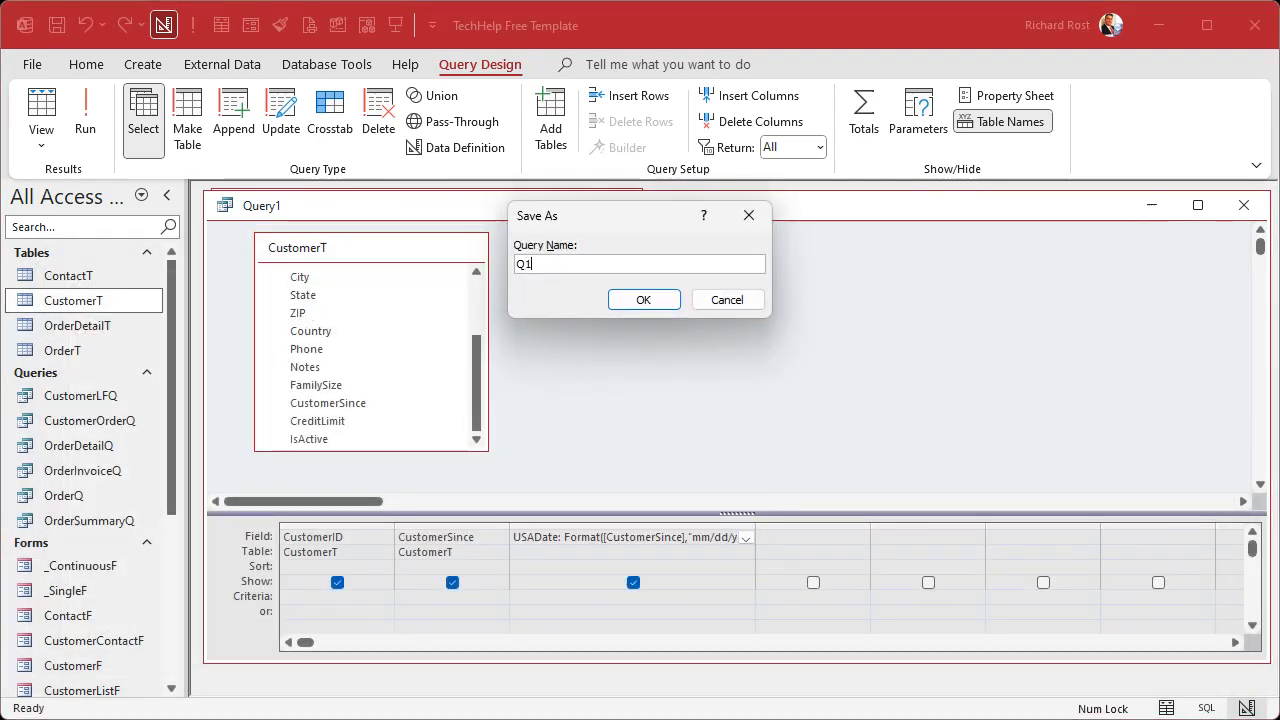
pyautogui.click(644, 300)
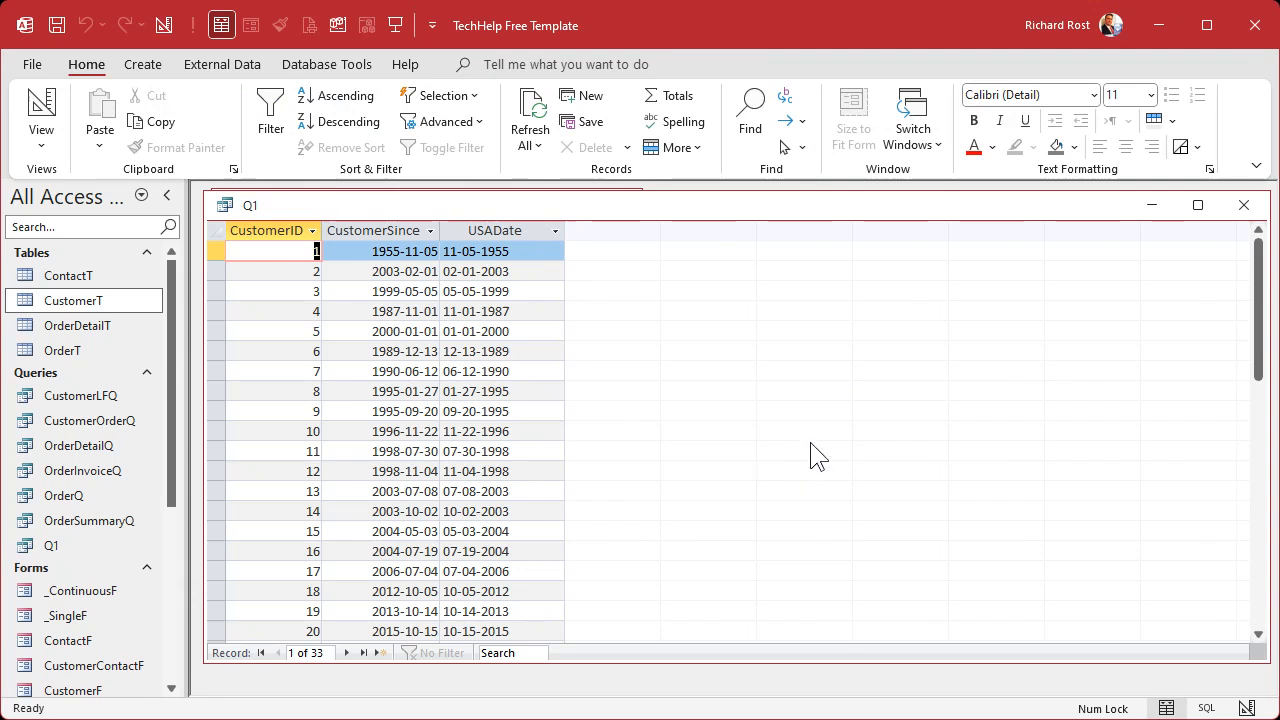
pyautogui.moveTo(528, 532)
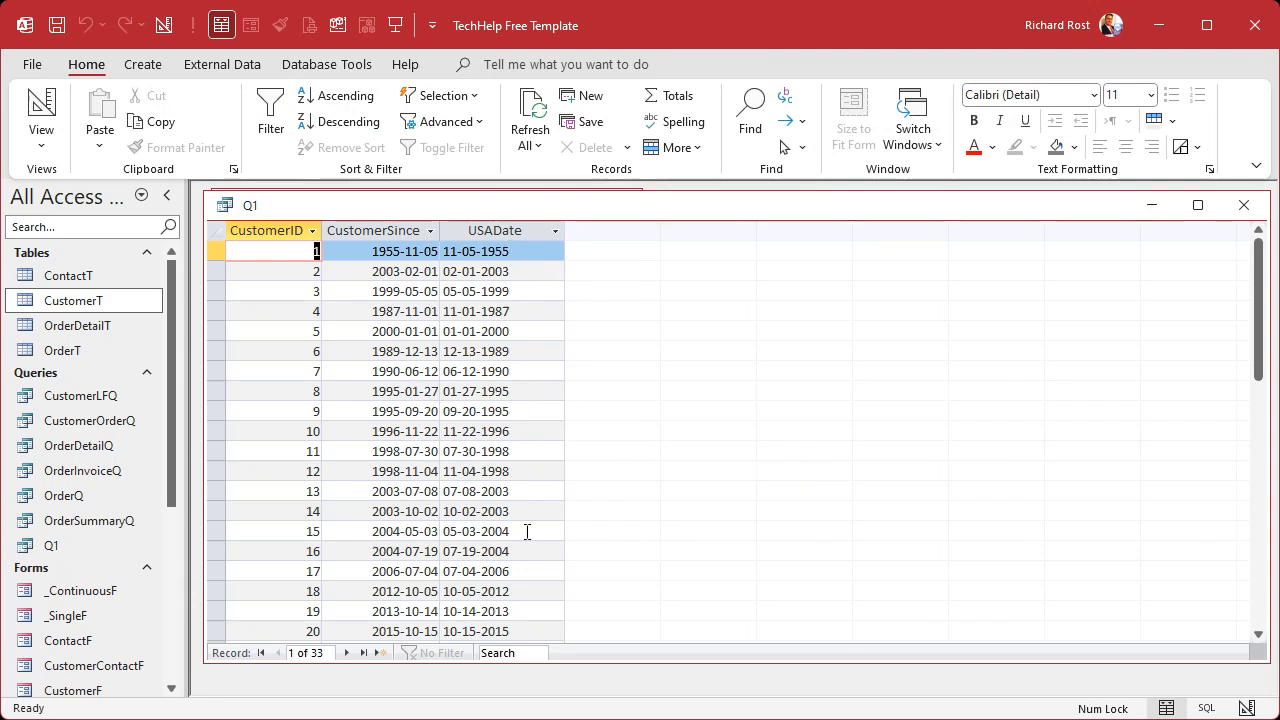
pyautogui.click(494, 230)
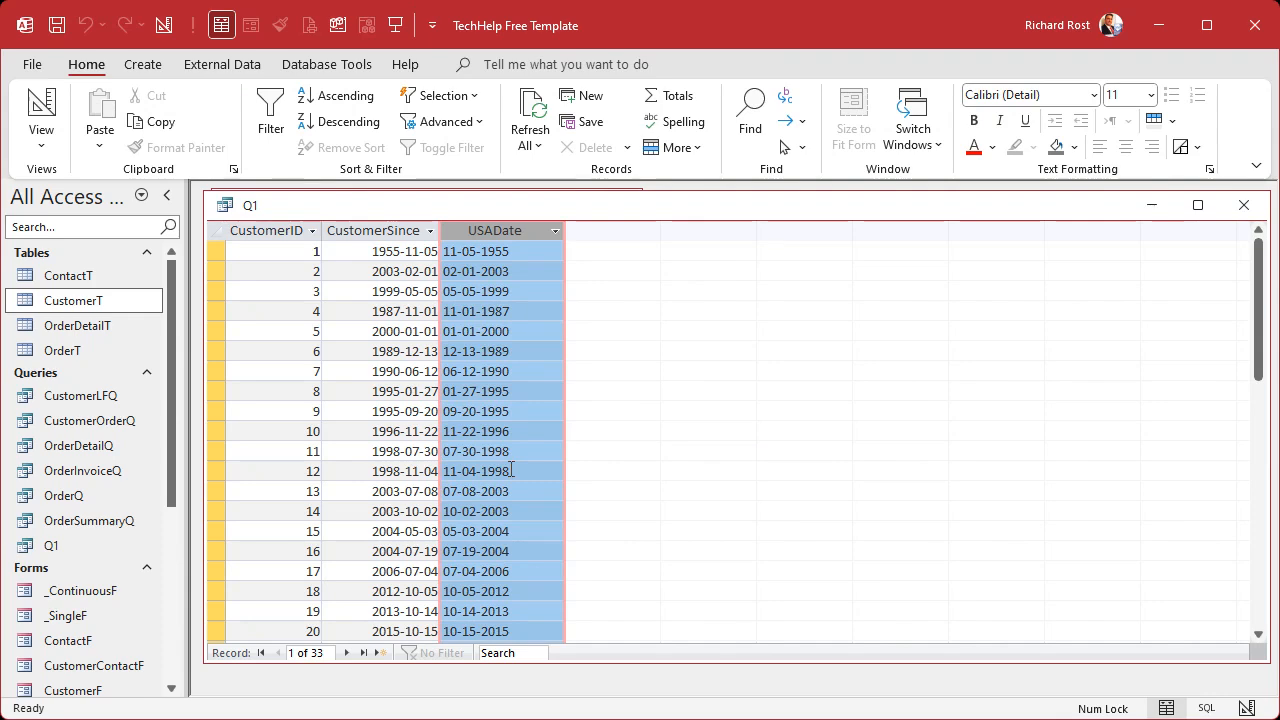
pyautogui.click(378, 230)
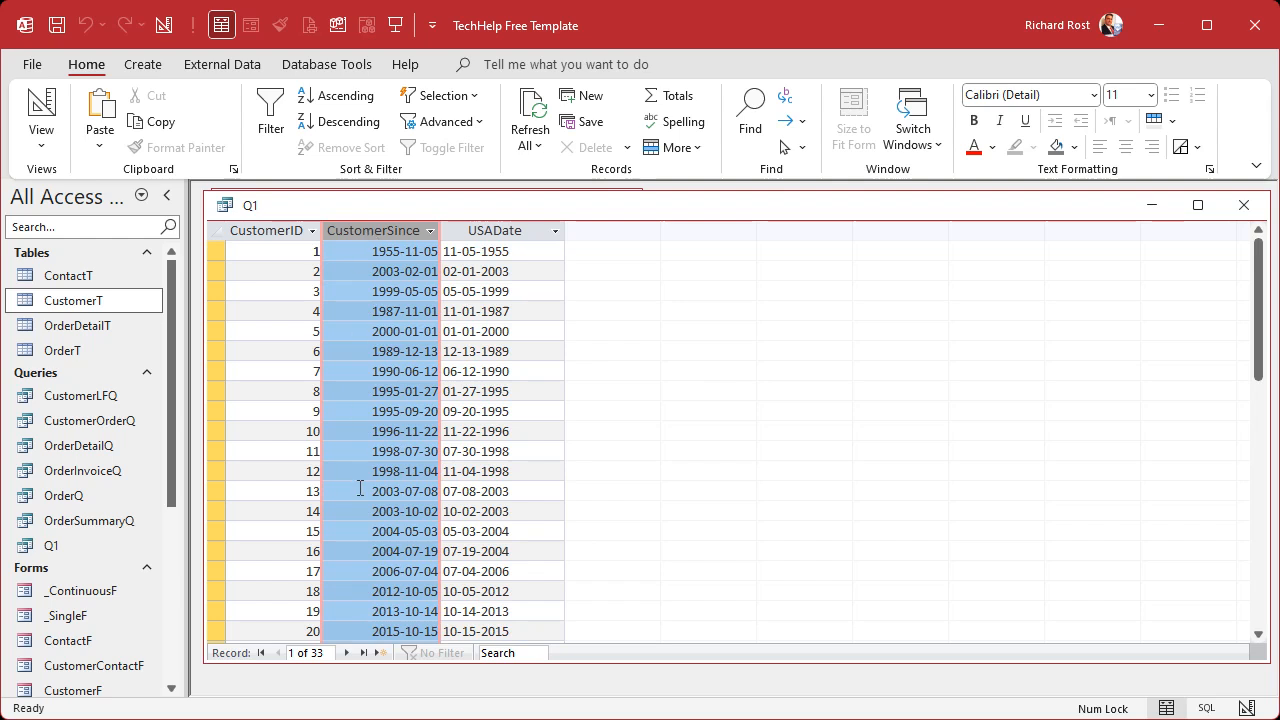
pyautogui.click(268, 230)
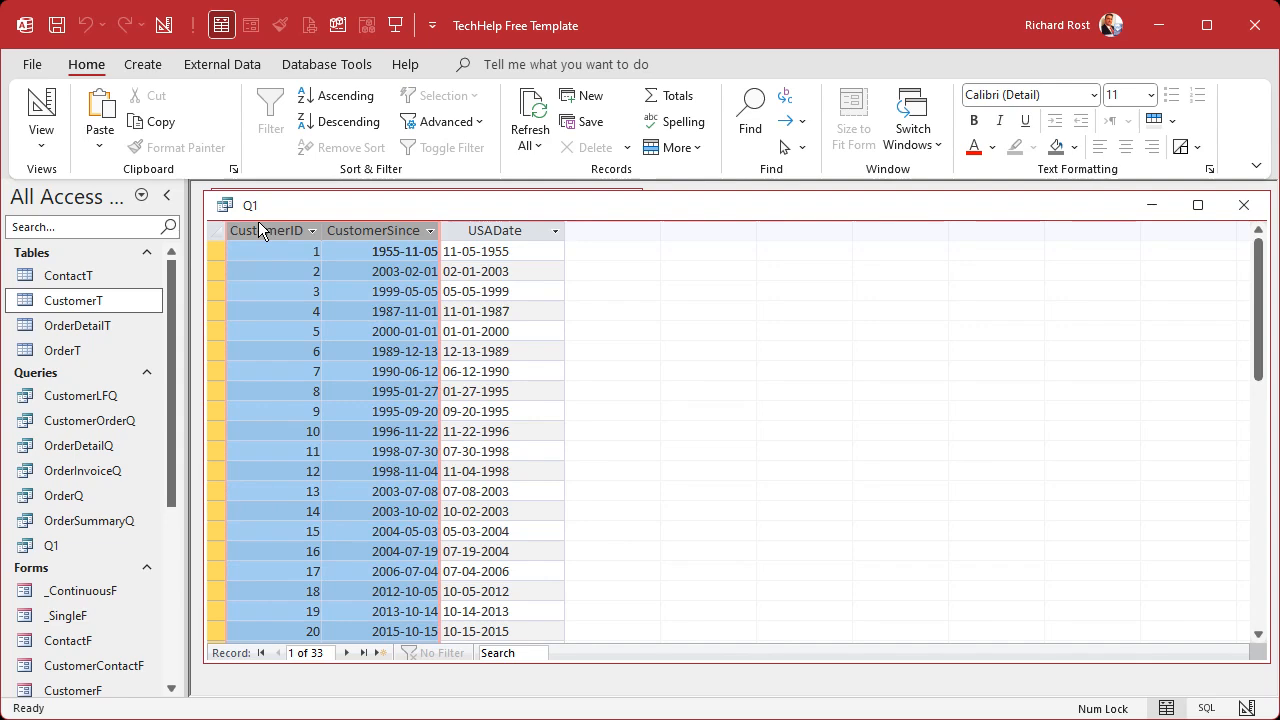
pyautogui.moveTo(496, 230)
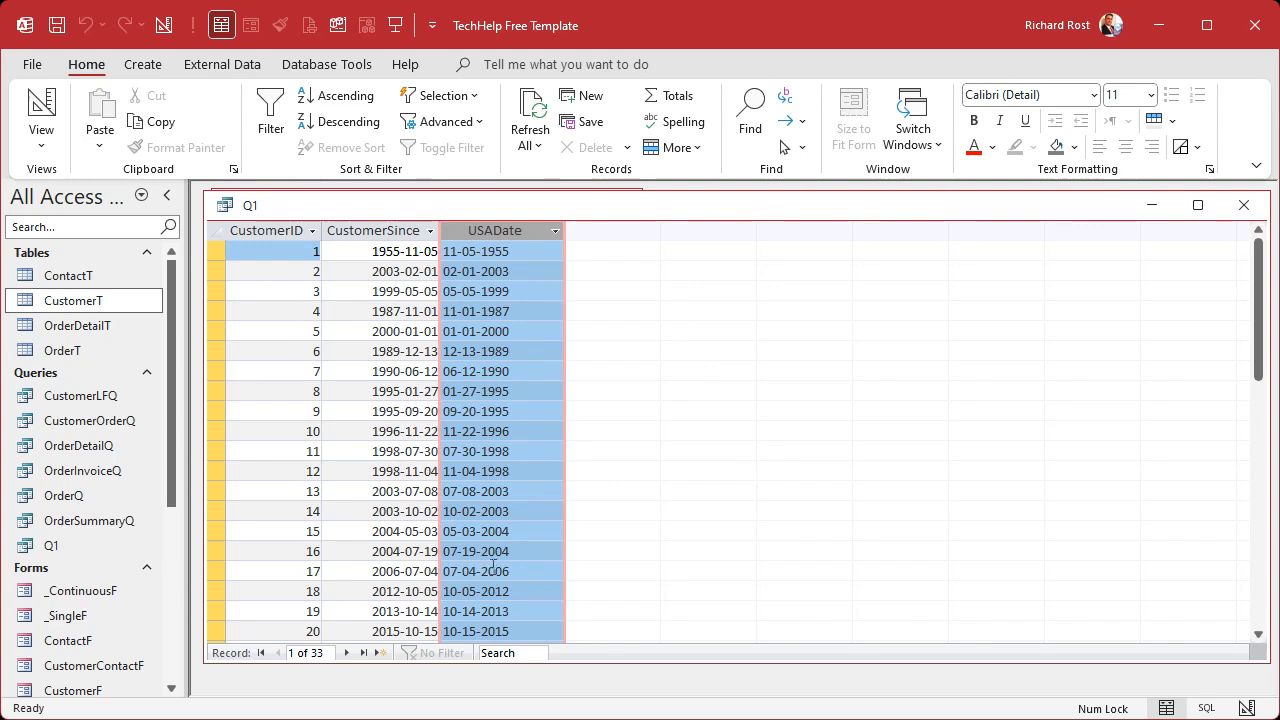
pyautogui.moveTo(648, 362)
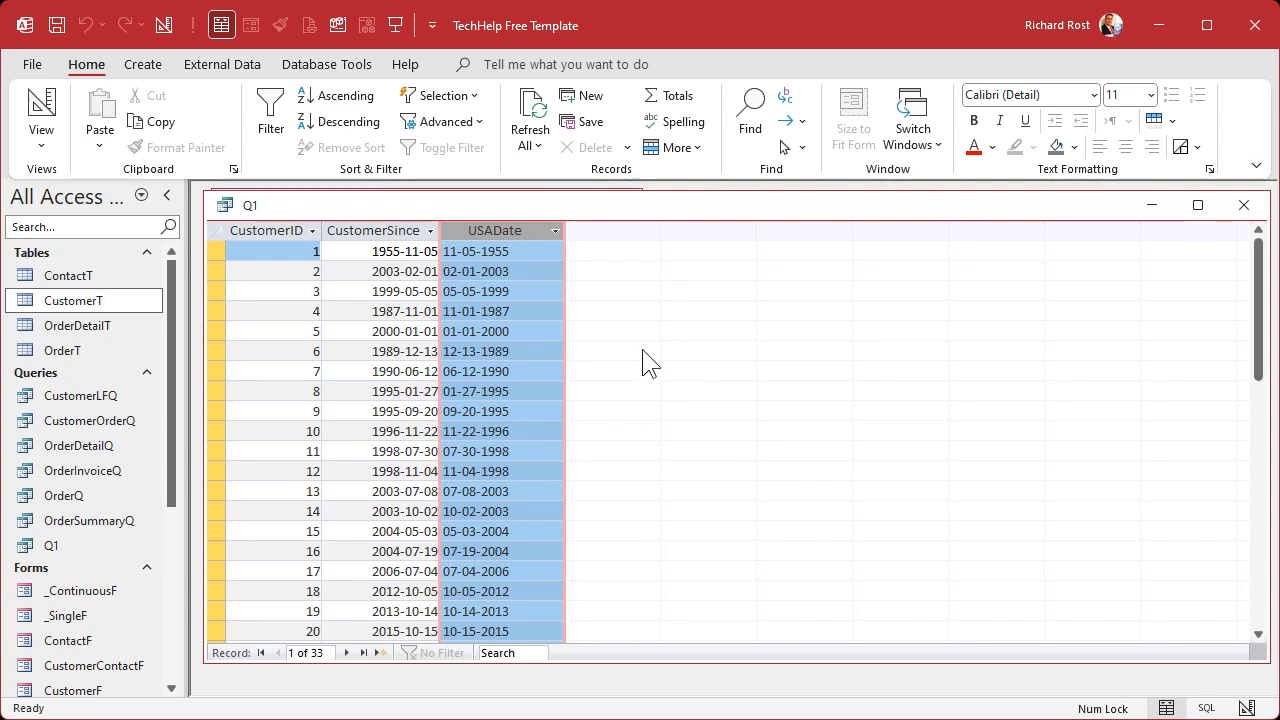
pyautogui.click(500, 352)
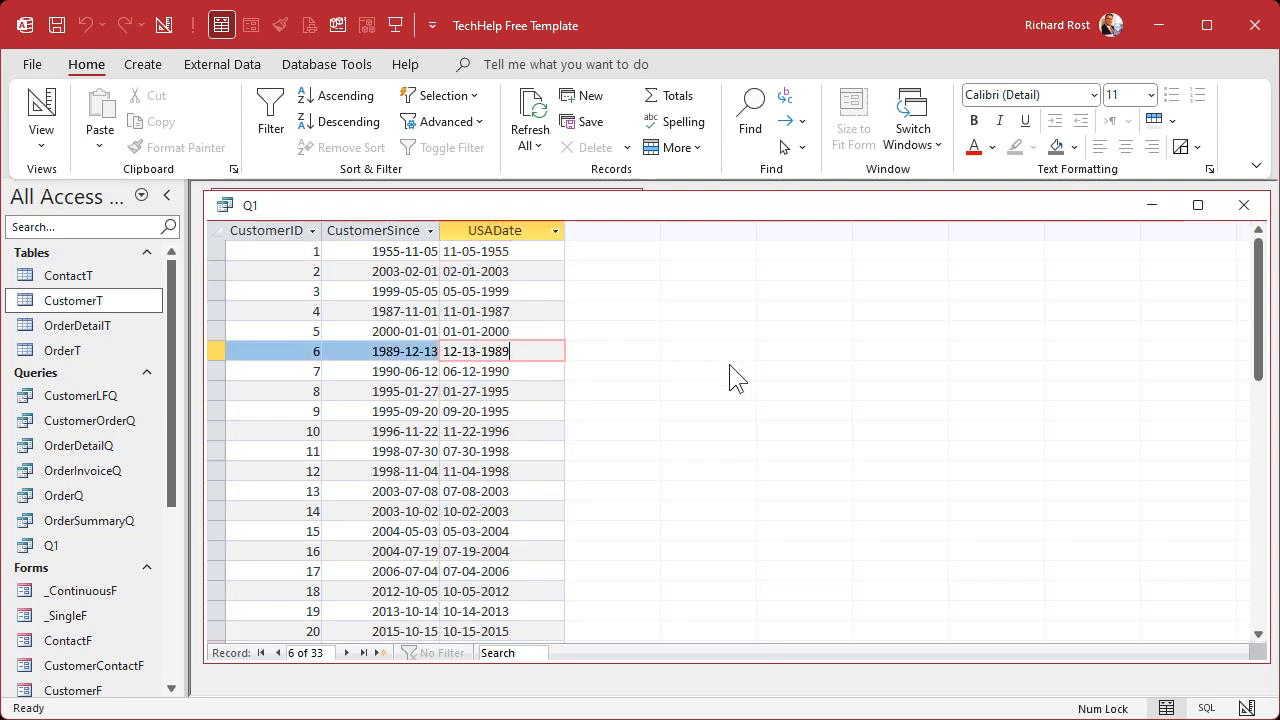
pyautogui.moveTo(668, 408)
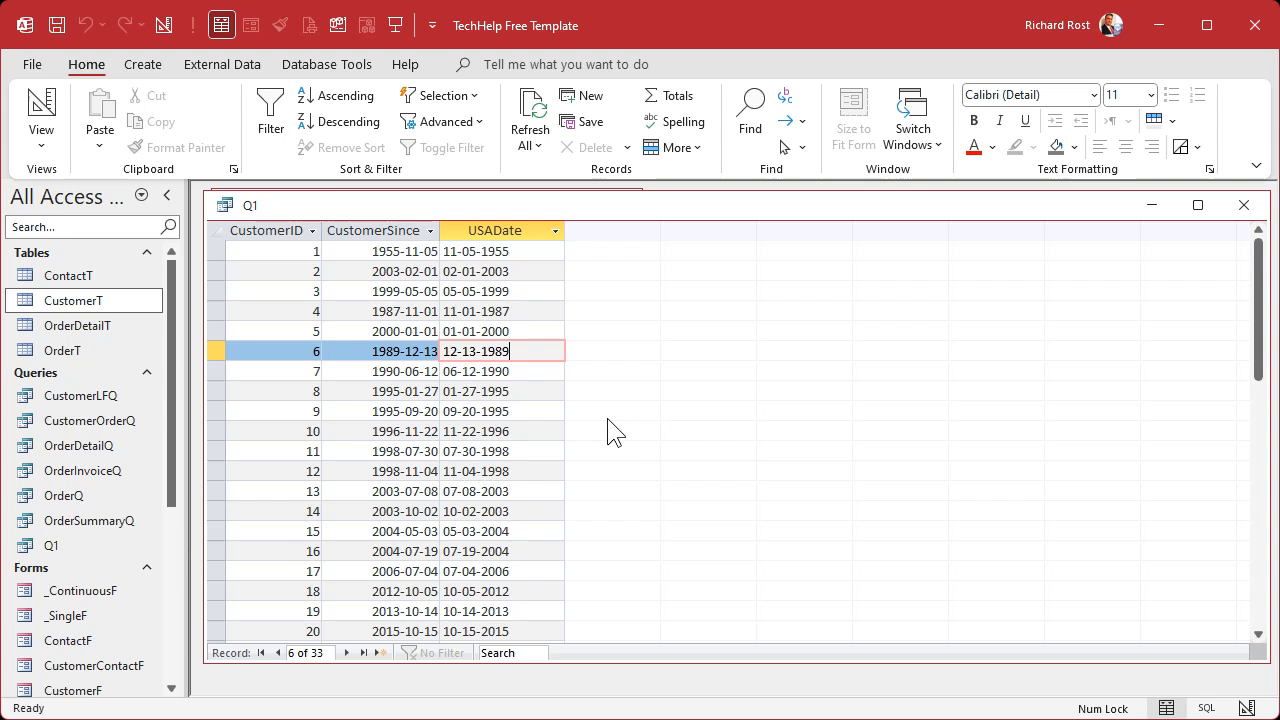
pyautogui.moveTo(664, 220)
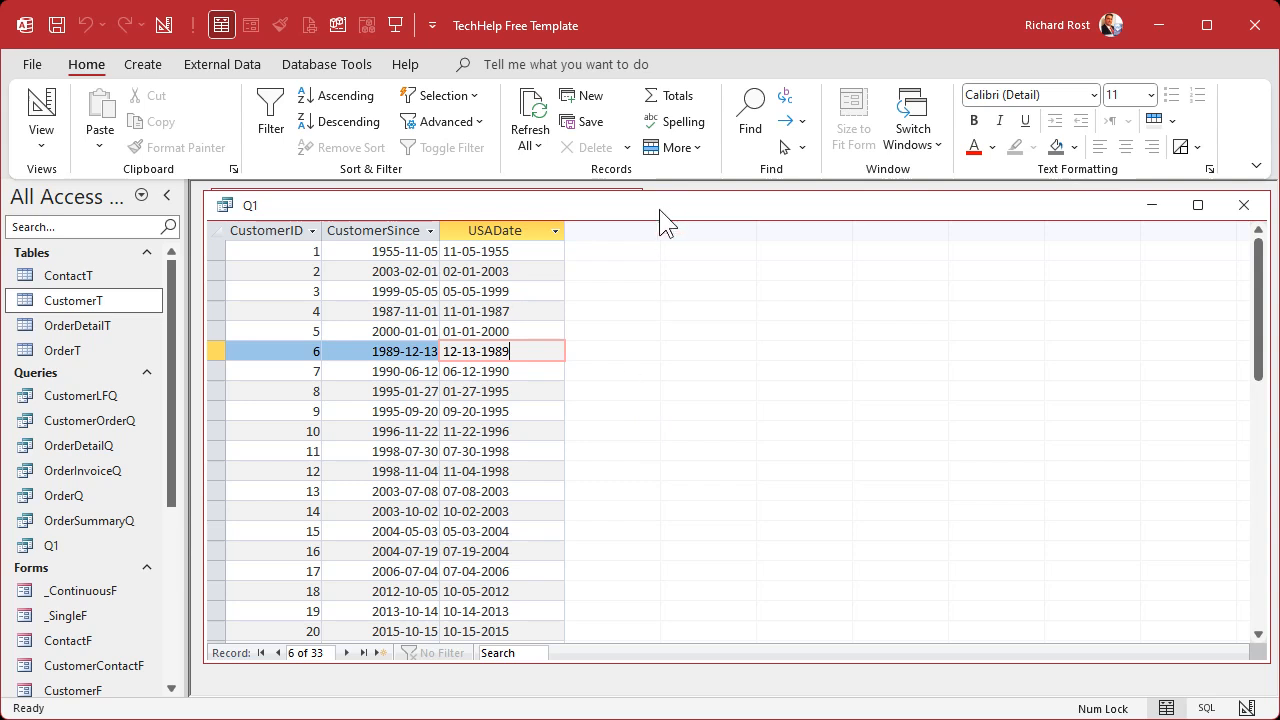
pyautogui.moveTo(1064, 224)
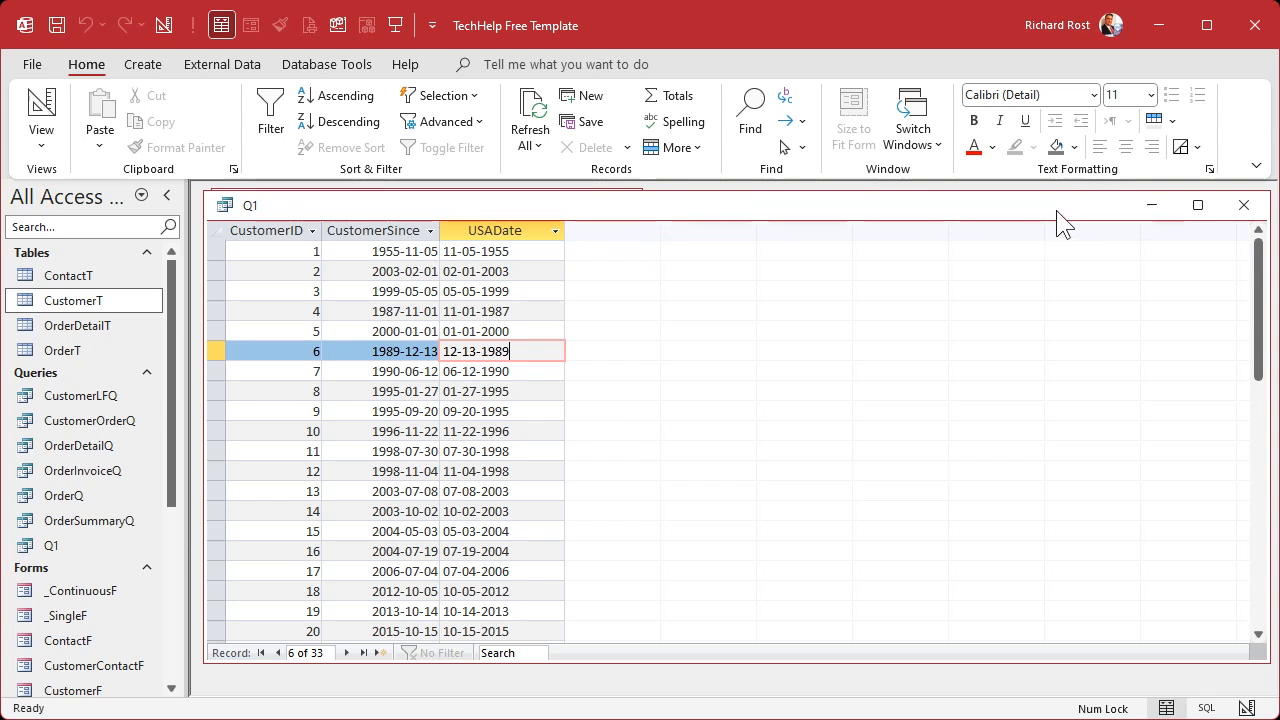
pyautogui.click(40, 112)
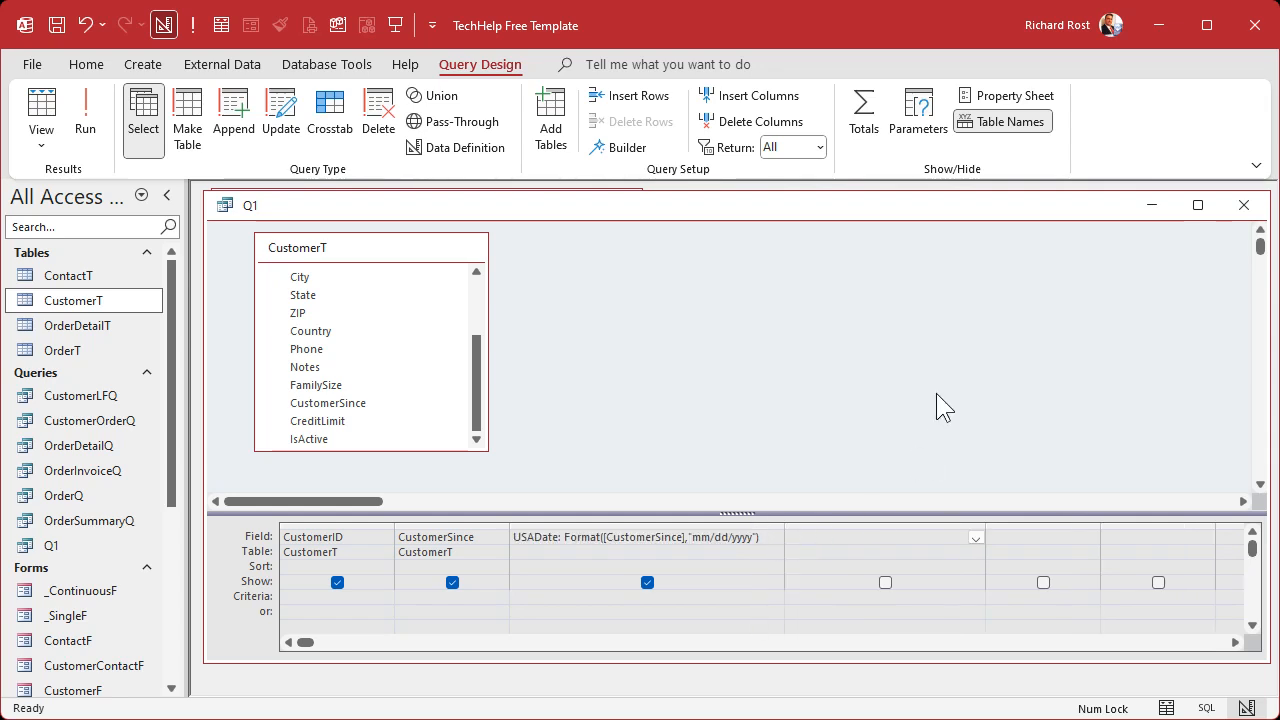
# Step: Add Y: Right([USADate],4) and run Q1 to show each customer's year as left-aligned text
pyautogui.write('Y')
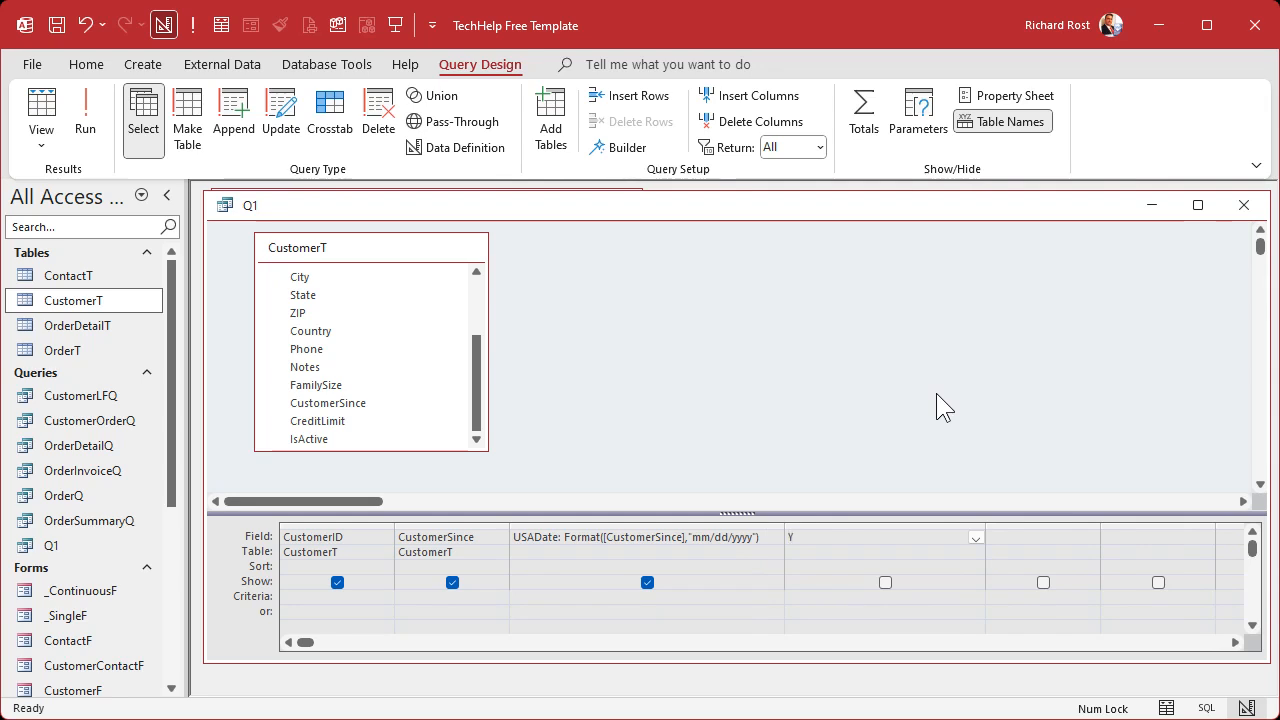
pyautogui.write(':Right(')
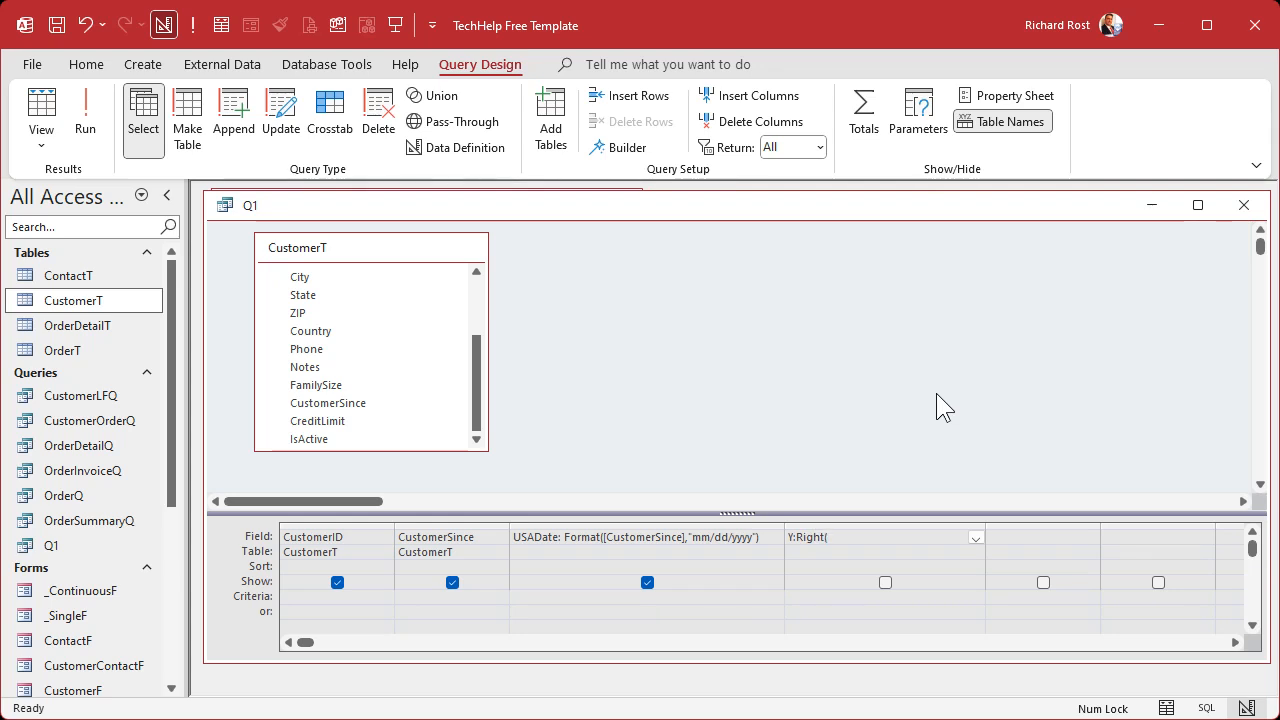
pyautogui.write('USADate')
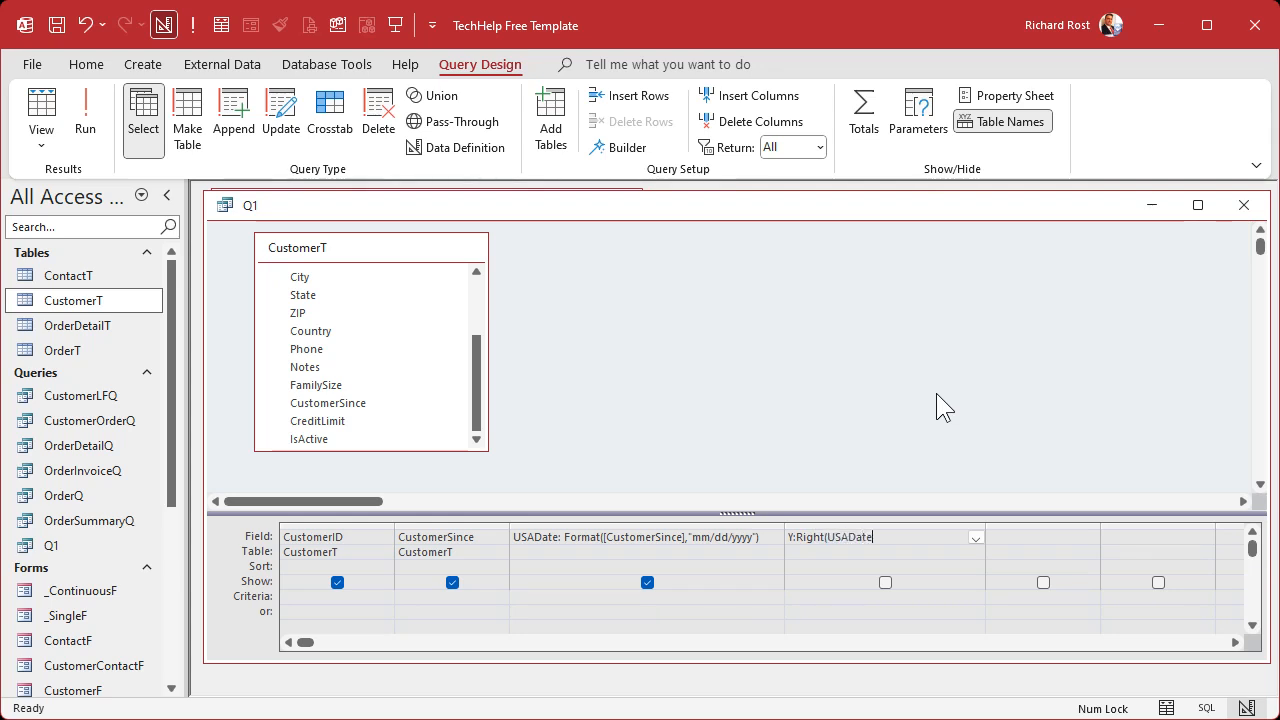
pyautogui.write(',4)')
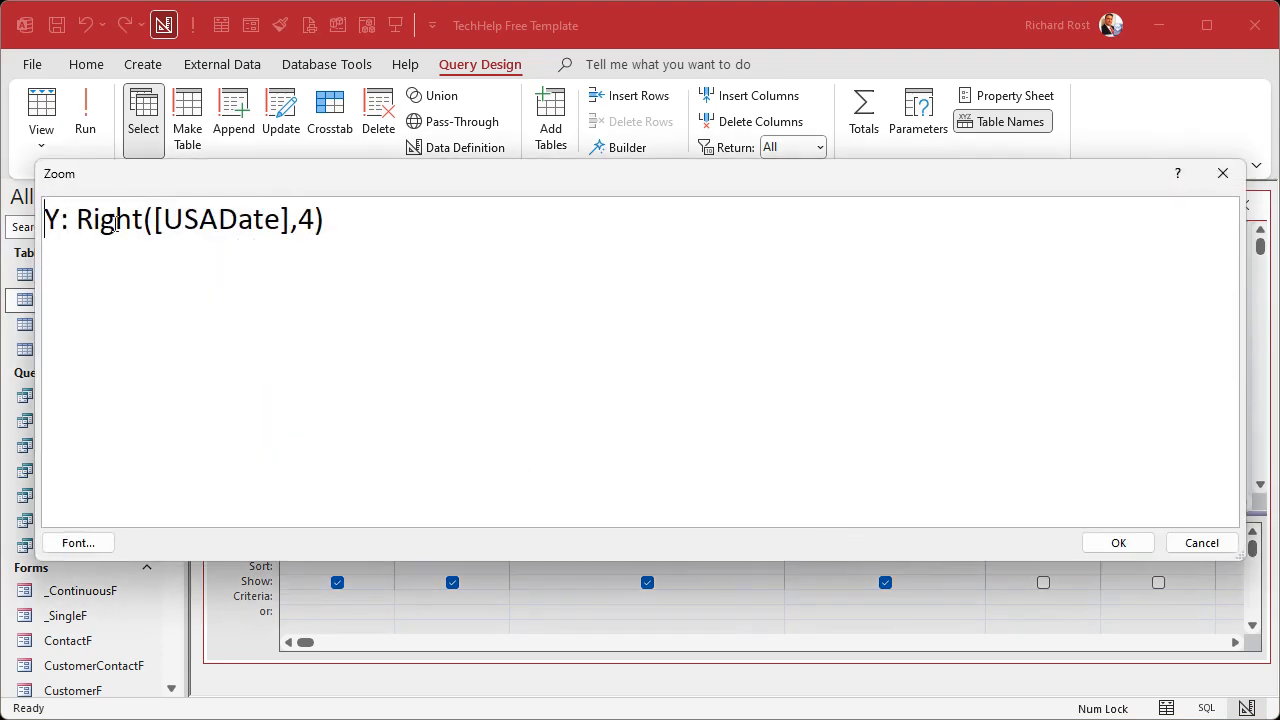
pyautogui.doubleClick(222, 218)
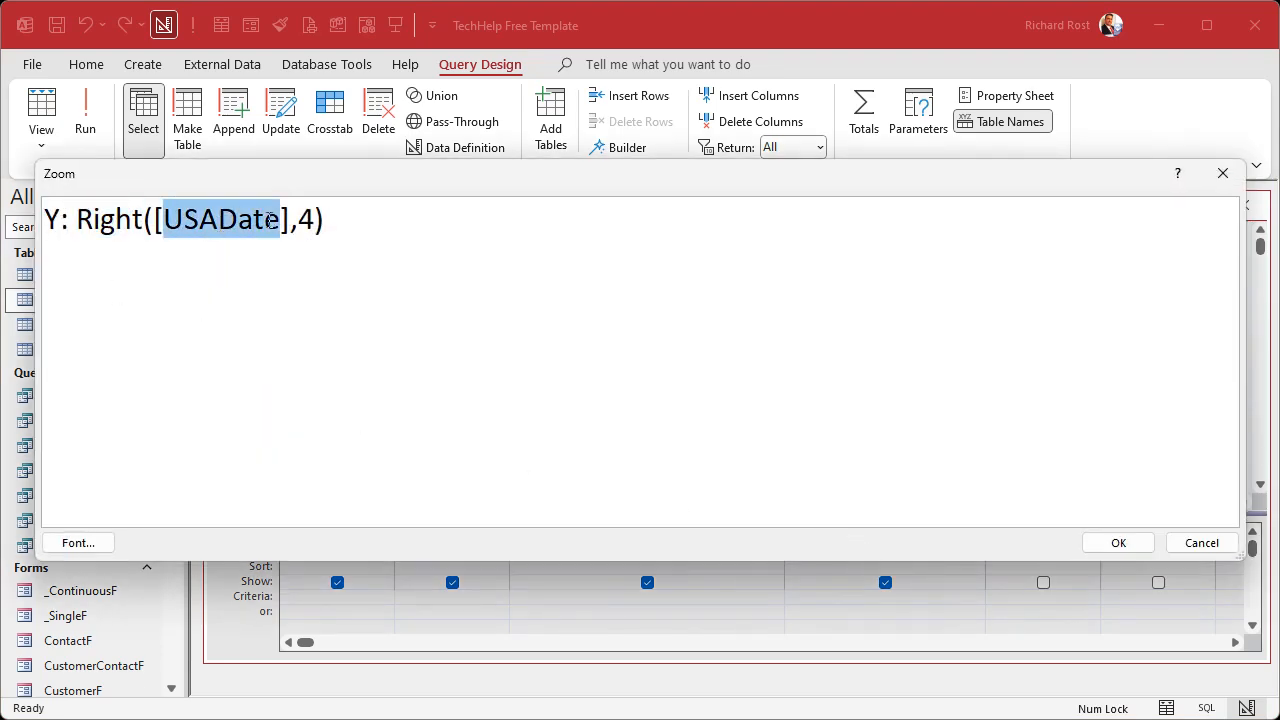
pyautogui.click(1118, 542)
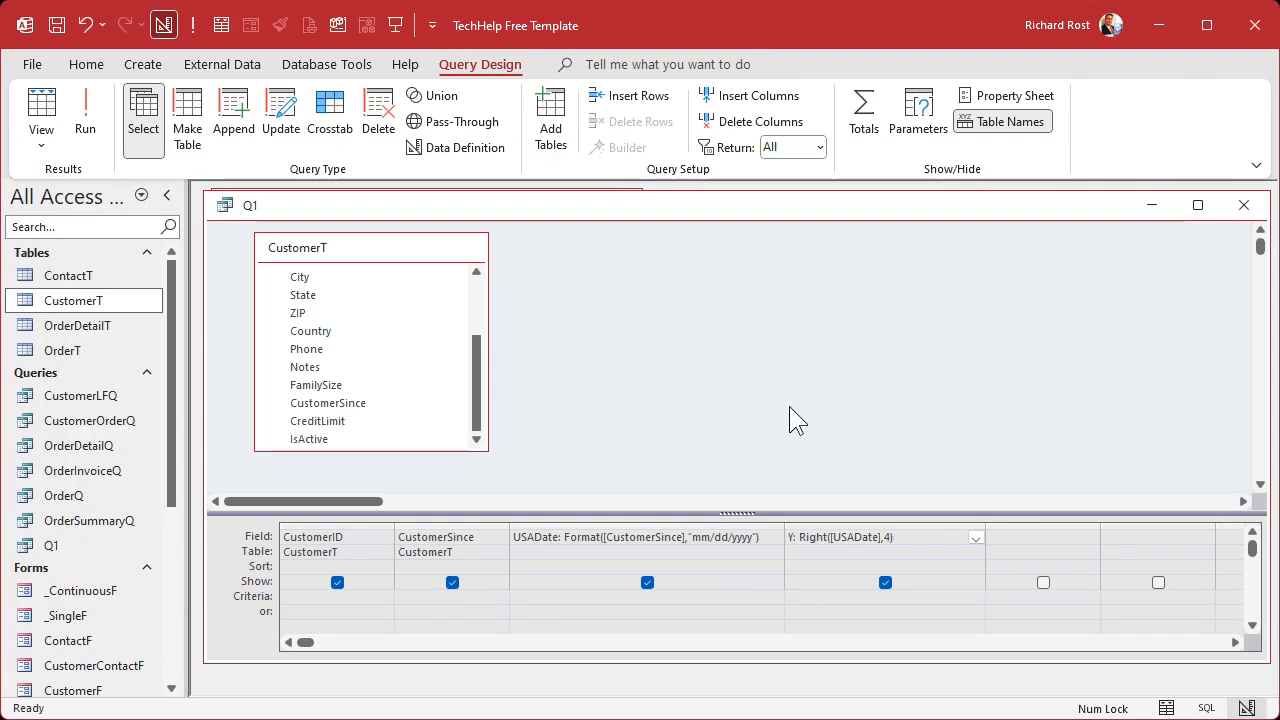
pyautogui.click(84, 110)
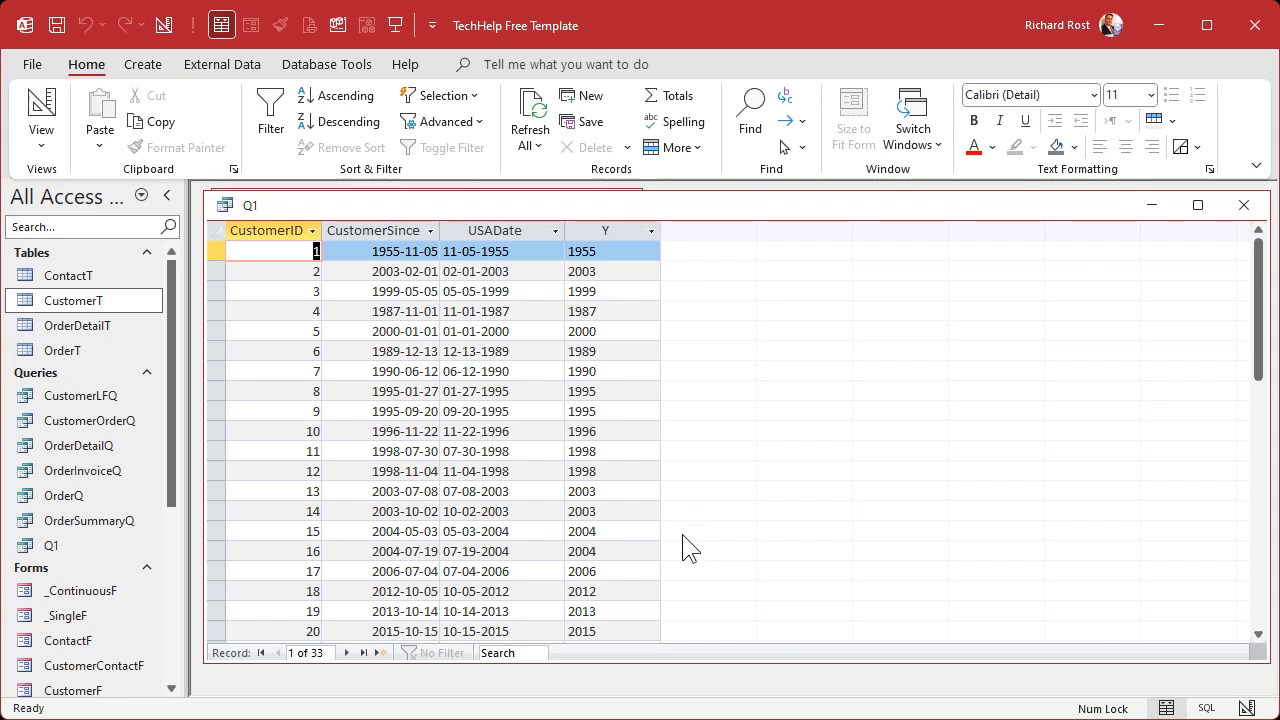
pyautogui.click(604, 230)
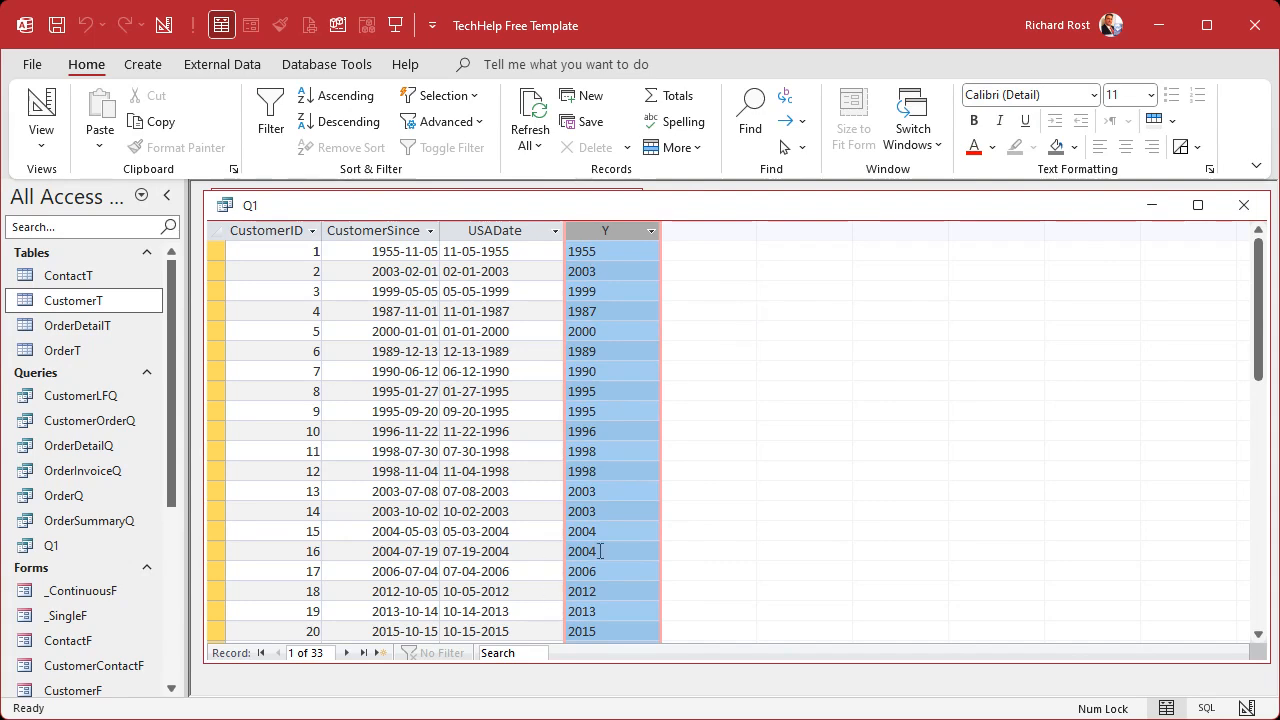
pyautogui.moveTo(752, 390)
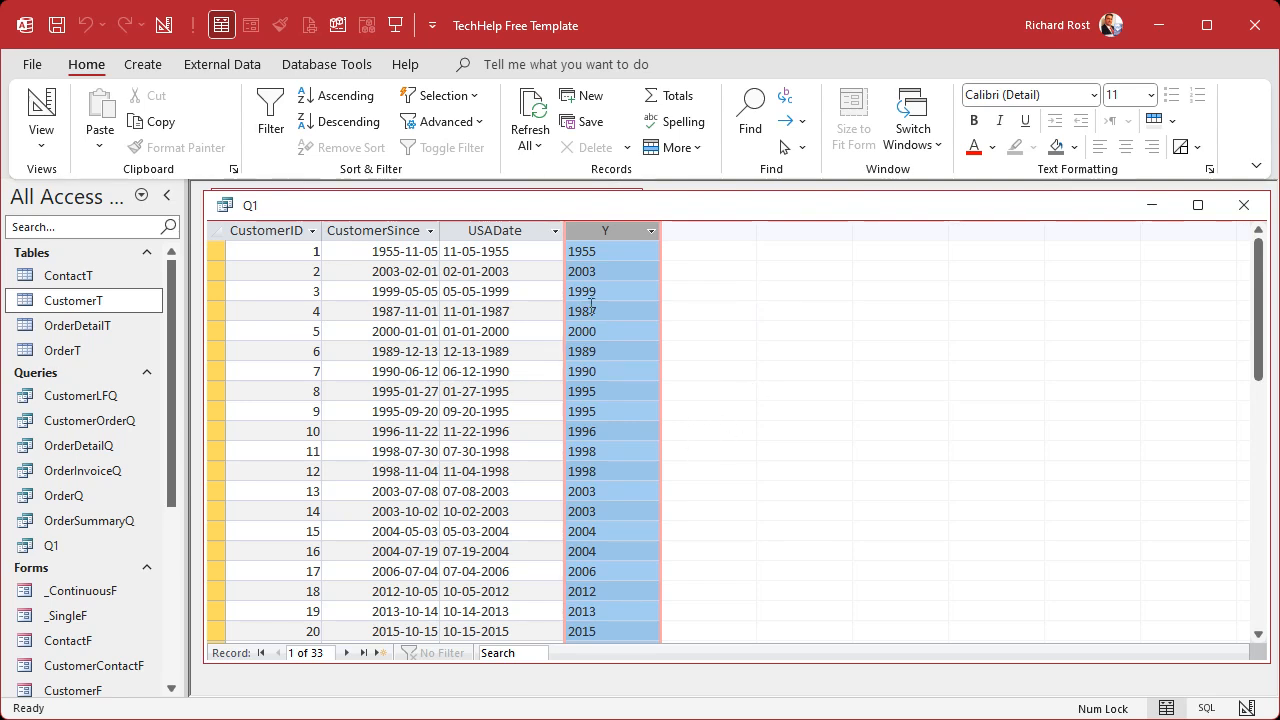
# Step: Try a Z: Y+1 column, run to see next-year numbers, then return to design to remove it
pyautogui.rightClick(250, 204)
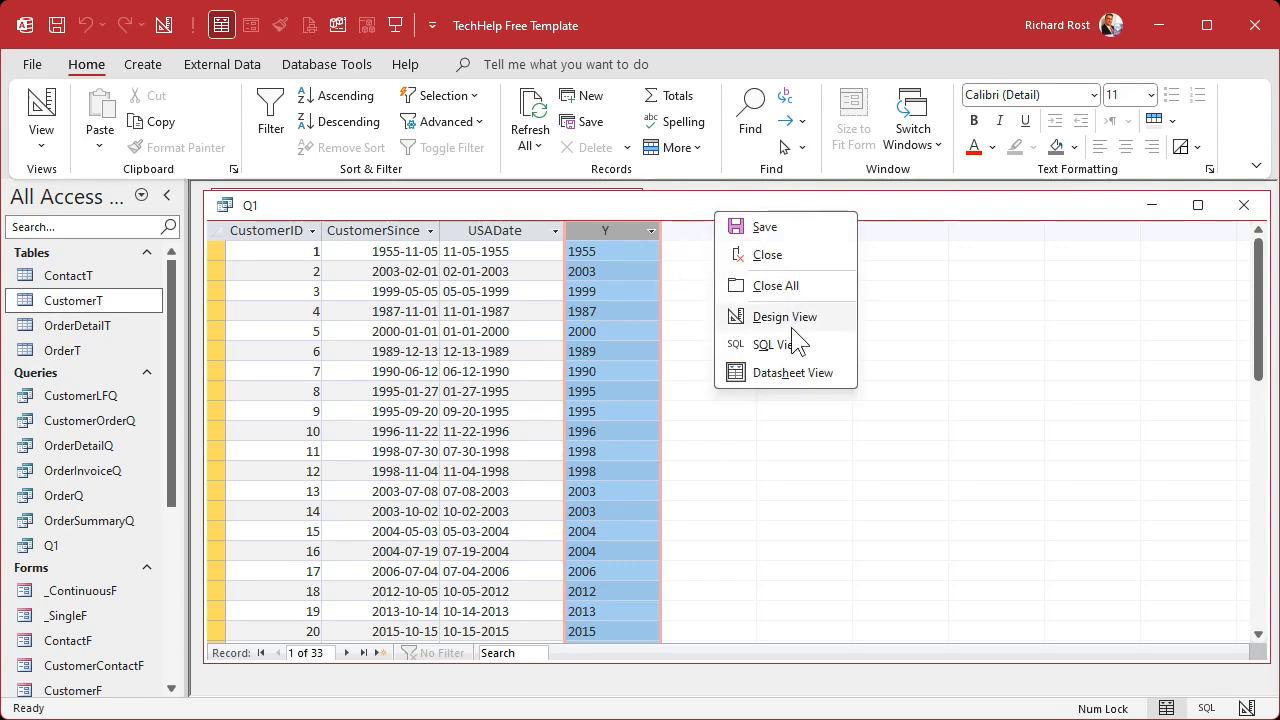
pyautogui.click(784, 316)
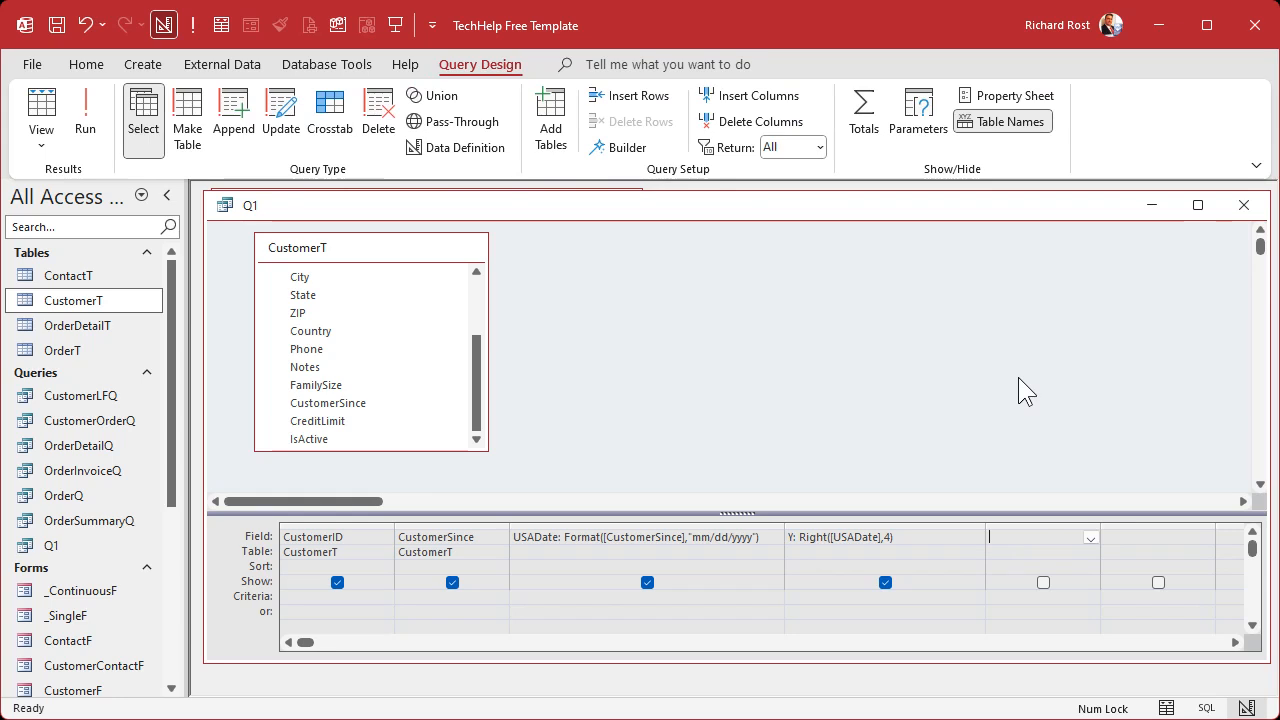
pyautogui.write('Z:Y+1')
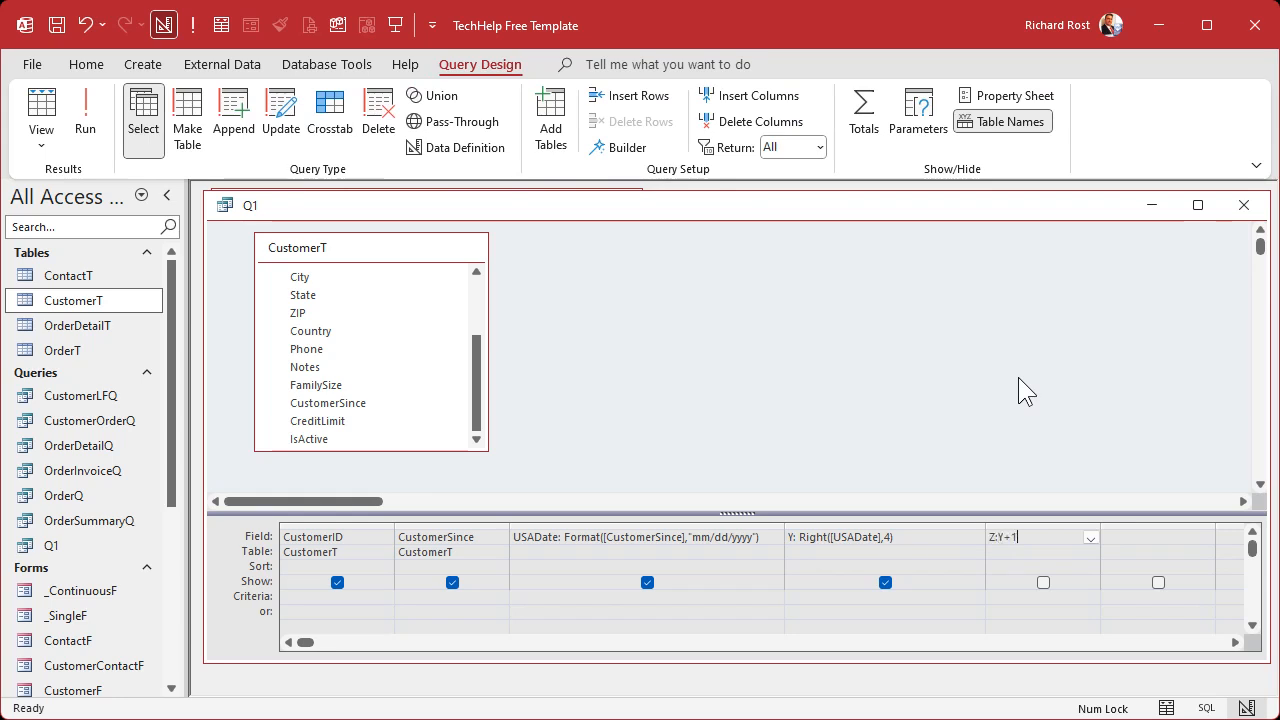
pyautogui.click(84, 114)
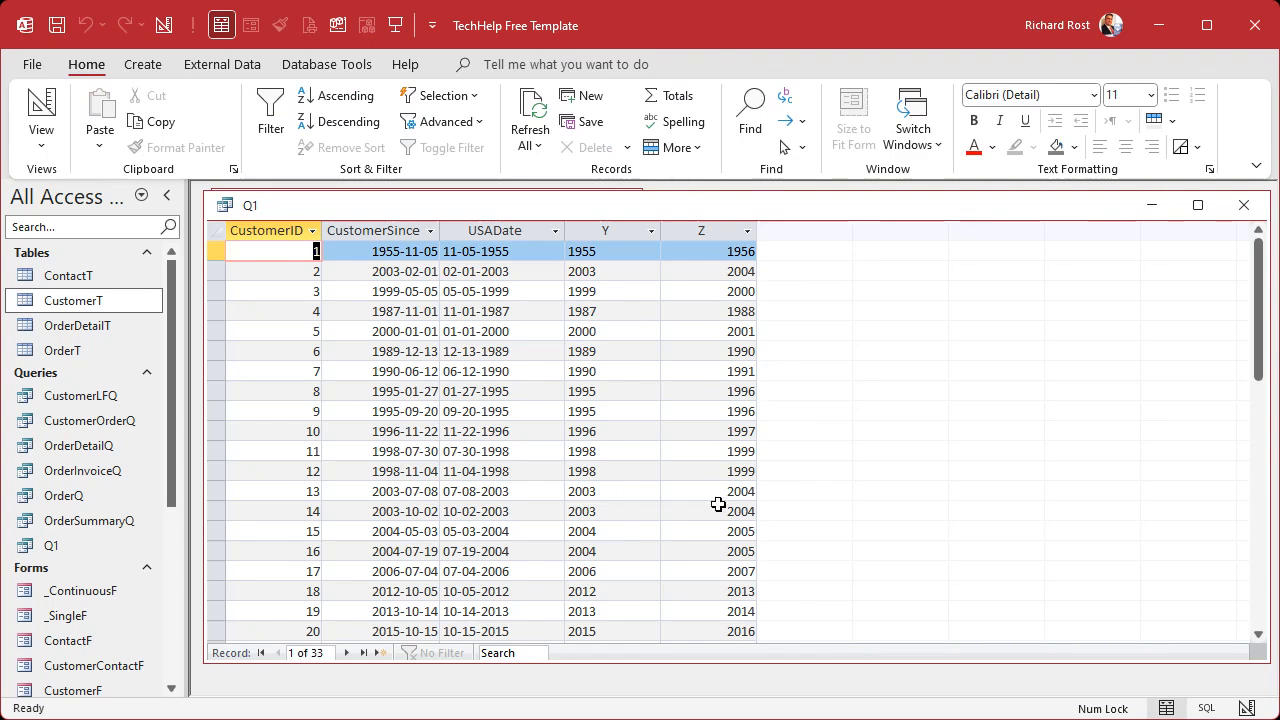
pyautogui.click(604, 252)
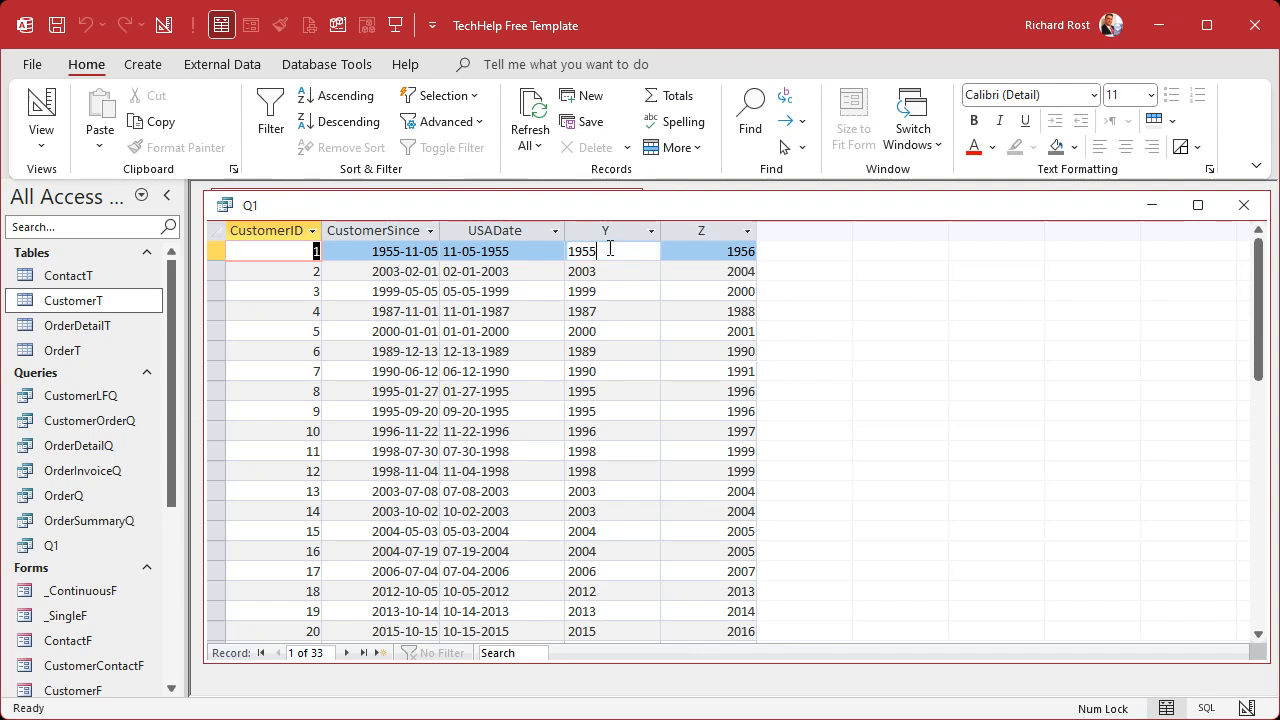
pyautogui.click(604, 252)
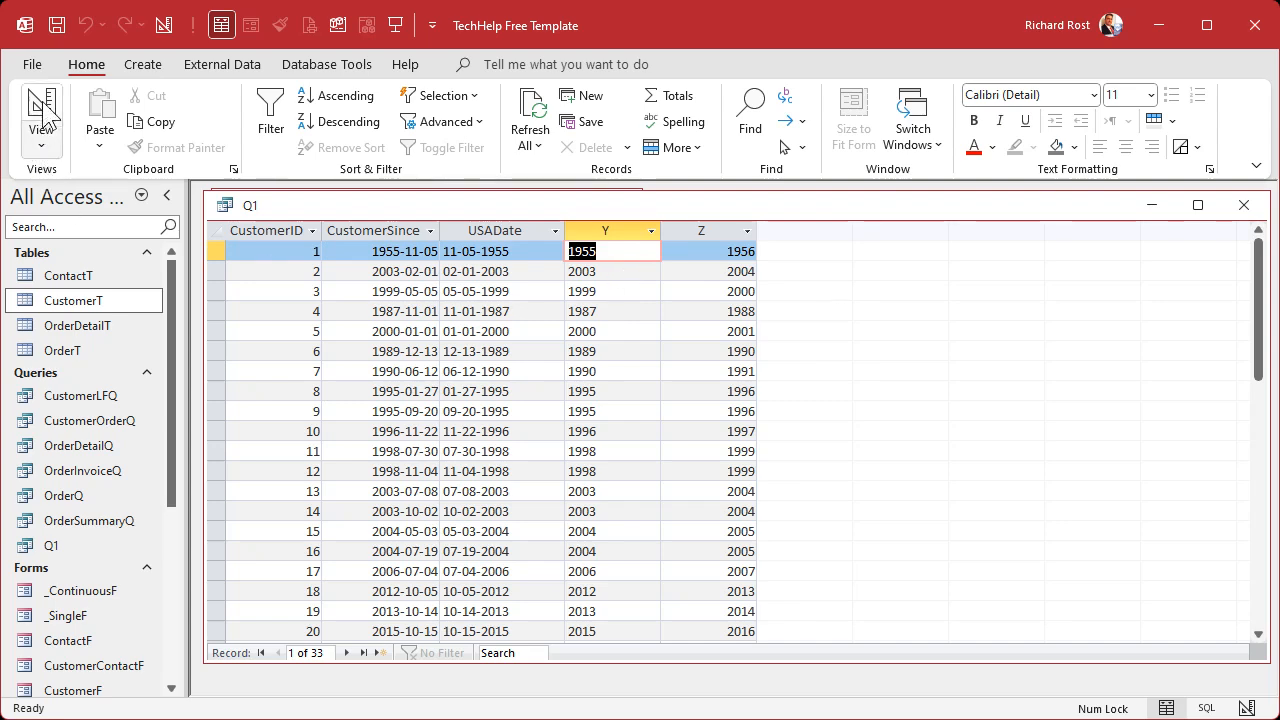
pyautogui.click(40, 112)
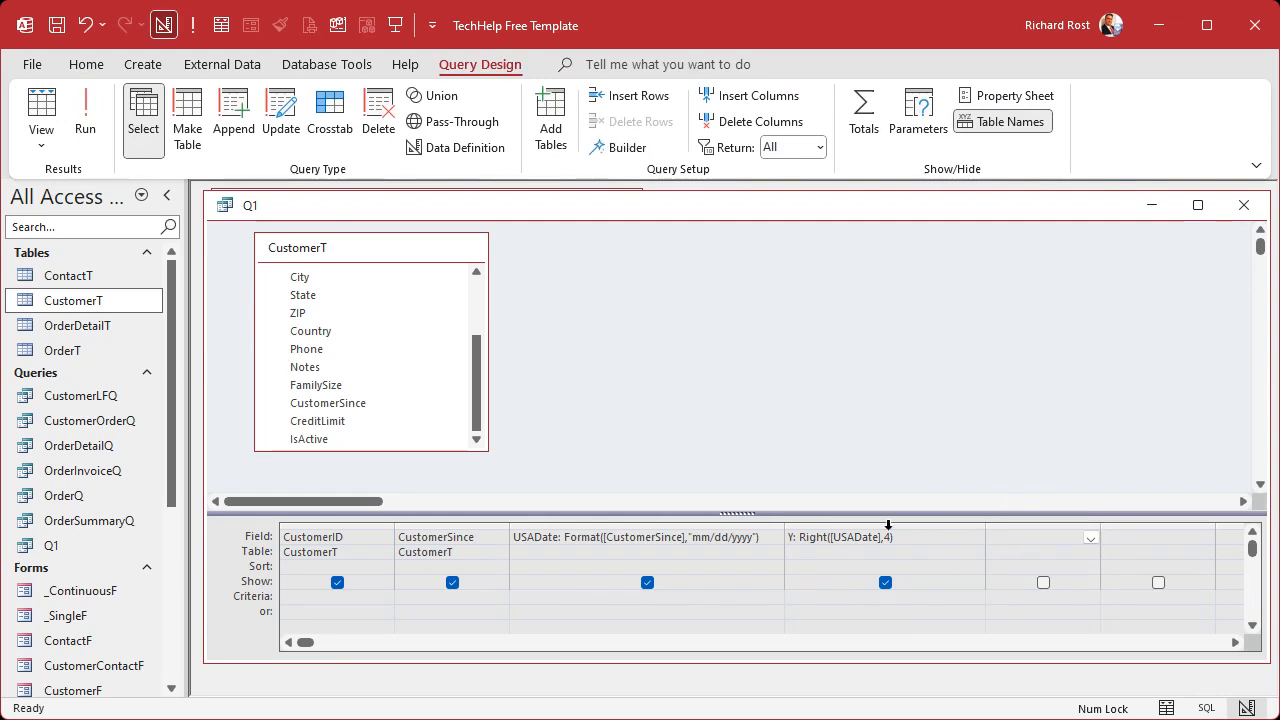
# Step: Run Q1 without Z, then add a >=[Begin Date] criterion under USADate
pyautogui.click(84, 112)
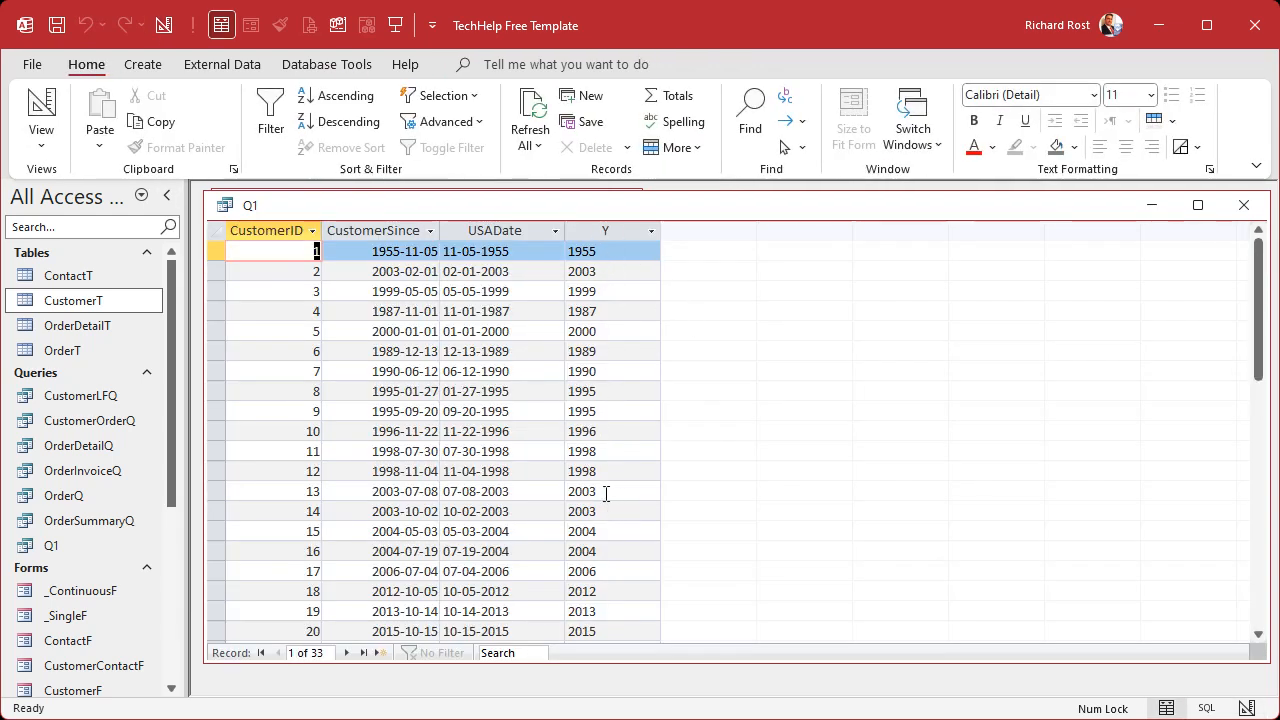
pyautogui.moveTo(776, 460)
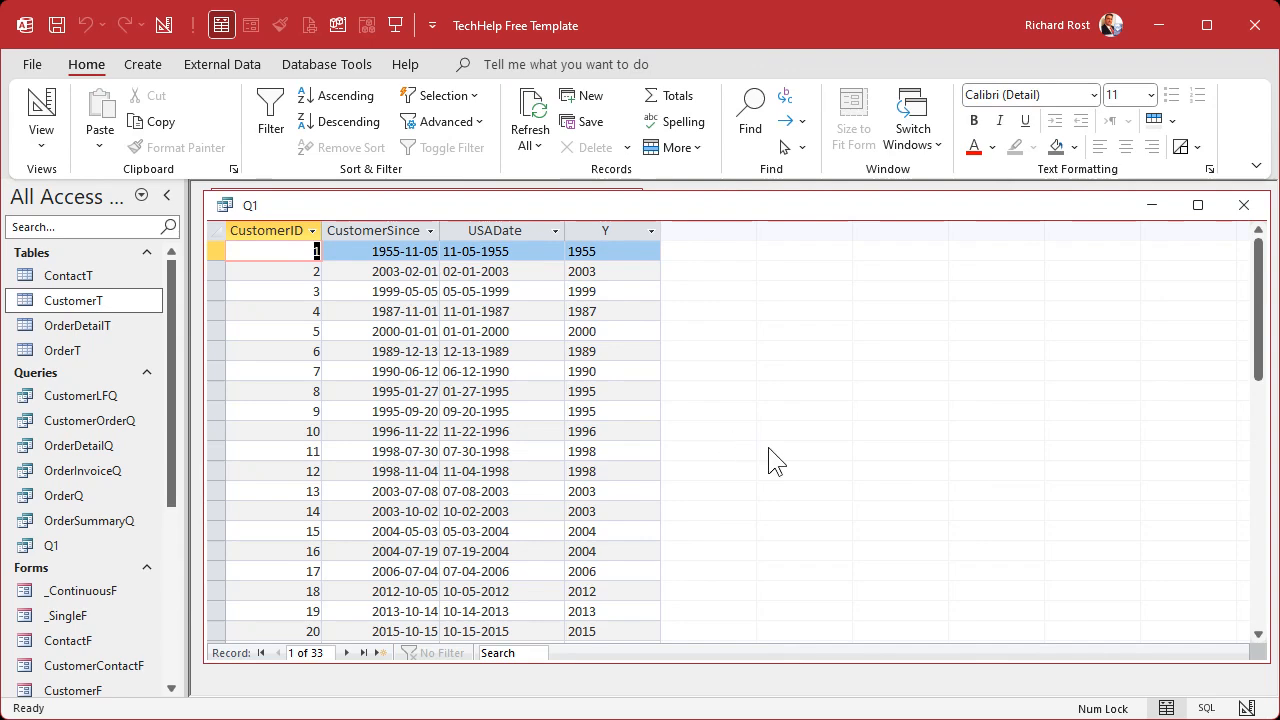
pyautogui.moveTo(670, 456)
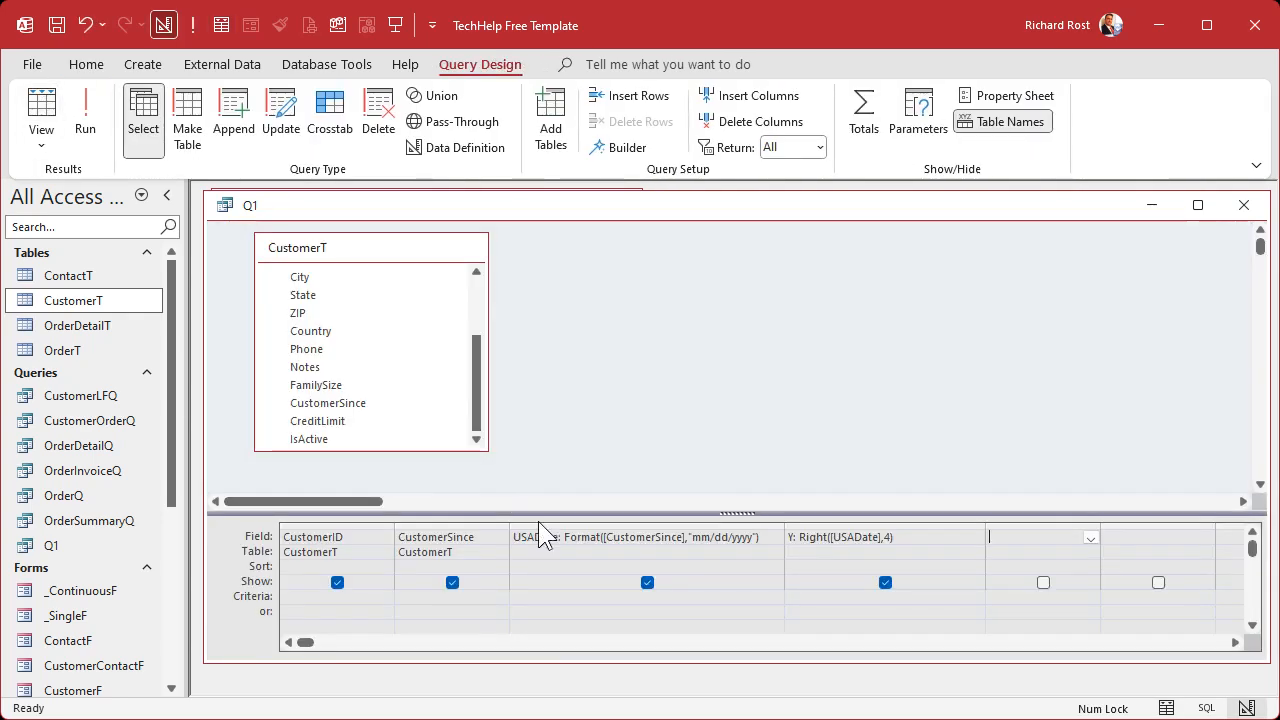
pyautogui.click(592, 600)
pyautogui.write('>')
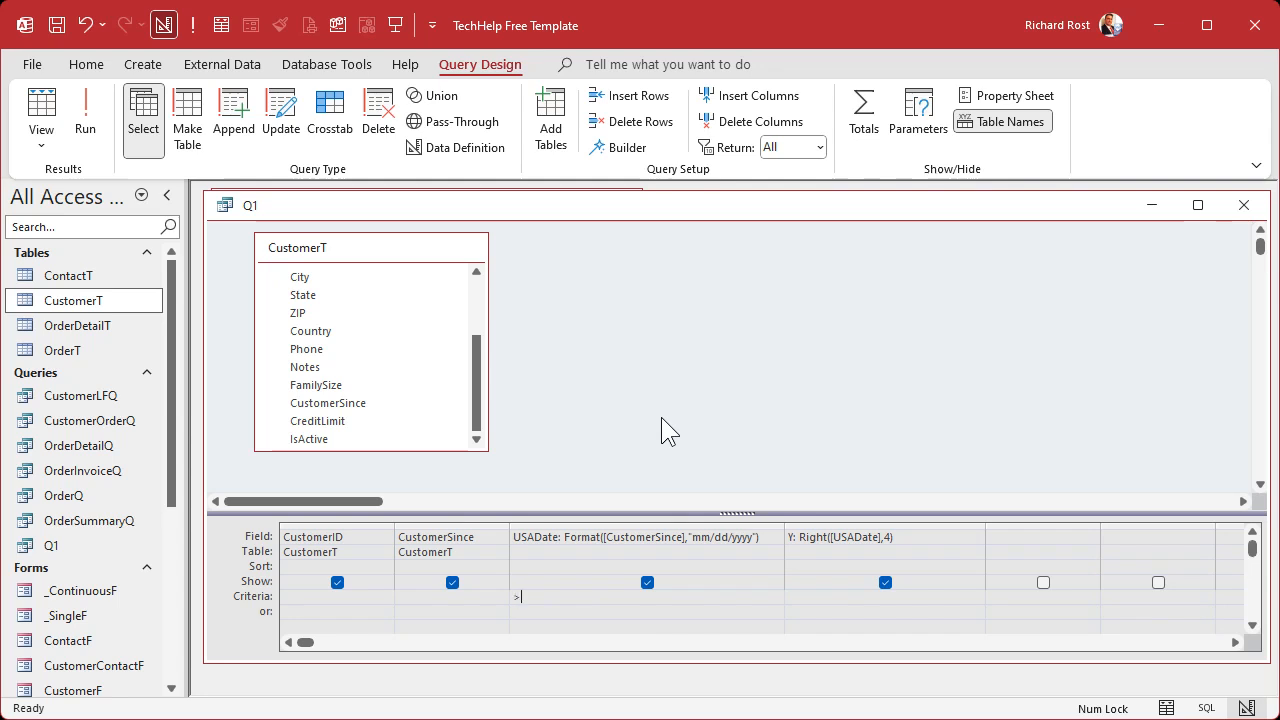
pyautogui.write('=[Begin')
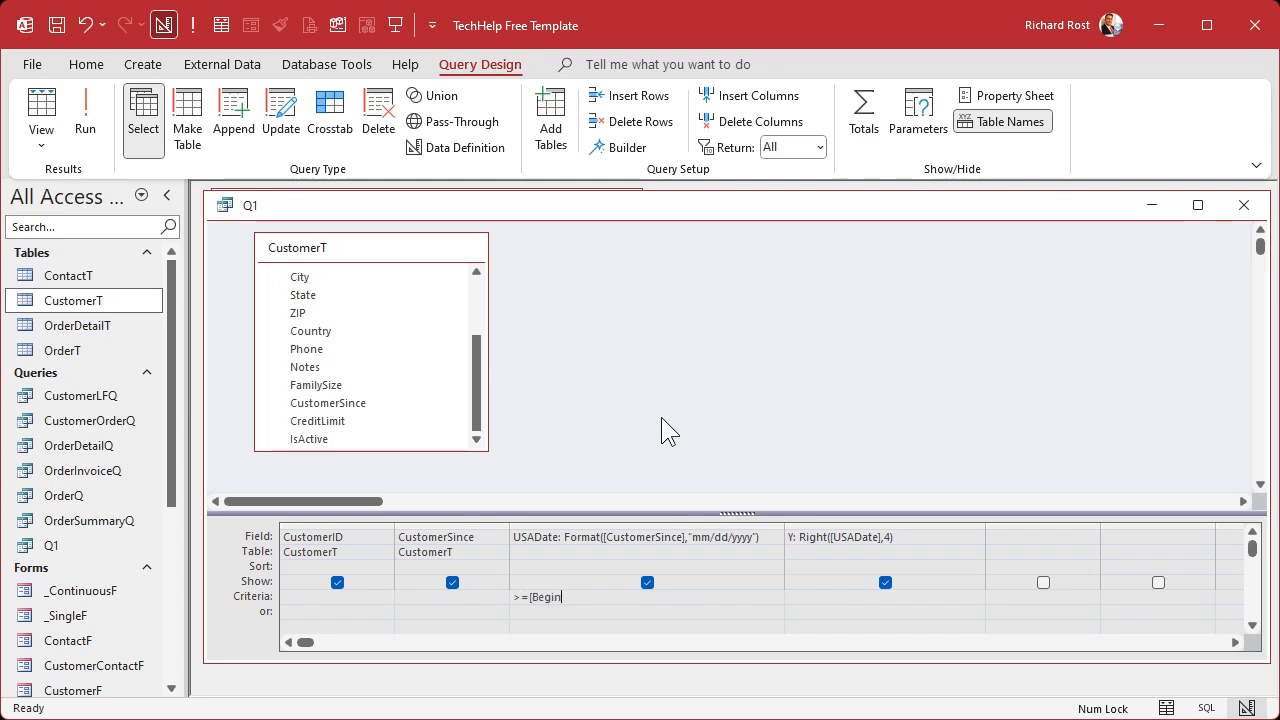
pyautogui.write('Date]')
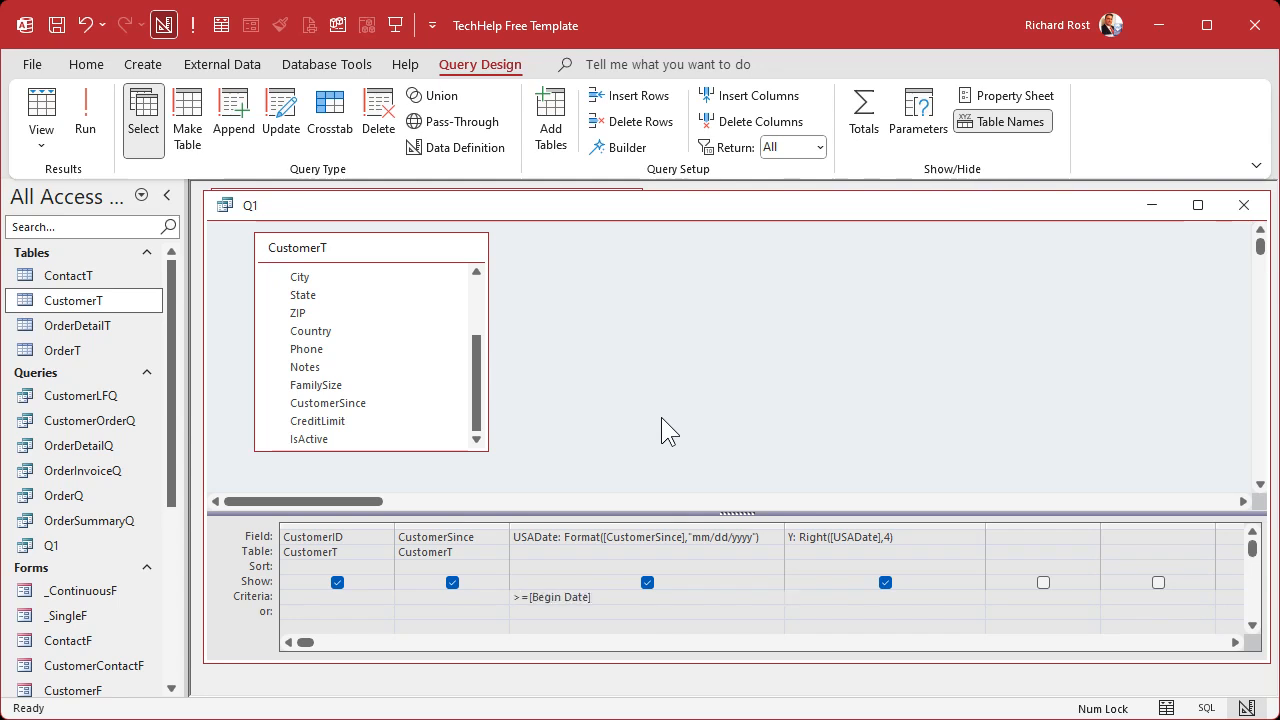
pyautogui.moveTo(662, 500)
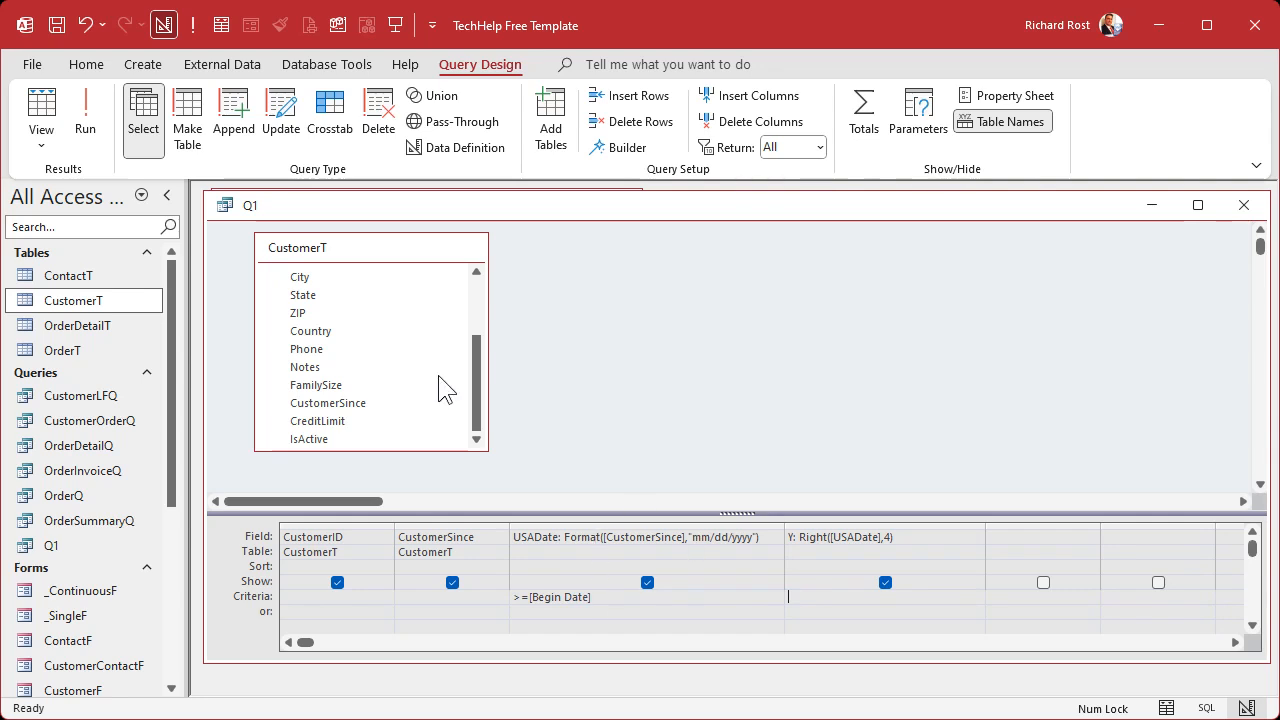
# Step: Run Q1 with Begin Date 1/1/2000, wrongly returning 13 records including 1955 and 1987
pyautogui.click(84, 110)
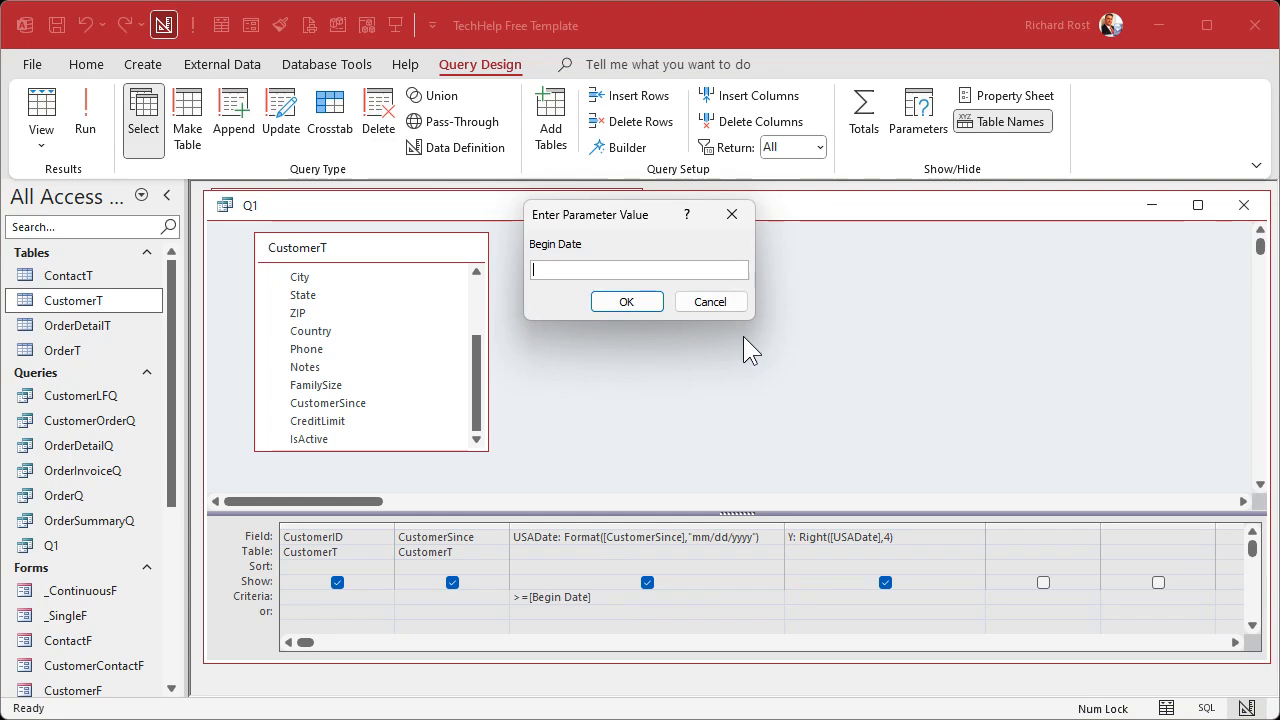
pyautogui.write('1/1/2000')
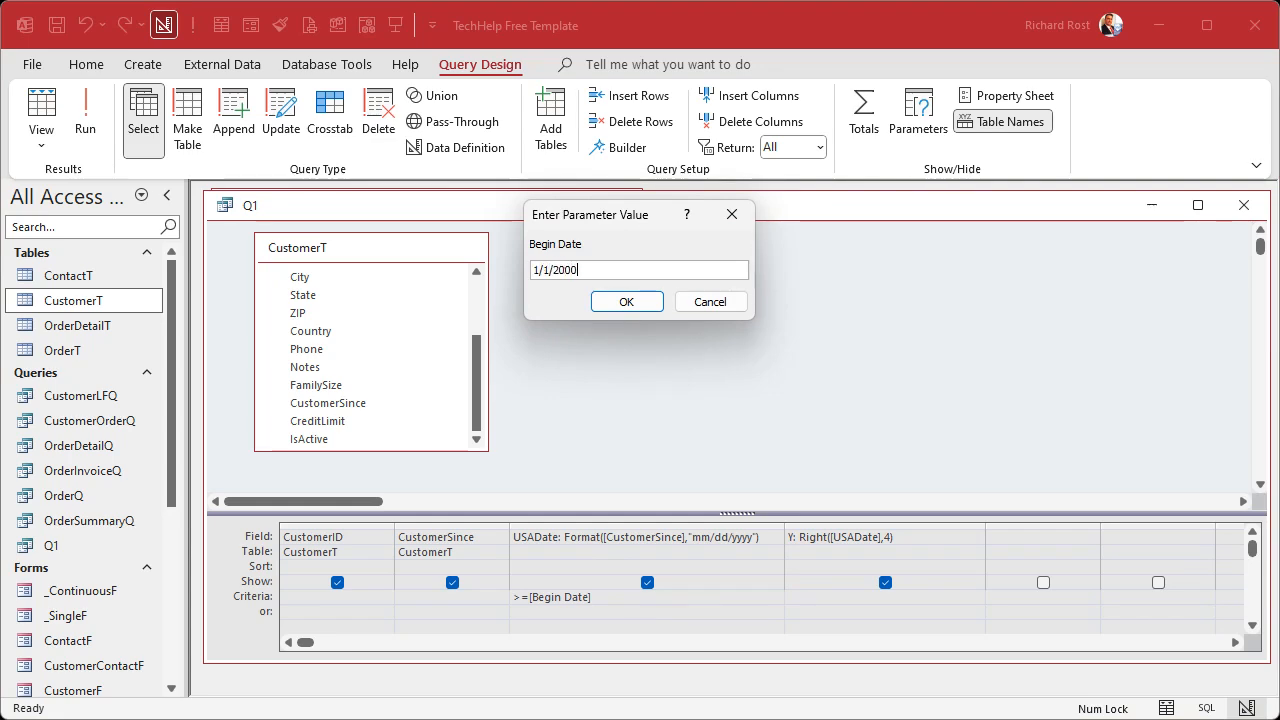
pyautogui.click(626, 300)
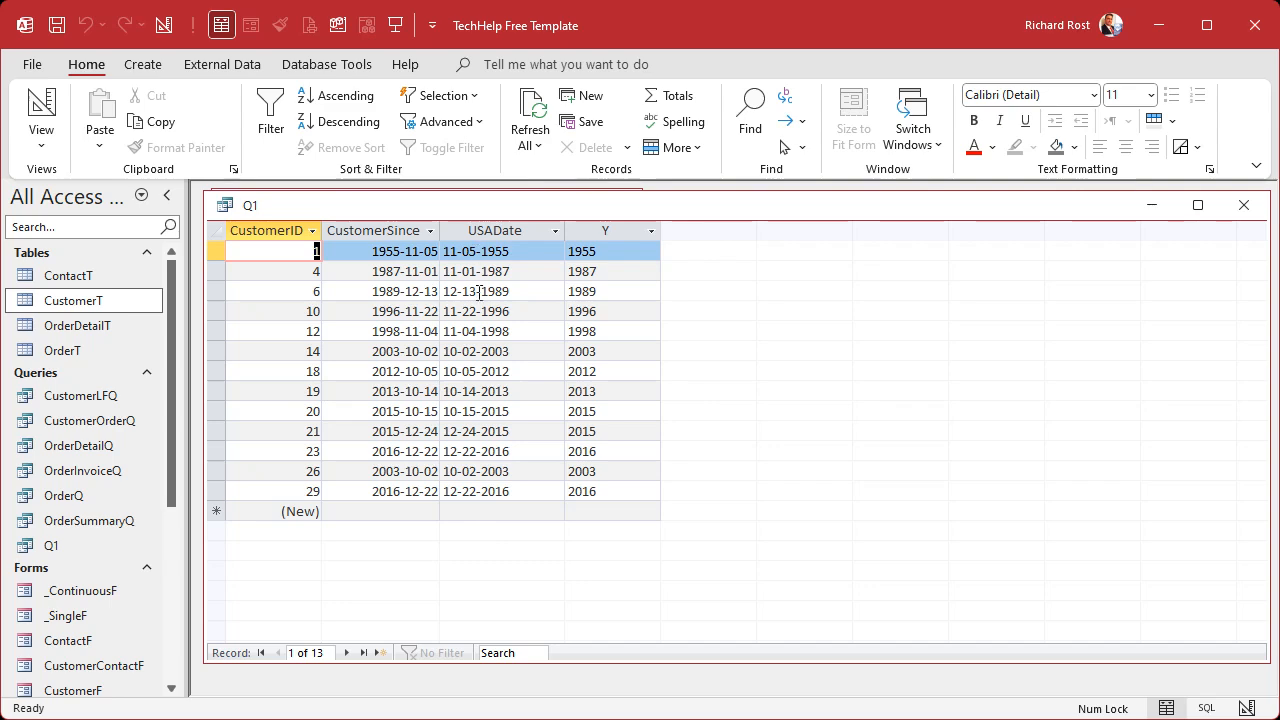
pyautogui.moveTo(476, 576)
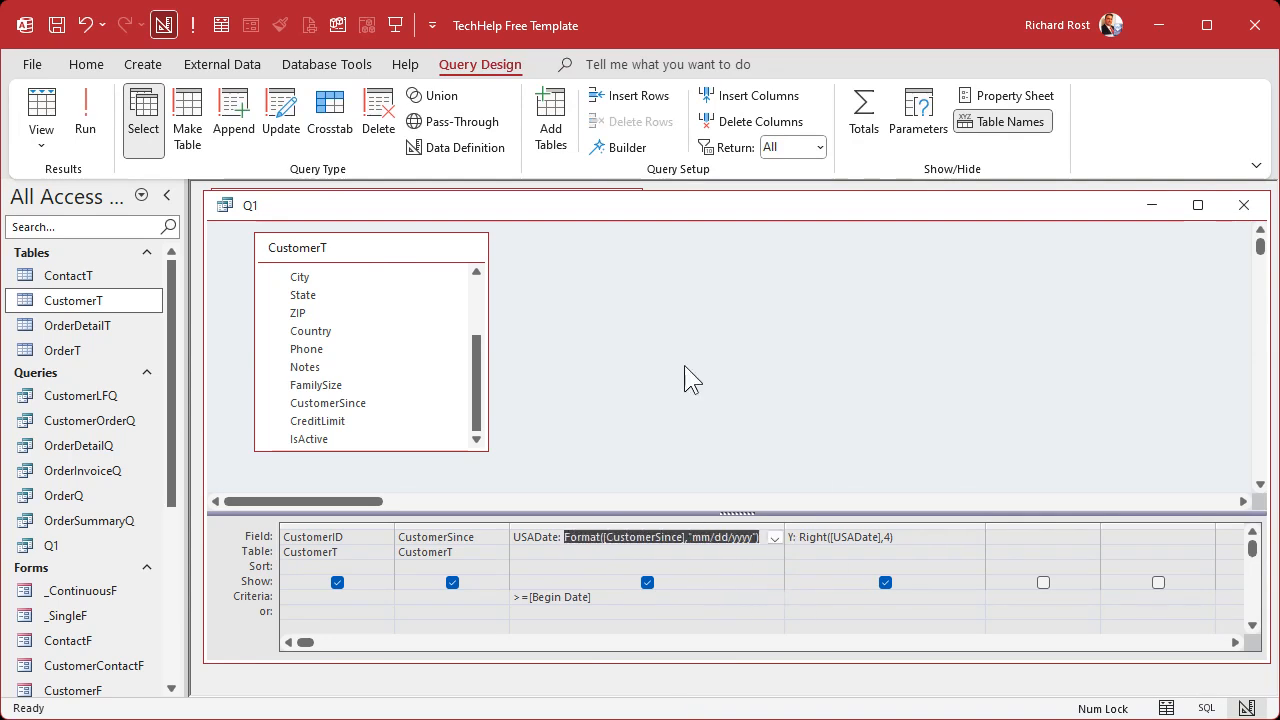
pyautogui.moveTo(344, 516)
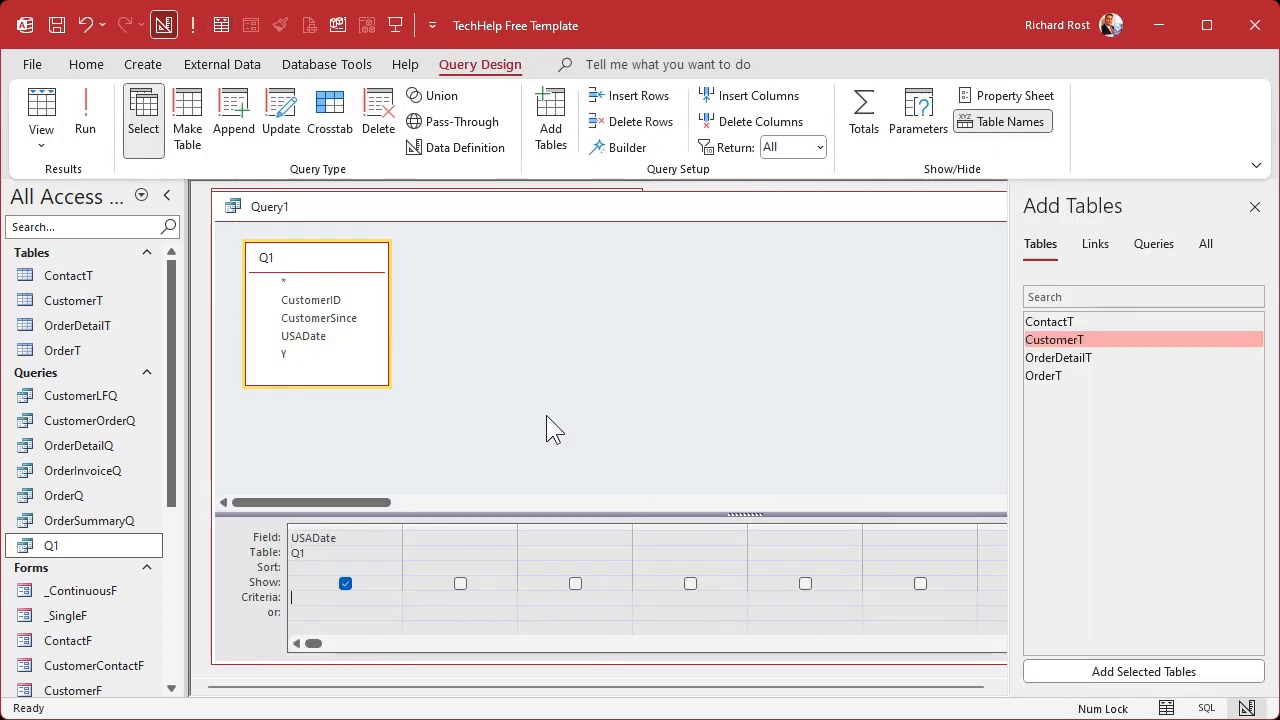
# Step: Give the test query's USADate a >=[Begin Date] criterion and run it
pyautogui.write('>=')
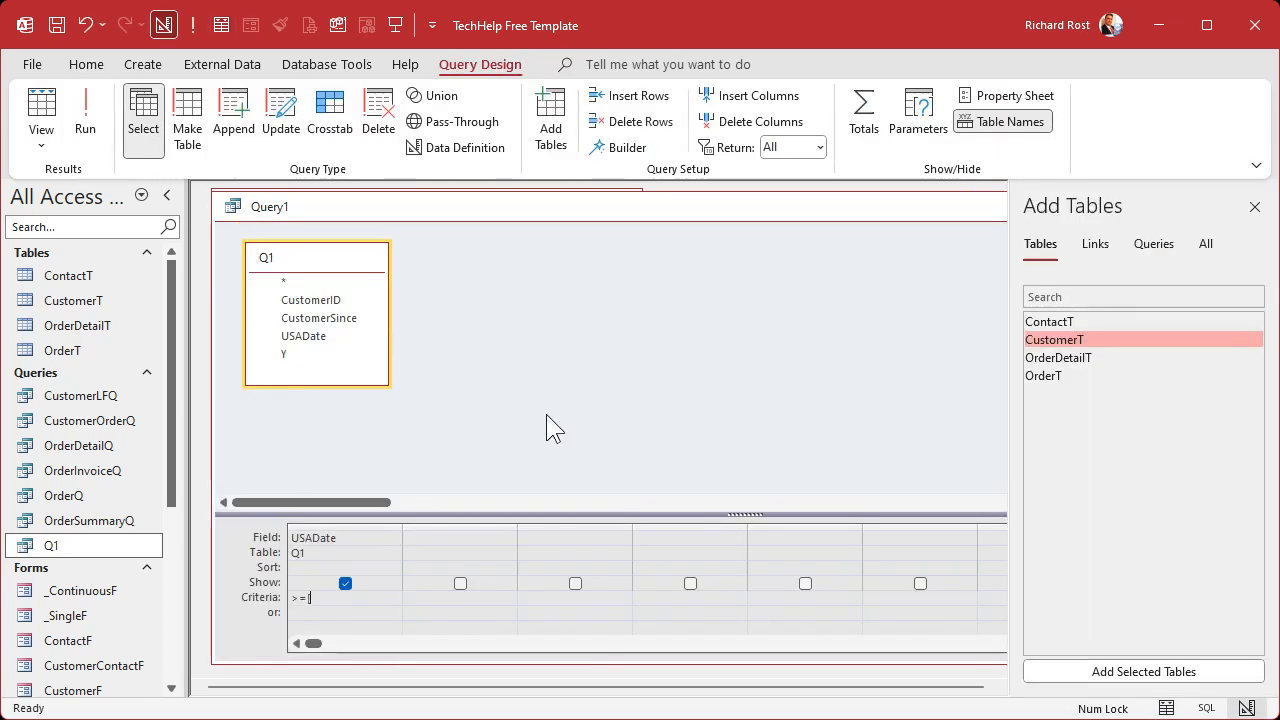
pyautogui.write('[Begin Date]')
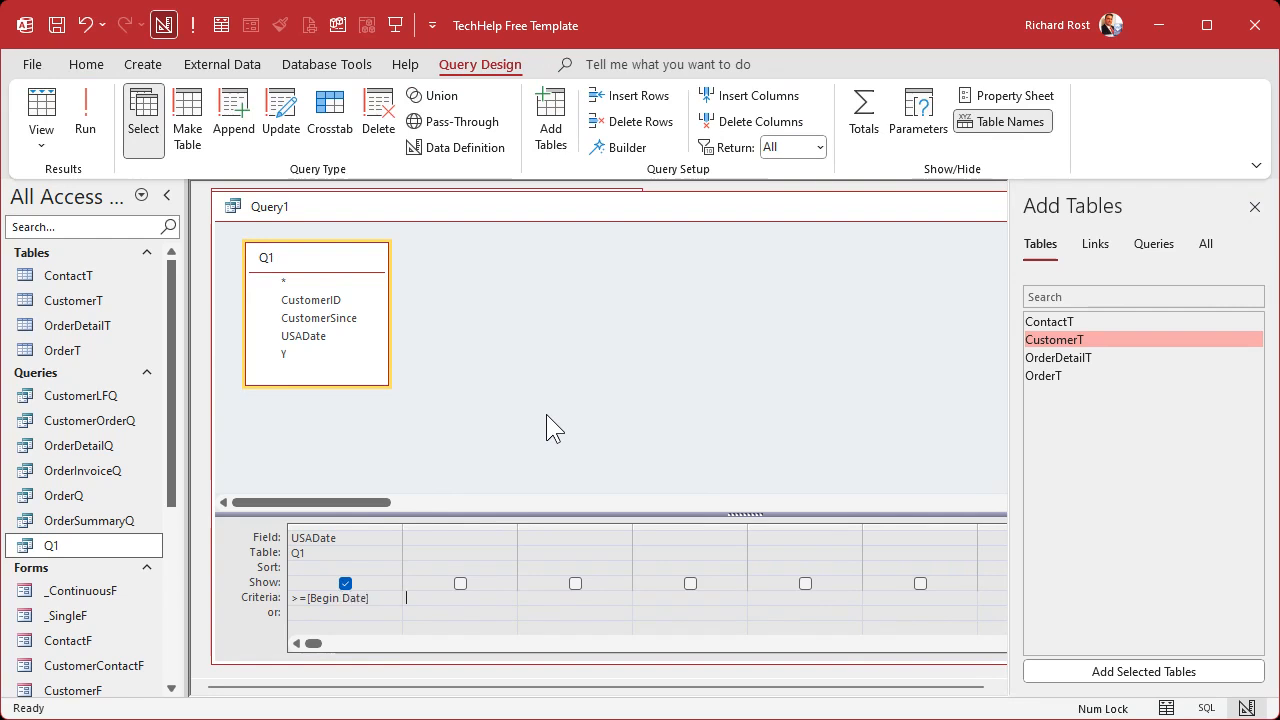
pyautogui.click(84, 112)
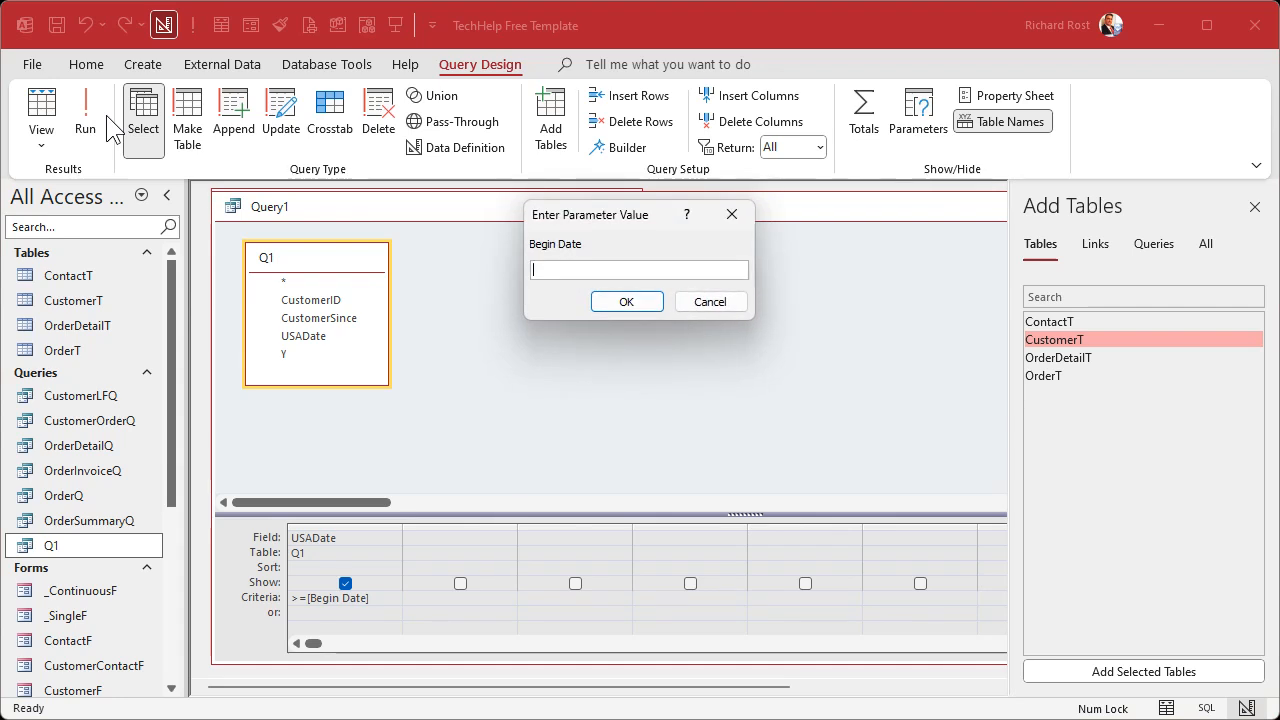
pyautogui.moveTo(336, 392)
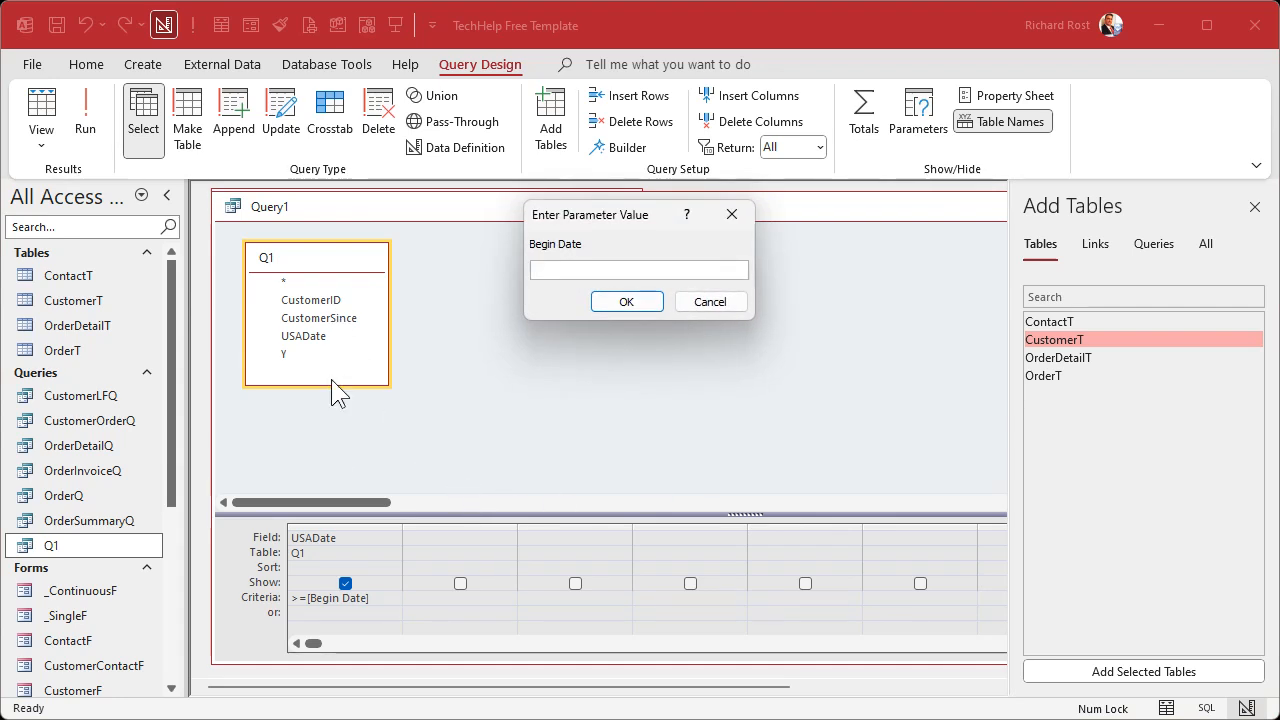
pyautogui.moveTo(636, 470)
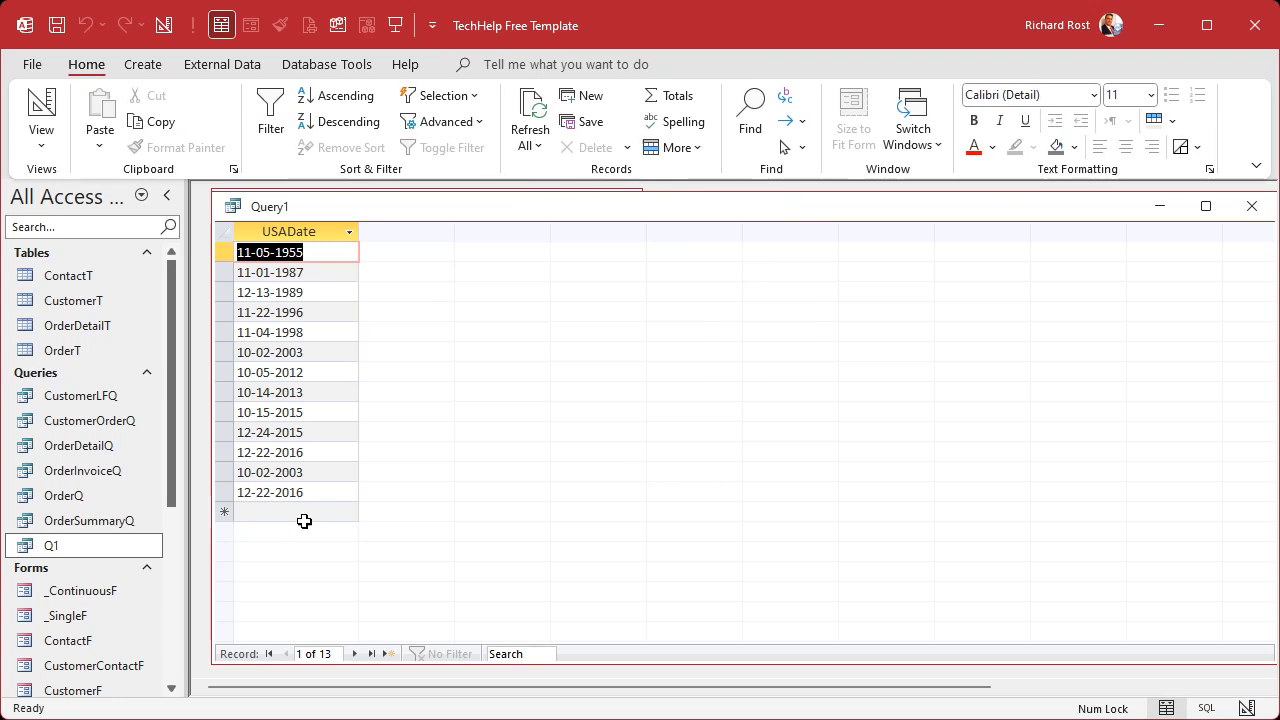
pyautogui.moveTo(376, 528)
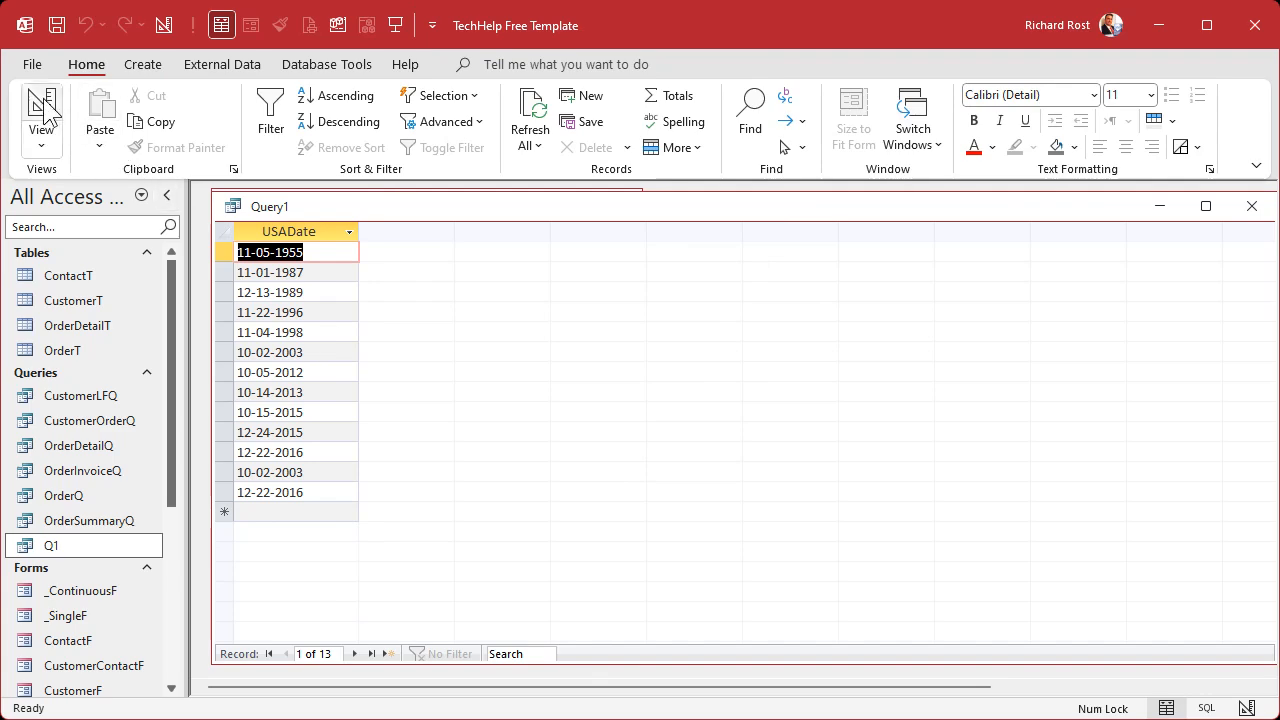
# Step: Return to design and close the test query without saving
pyautogui.click(40, 104)
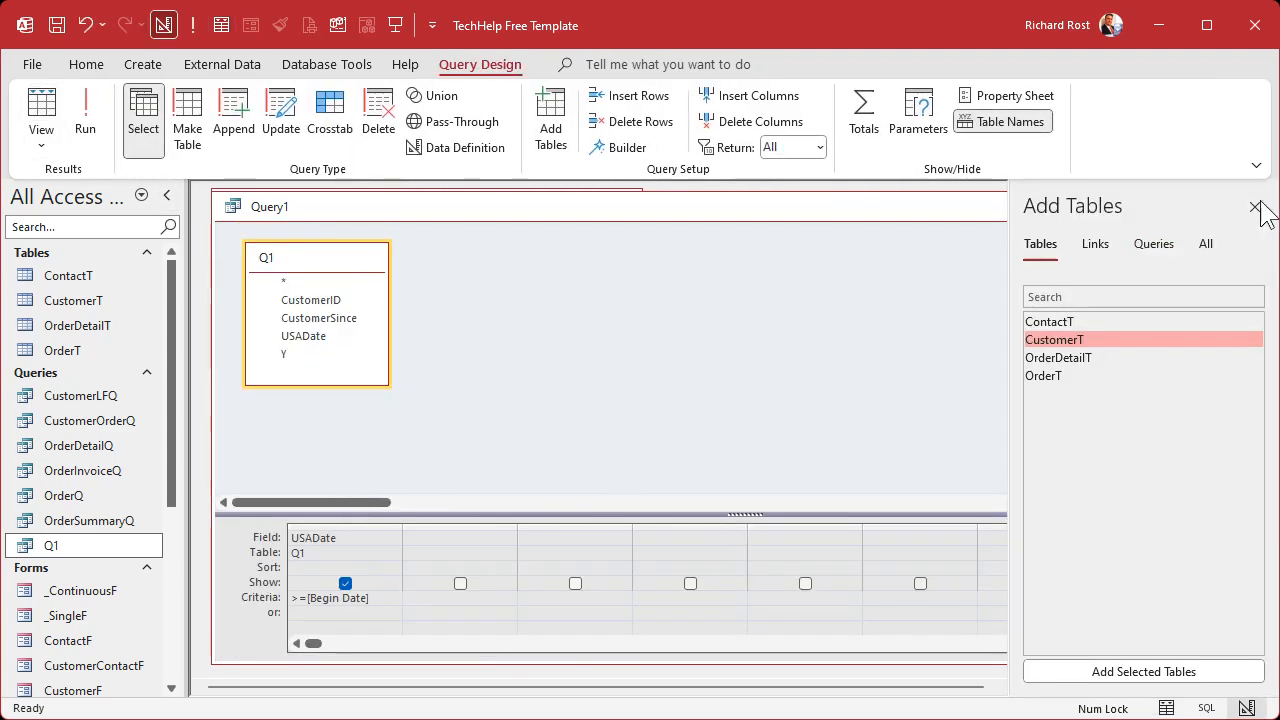
pyautogui.click(1260, 206)
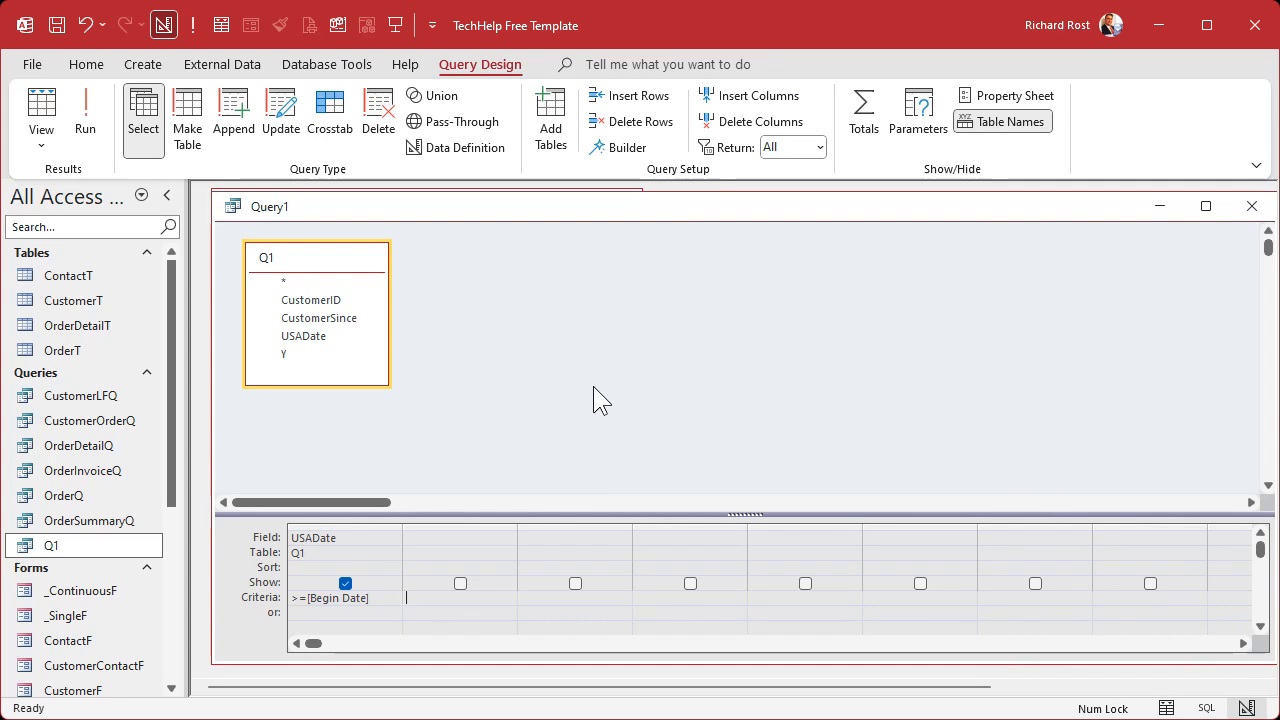
pyautogui.click(1252, 206)
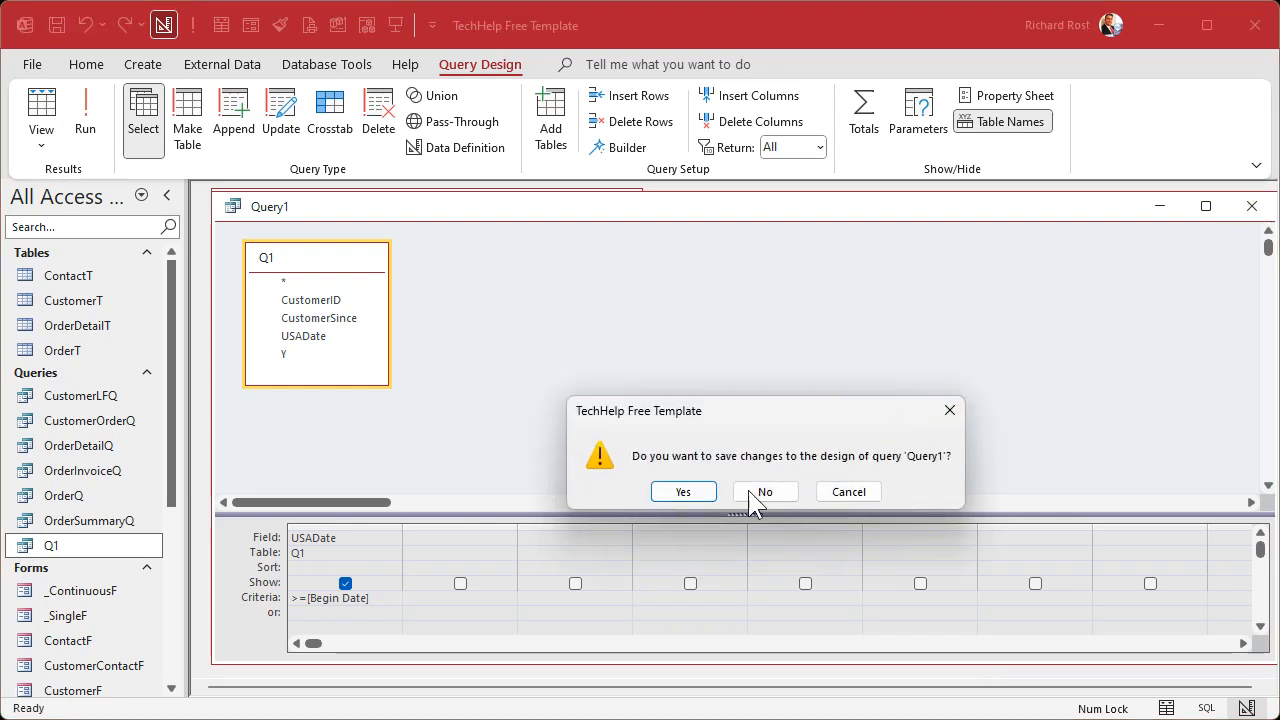
pyautogui.click(764, 492)
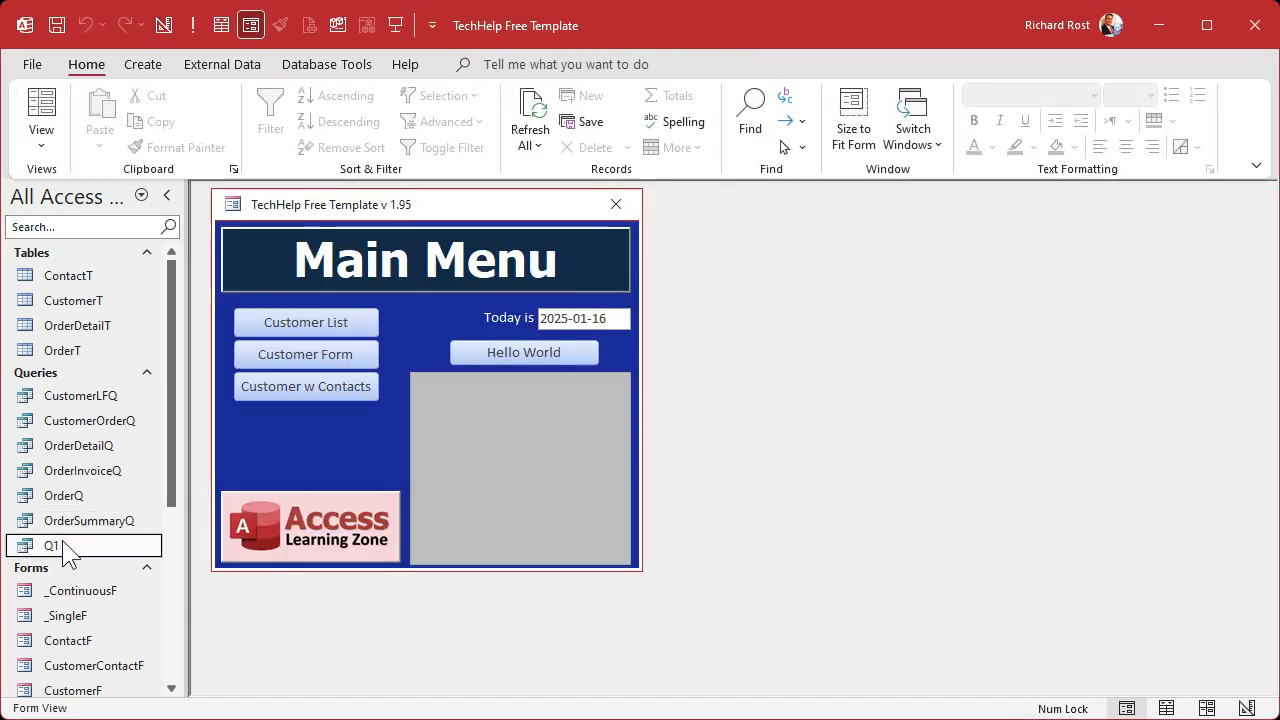
# Step: Open Q1, add Y: Year([CustomerSince]), run to check the years, and return to design
pyautogui.doubleClick(52, 544)
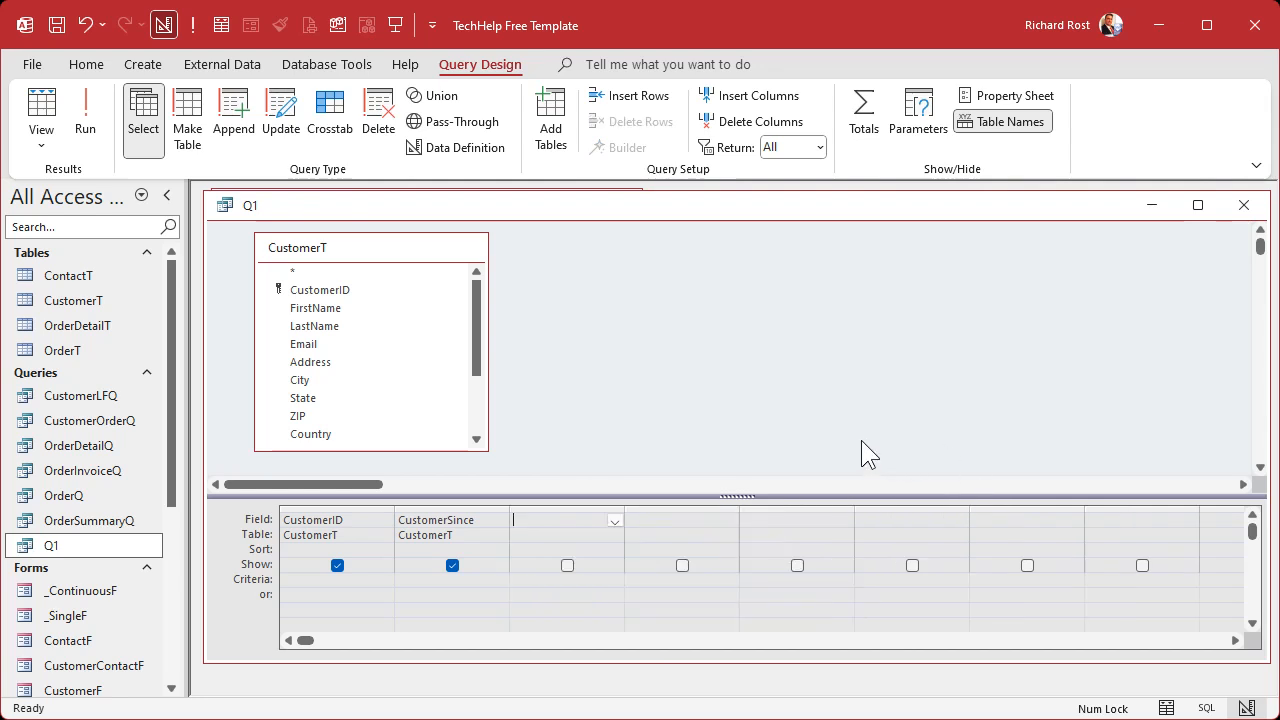
pyautogui.write('Y: Year([CustomerSinc')
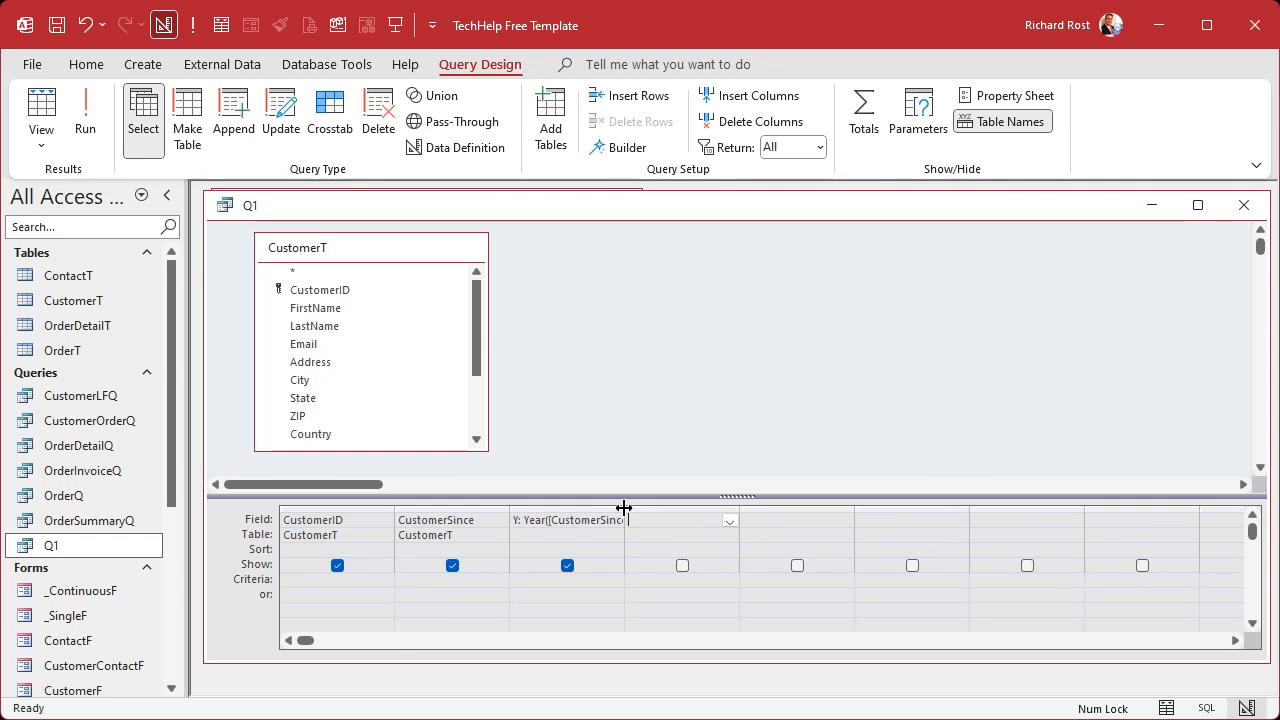
pyautogui.click(84, 112)
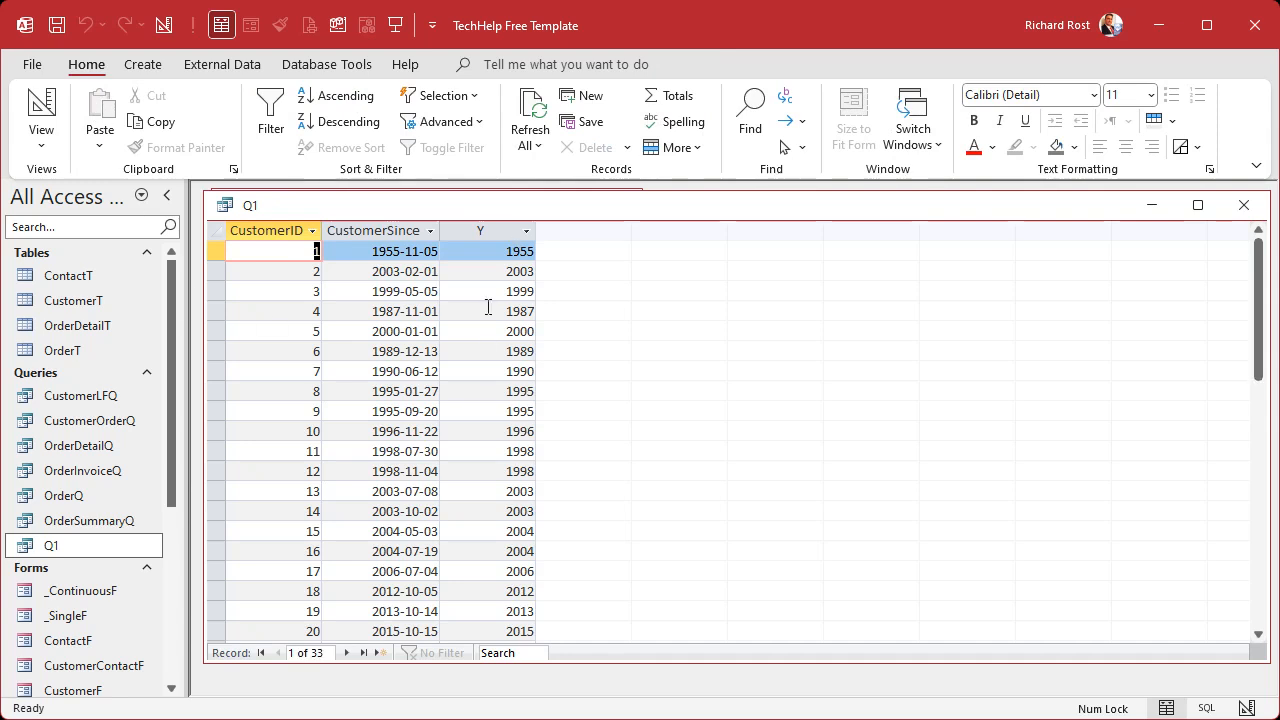
pyautogui.click(480, 230)
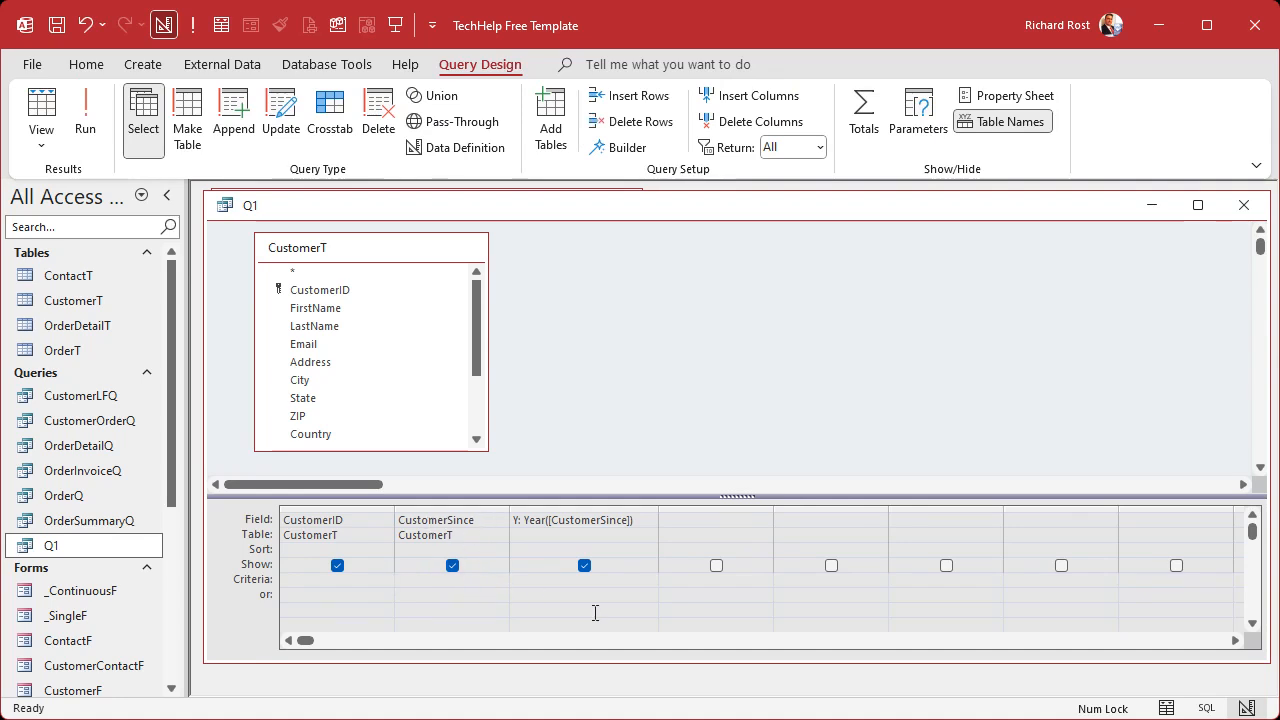
# Step: Add >=[Begin Date] under CustomerSince and run with 1/1/2000, returning only 2000-and-later customers
pyautogui.write('>=[')
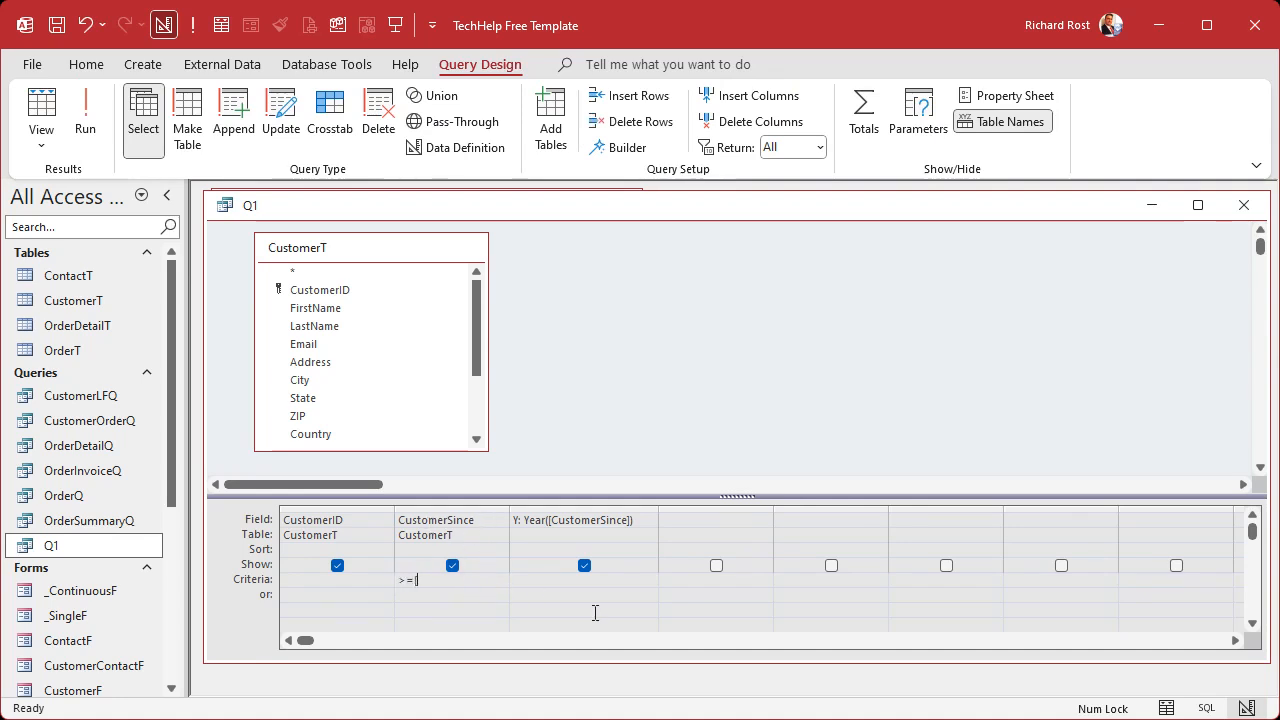
pyautogui.write('[Begin Date]')
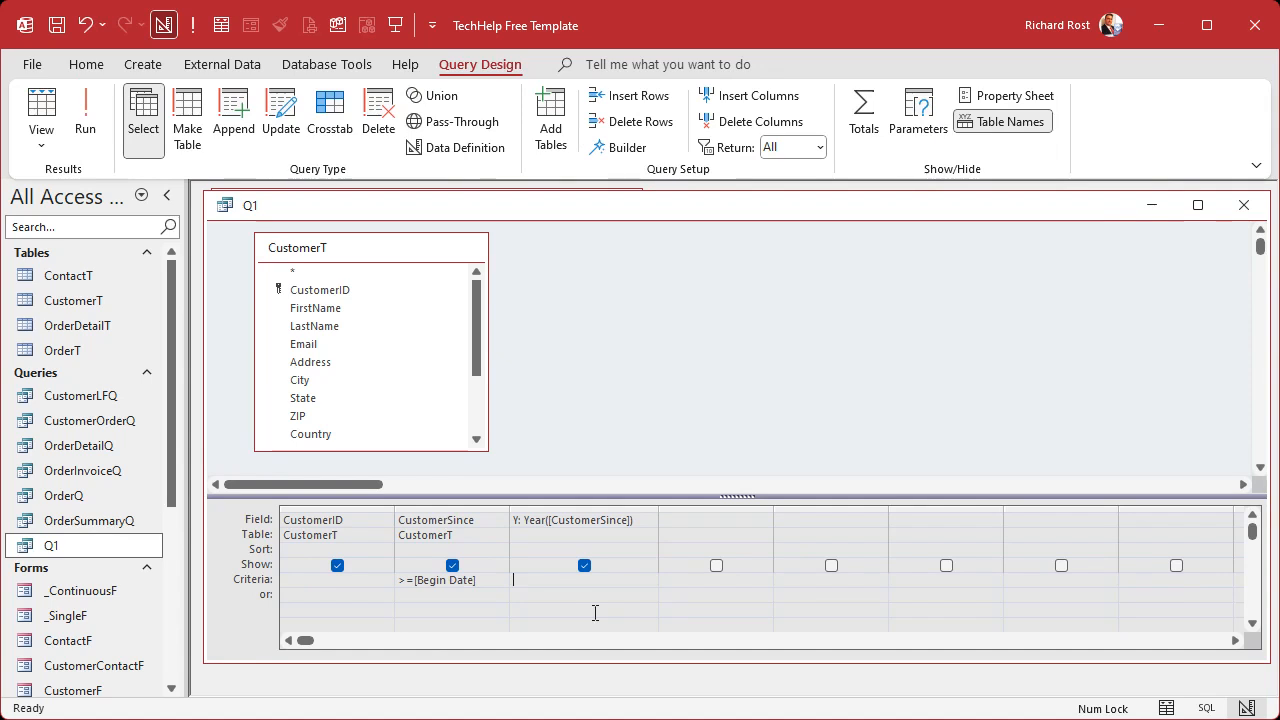
pyautogui.click(84, 110)
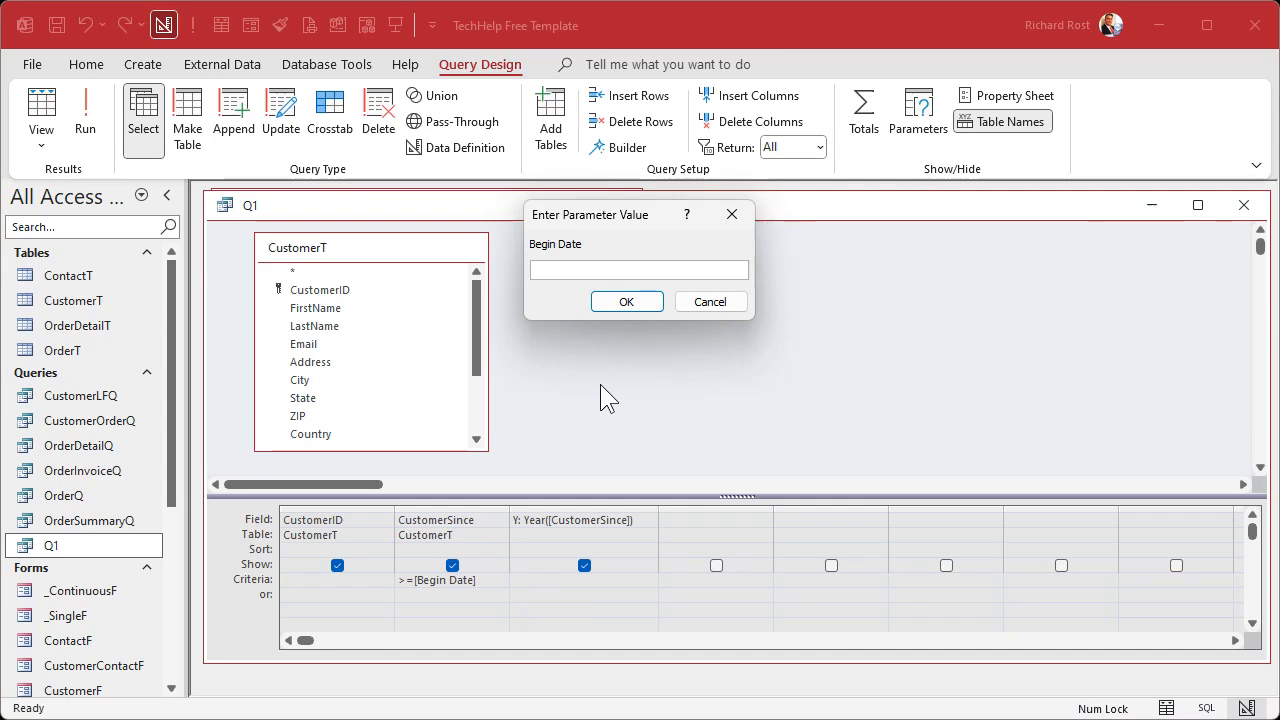
pyautogui.write('1/1/2000')
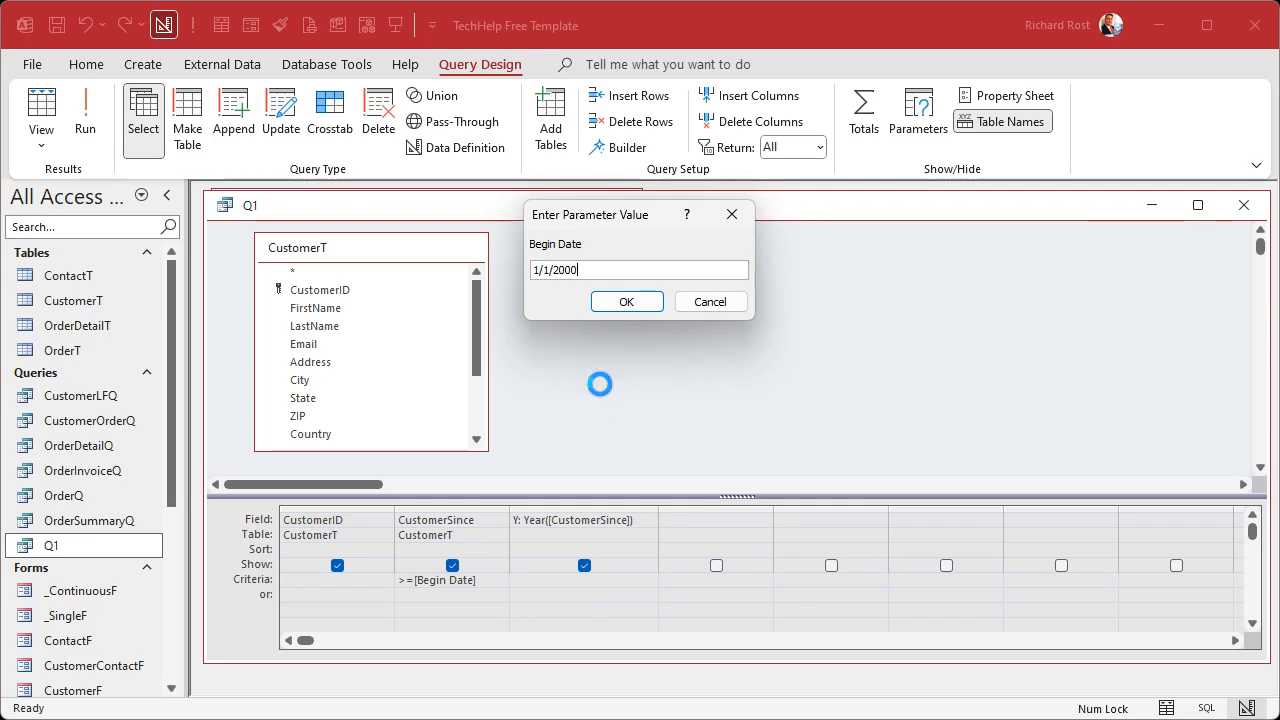
pyautogui.click(626, 300)
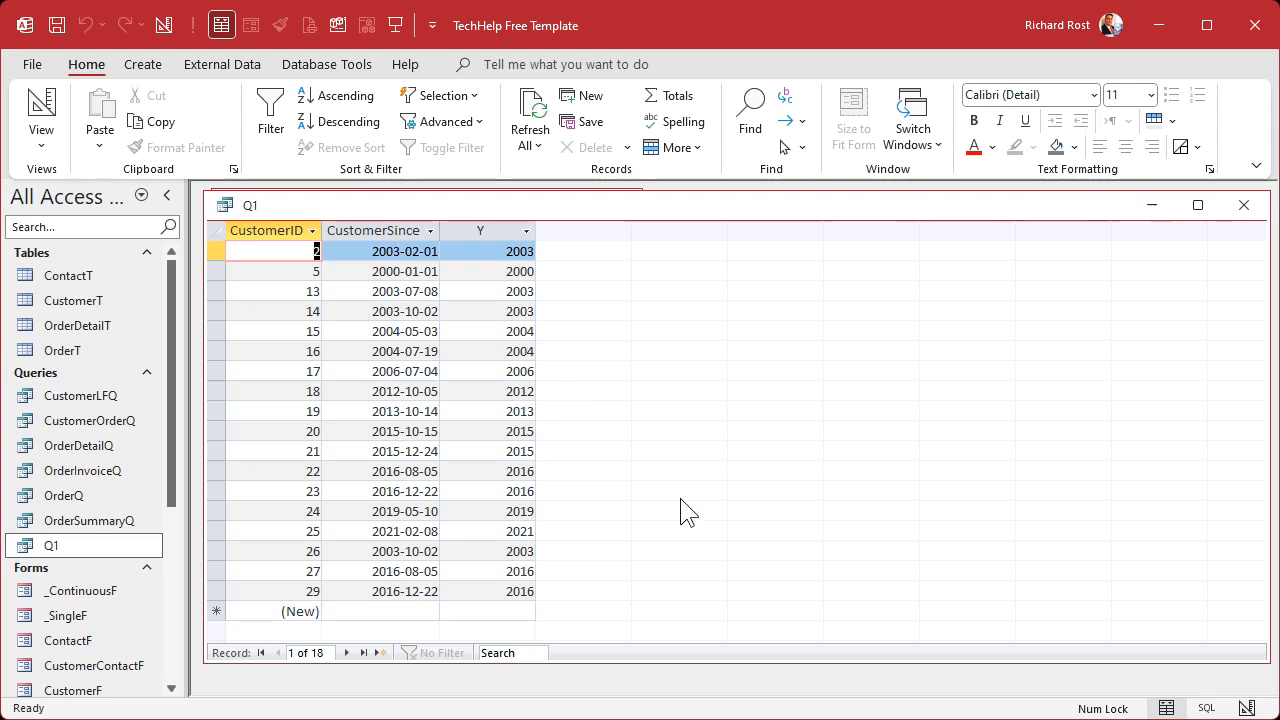
pyautogui.click(40, 114)
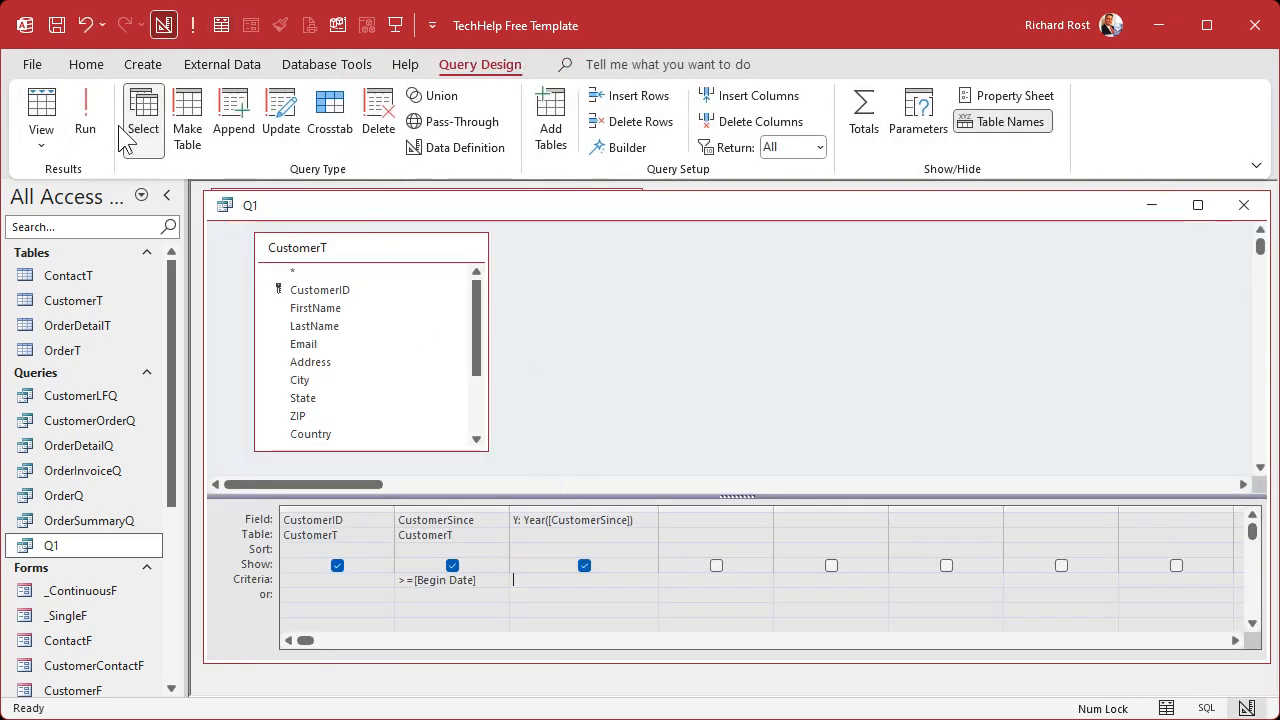
# Step: Run Q1 and try a begin date entered as 202 in the parameter prompt
pyautogui.click(84, 114)
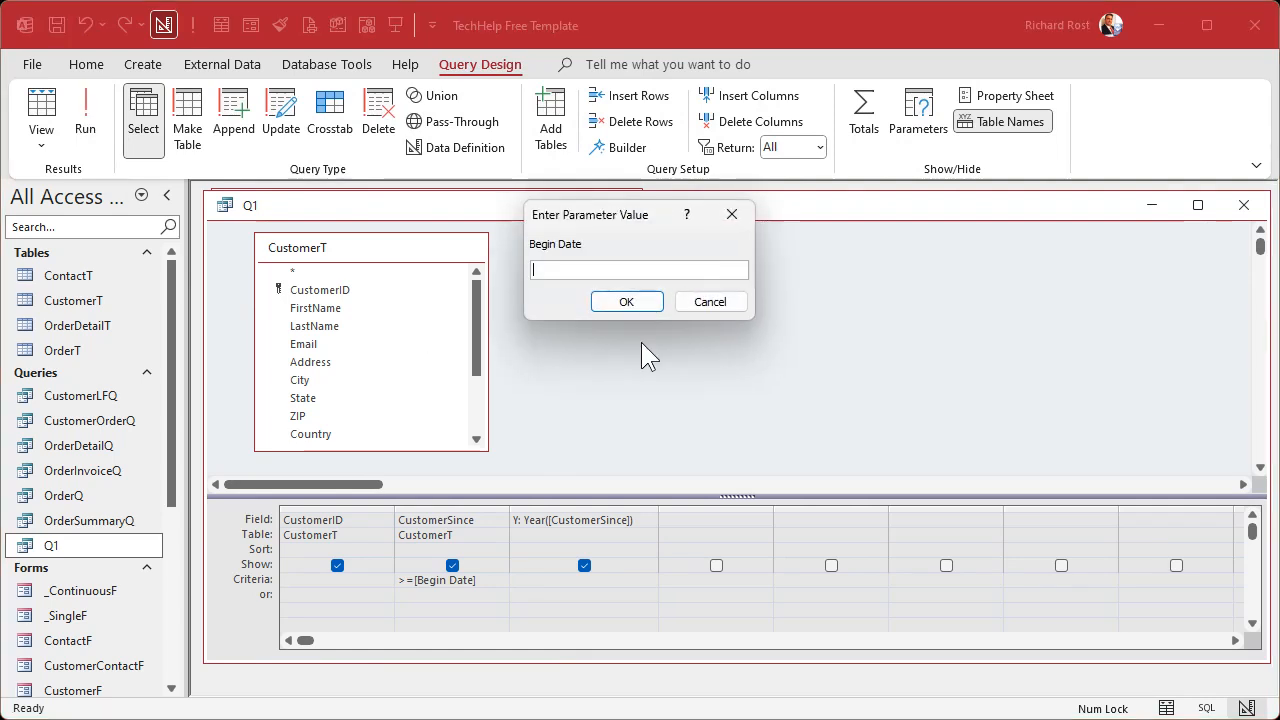
pyautogui.write('202')
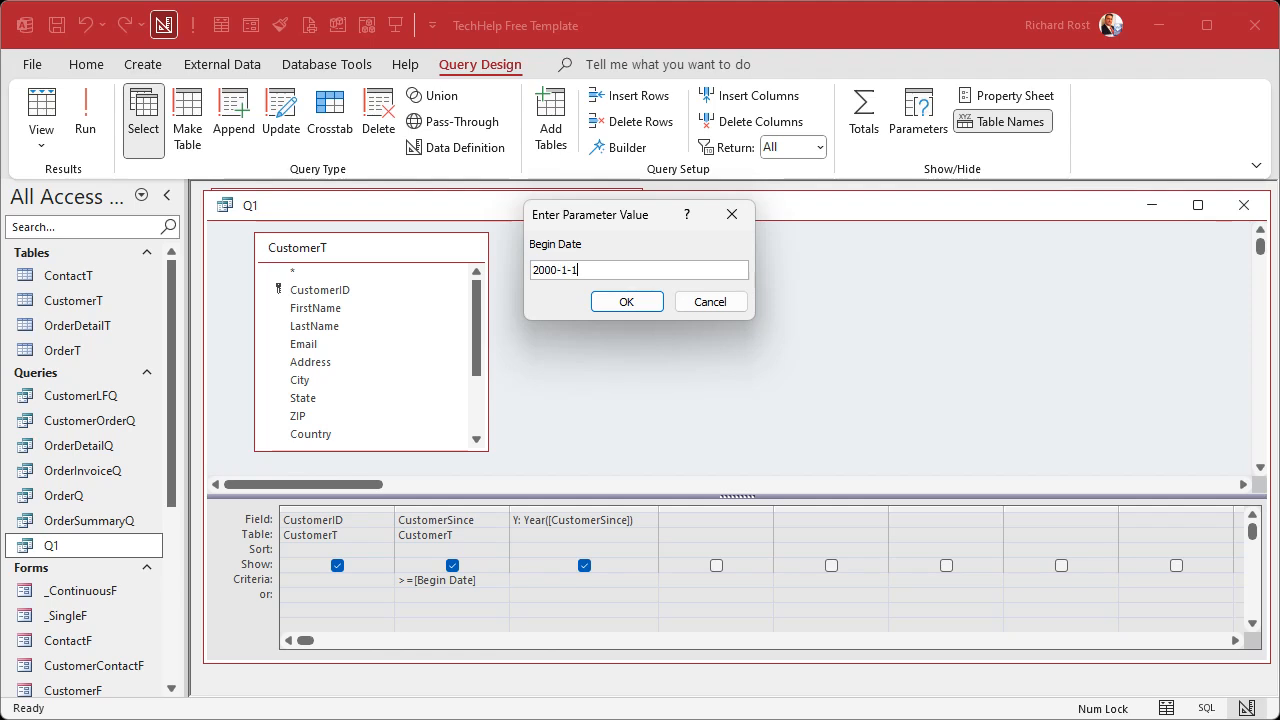
pyautogui.click(626, 300)
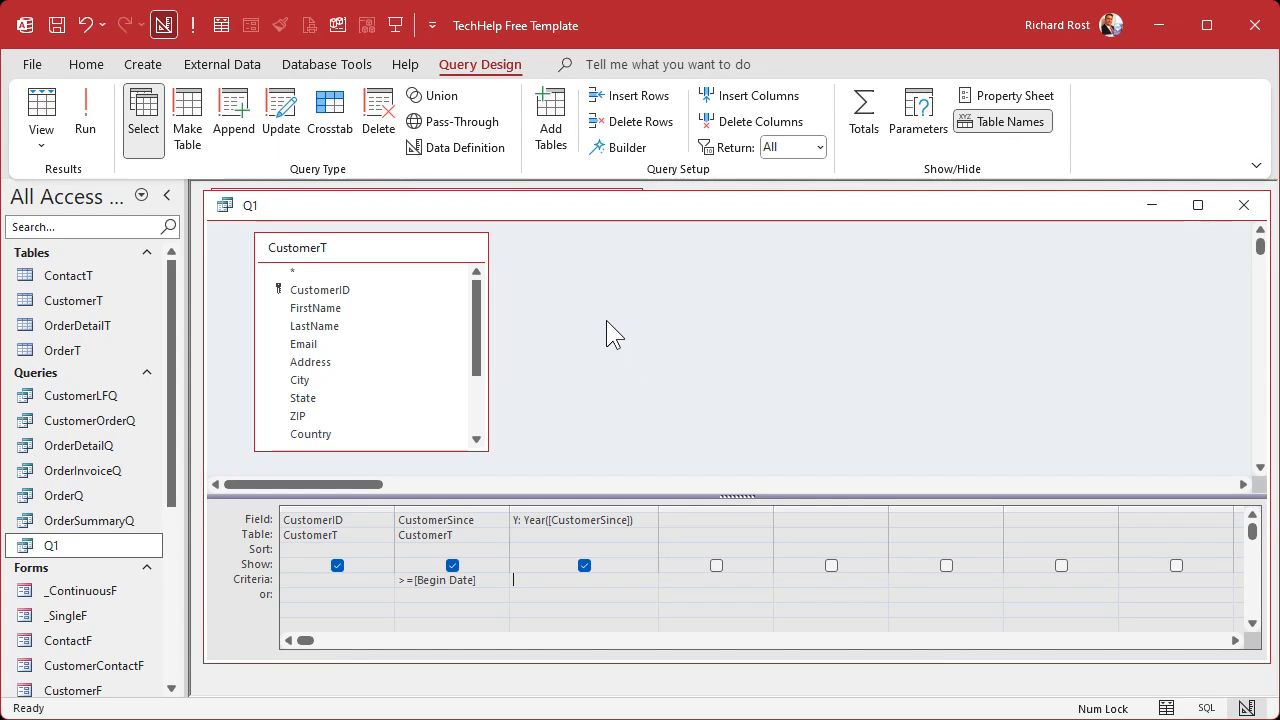
pyautogui.moveTo(612, 348)
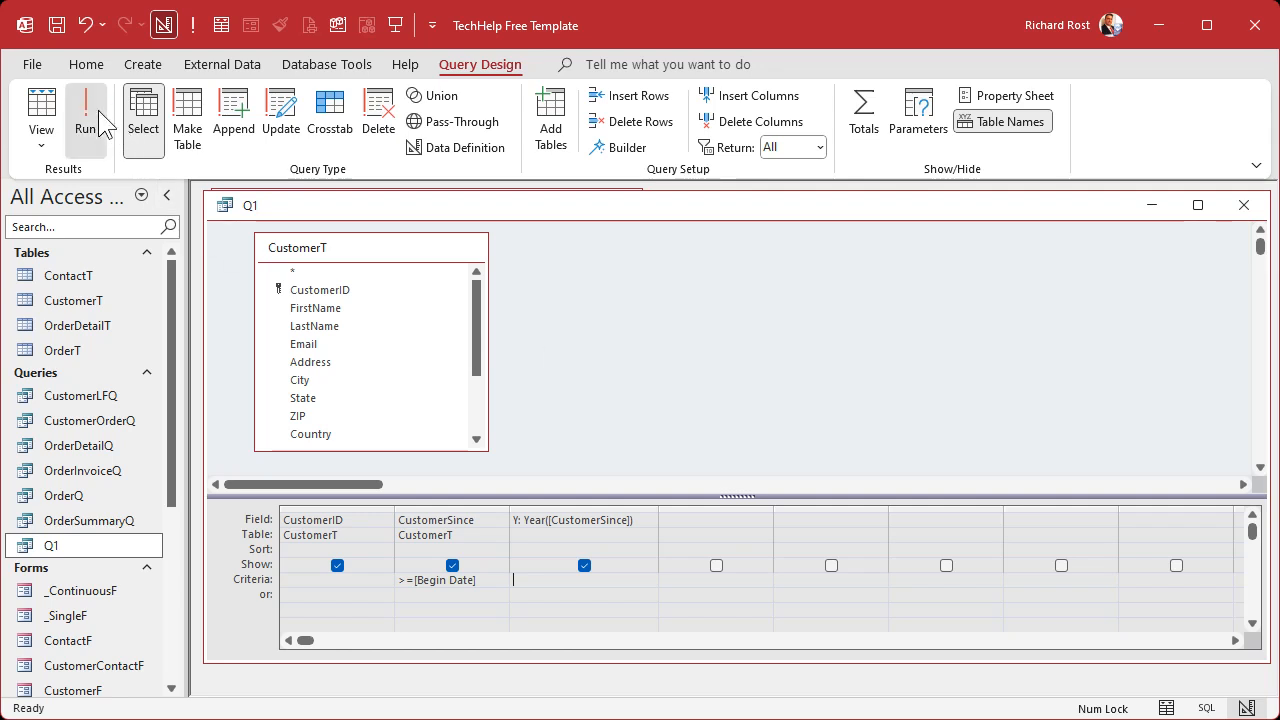
# Step: Rerun Q1 with begin date 2000-01-02, returning 17 customers, then return to design
pyautogui.click(84, 110)
pyautogui.write('1-2-2000')
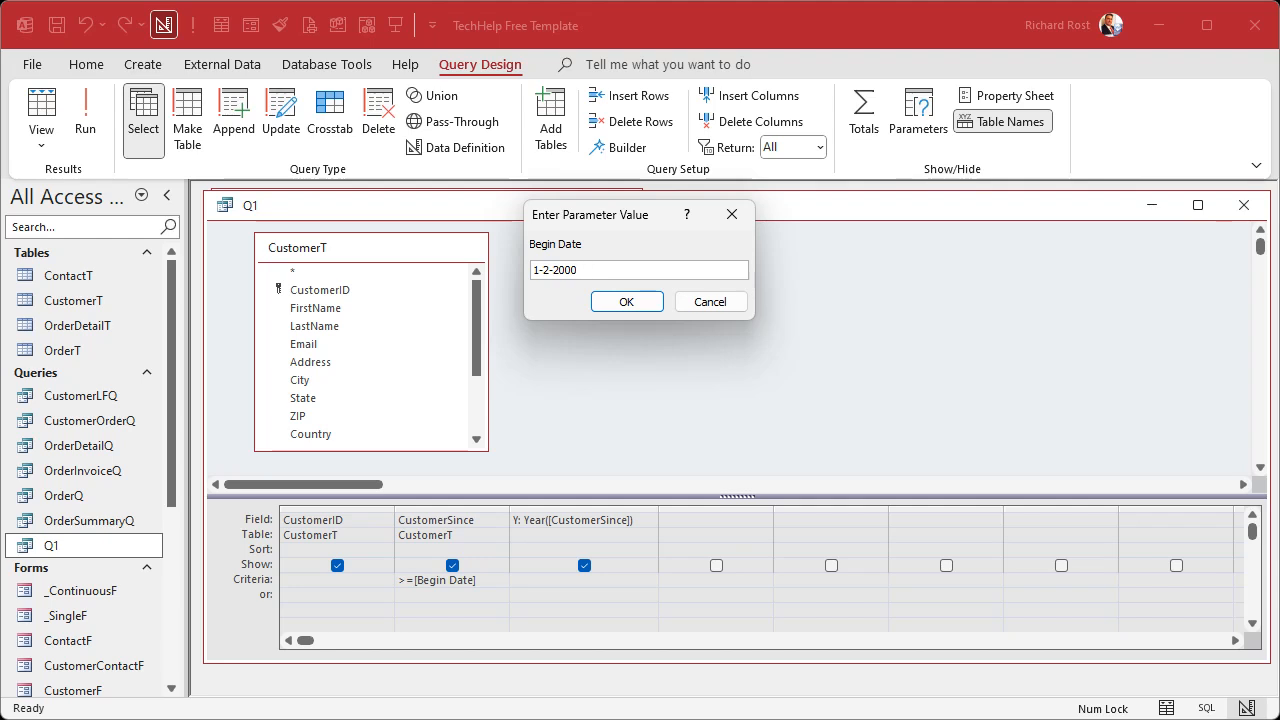
pyautogui.click(638, 268)
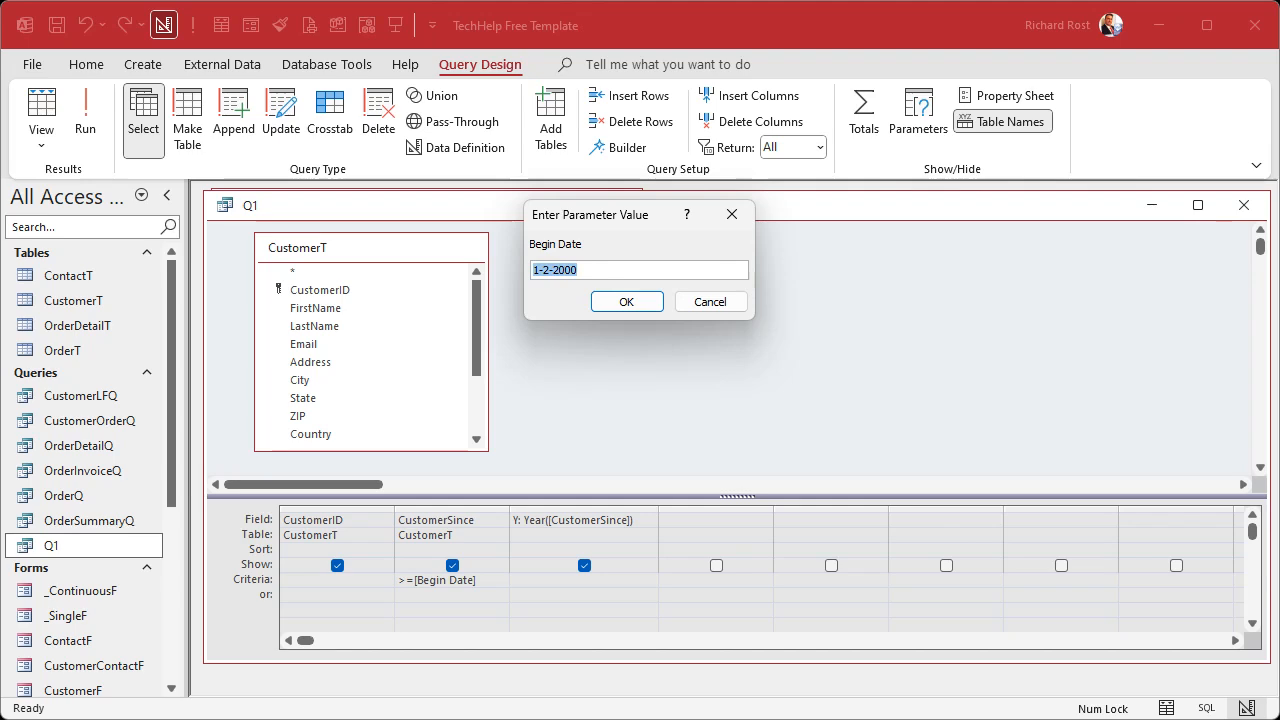
pyautogui.write('2000-1')
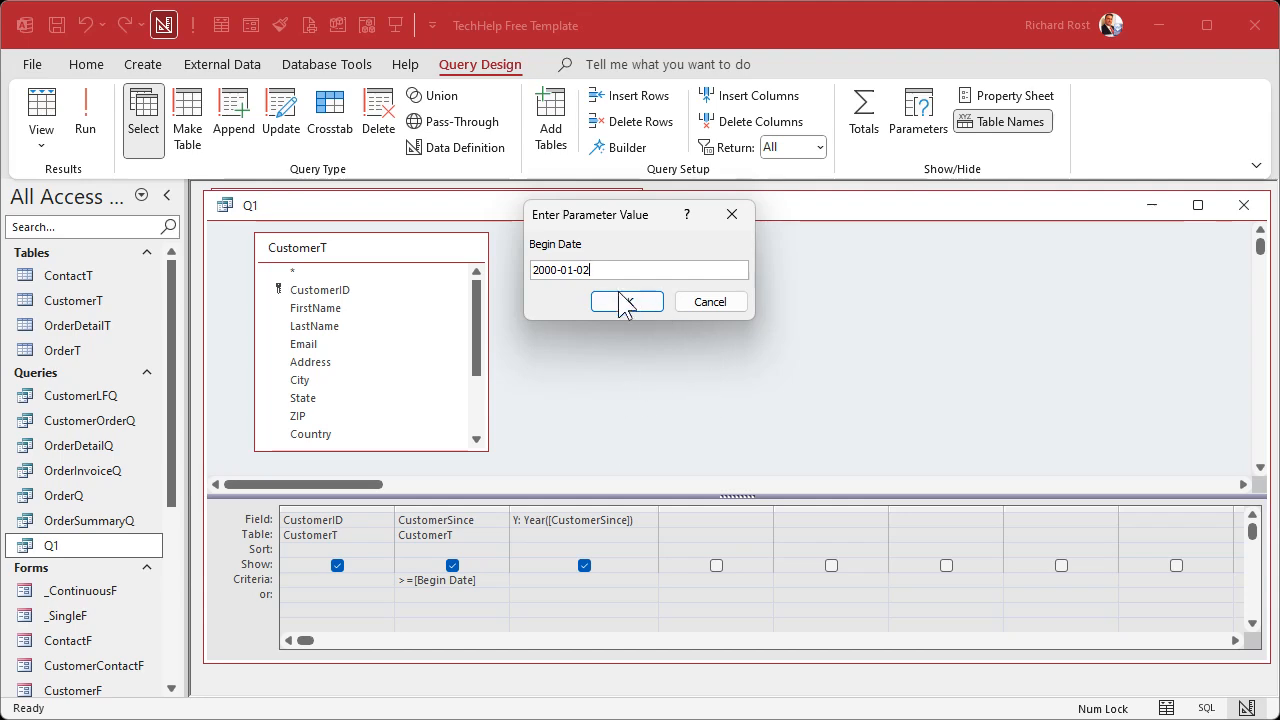
pyautogui.click(628, 300)
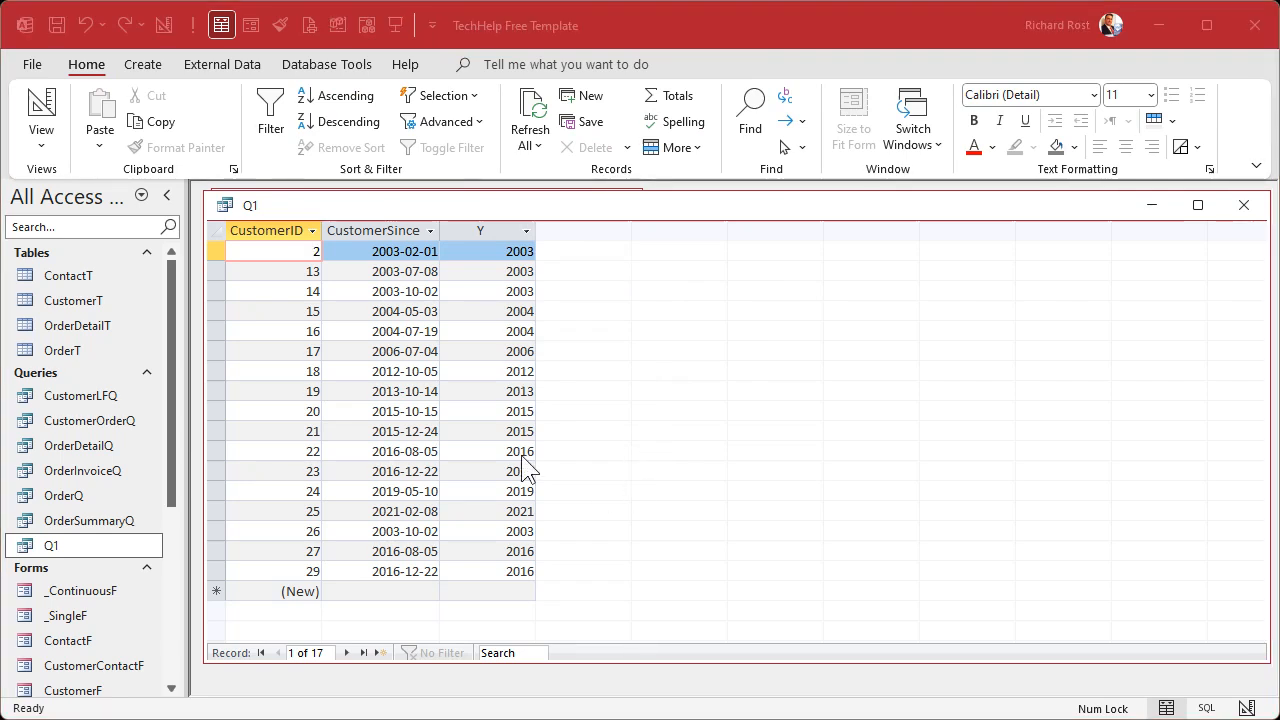
pyautogui.click(40, 104)
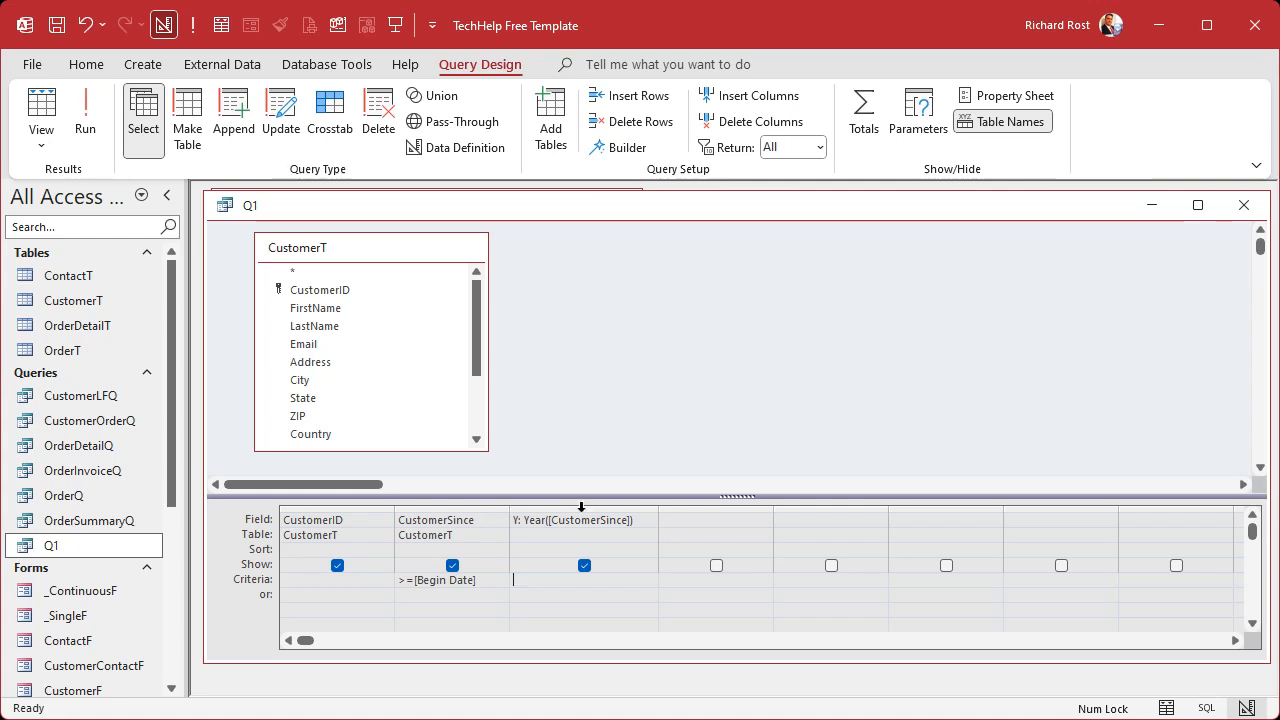
pyautogui.moveTo(684, 376)
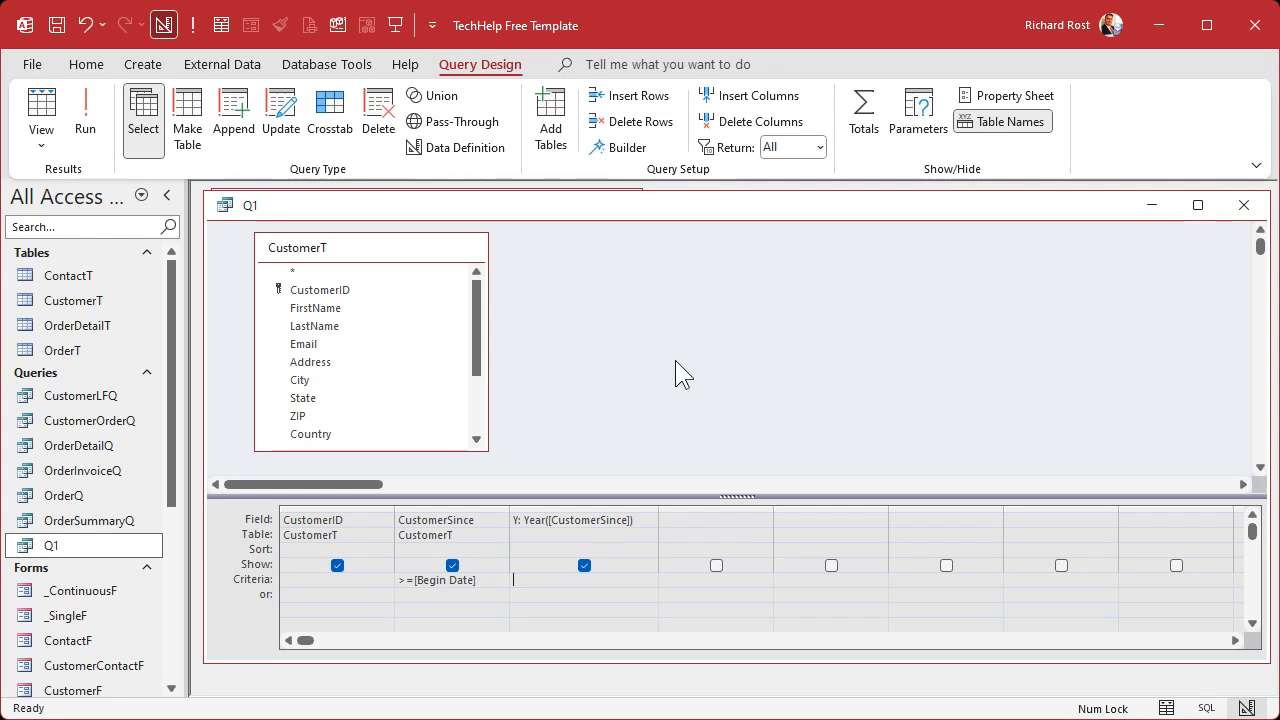
pyautogui.moveTo(410, 516)
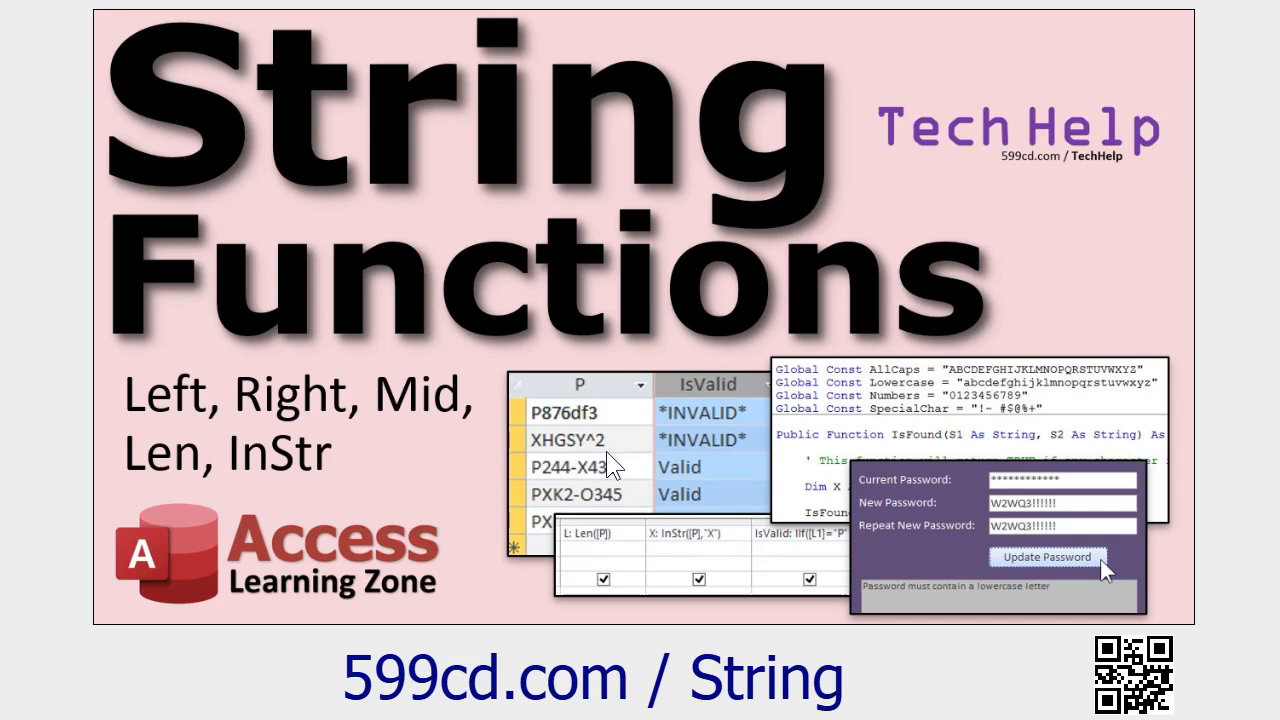
pyautogui.moveTo(478, 468)
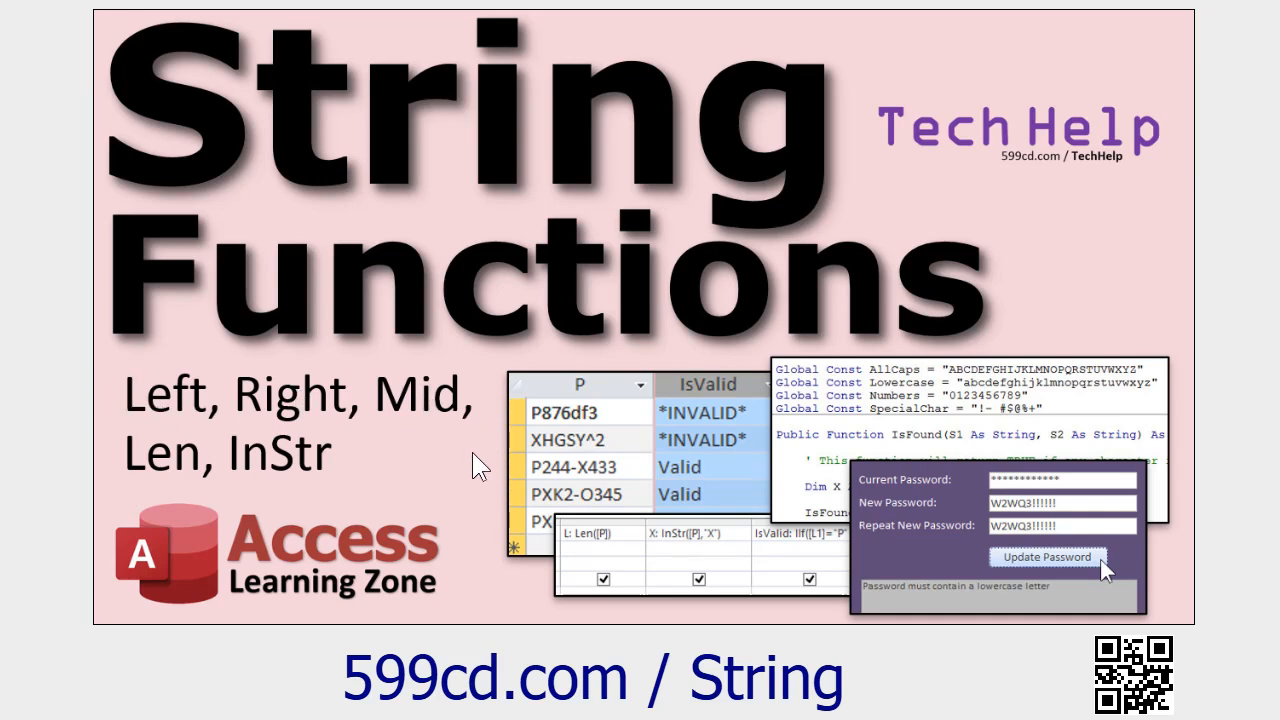
pyautogui.moveTo(1118, 304)
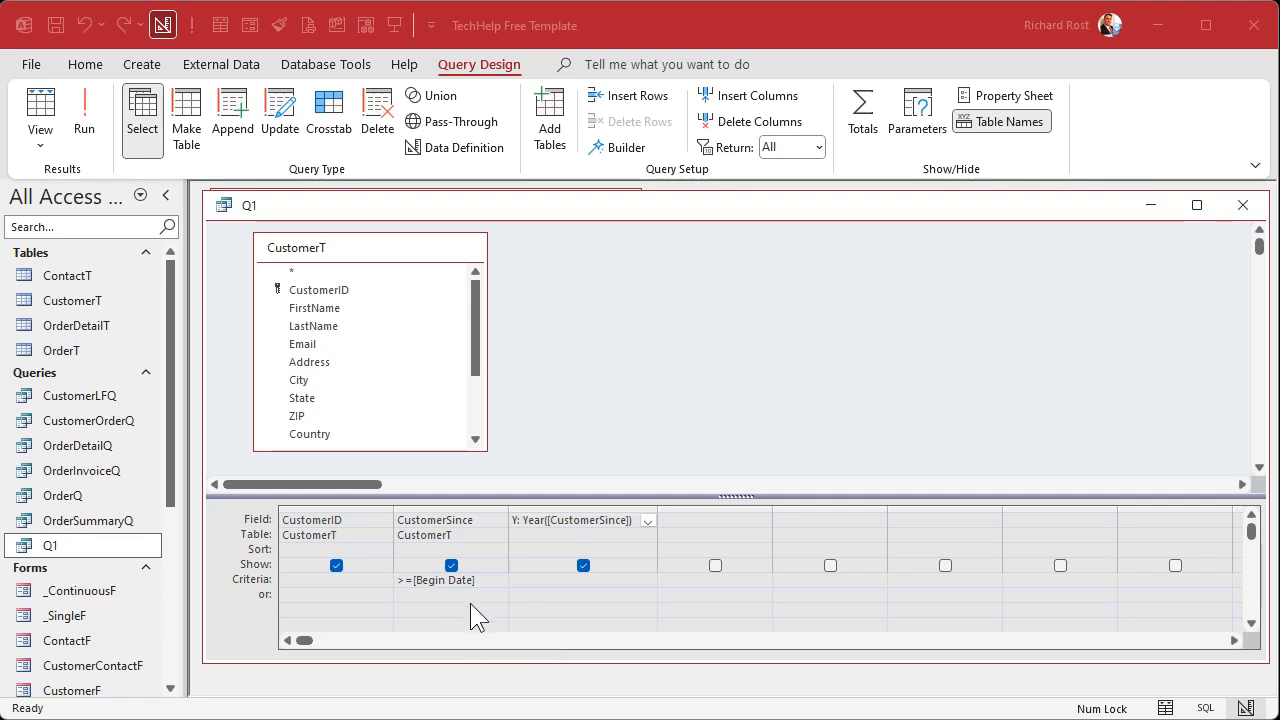
pyautogui.moveTo(432, 596)
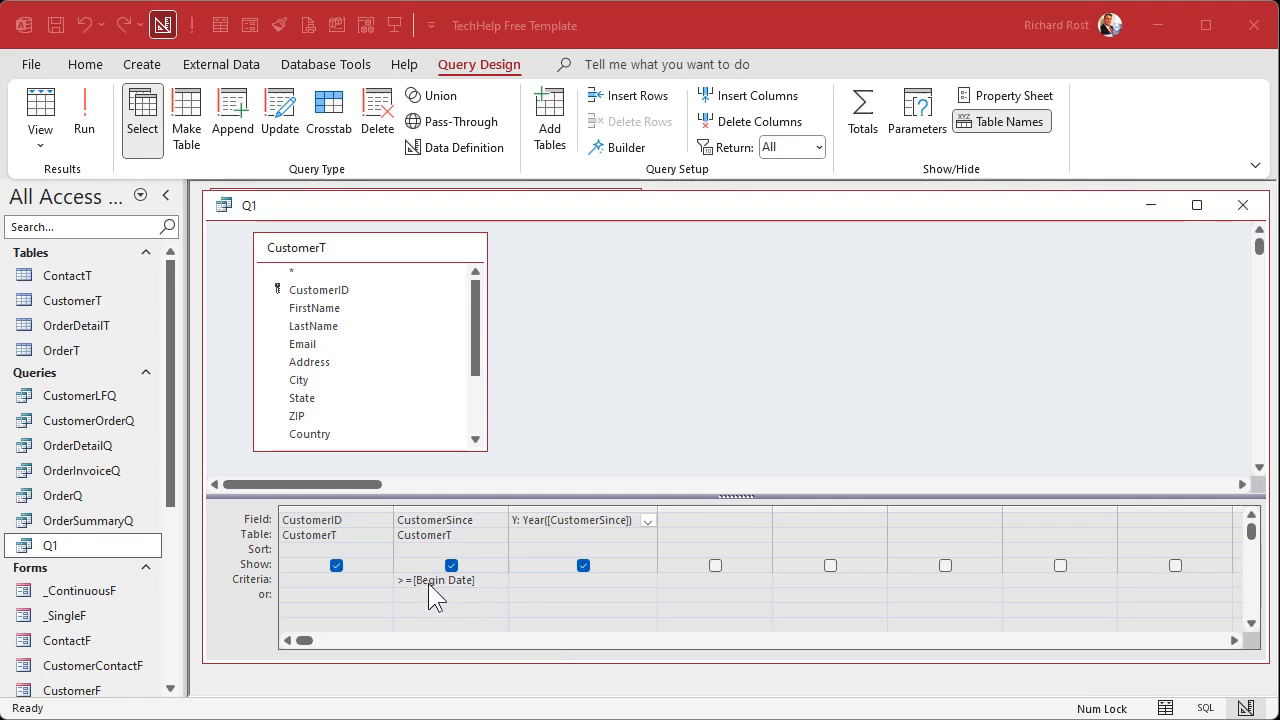
pyautogui.moveTo(484, 604)
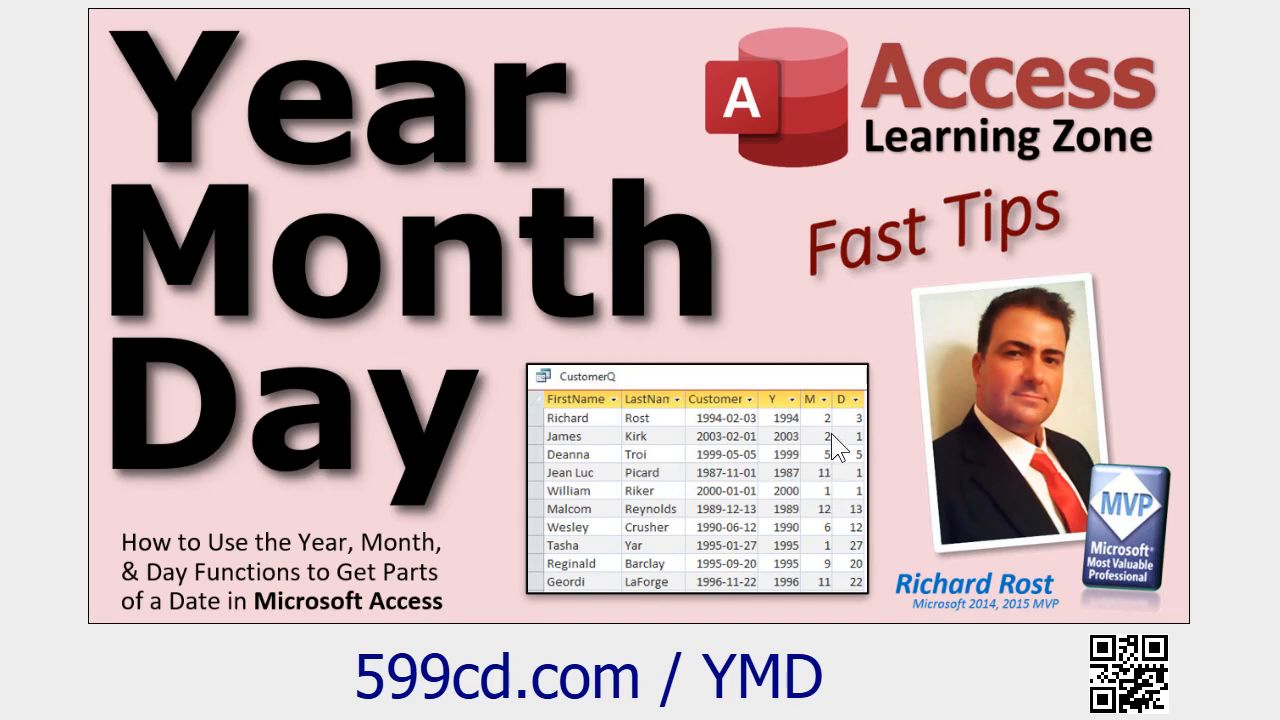
pyautogui.moveTo(848, 472)
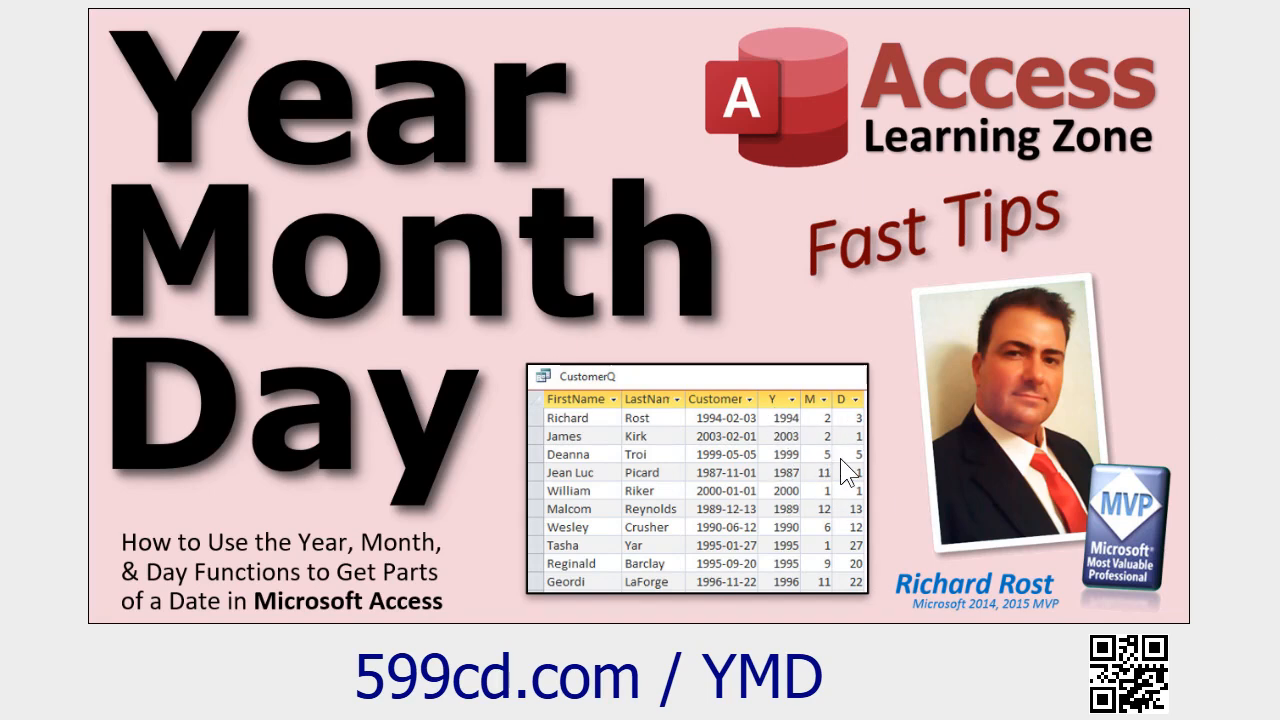
pyautogui.scroll(-3)
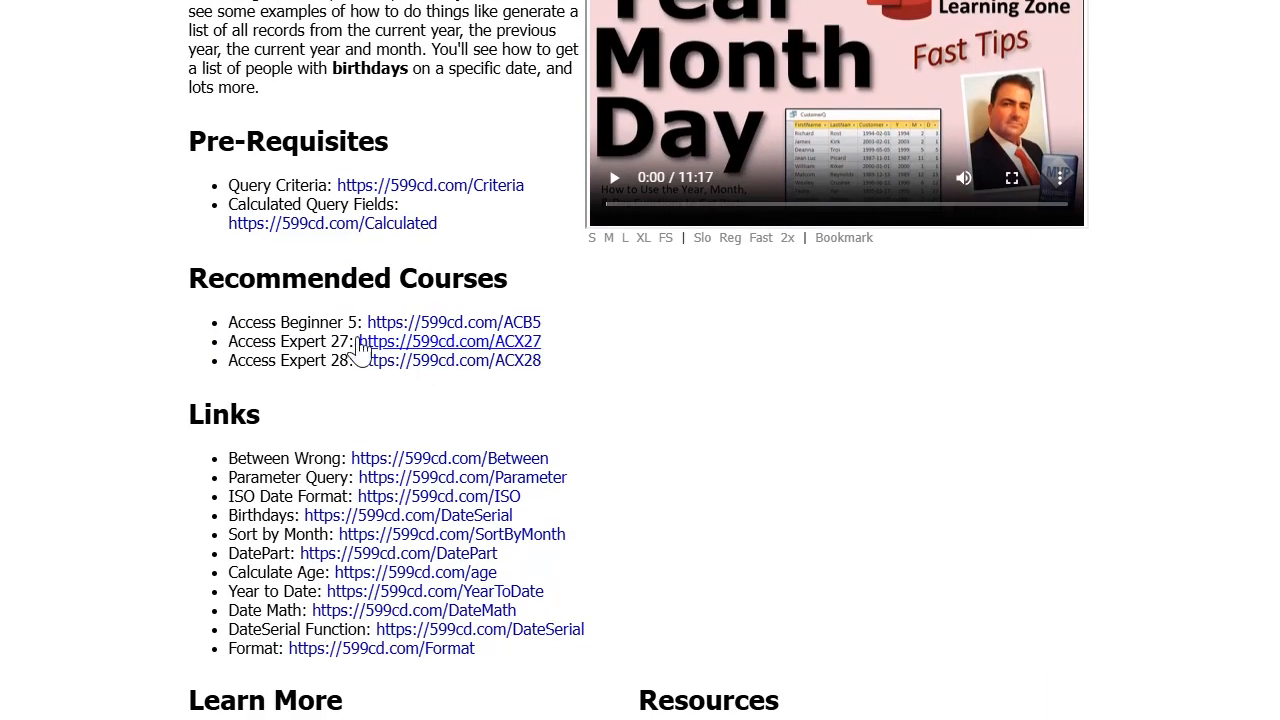
pyautogui.moveTo(496, 350)
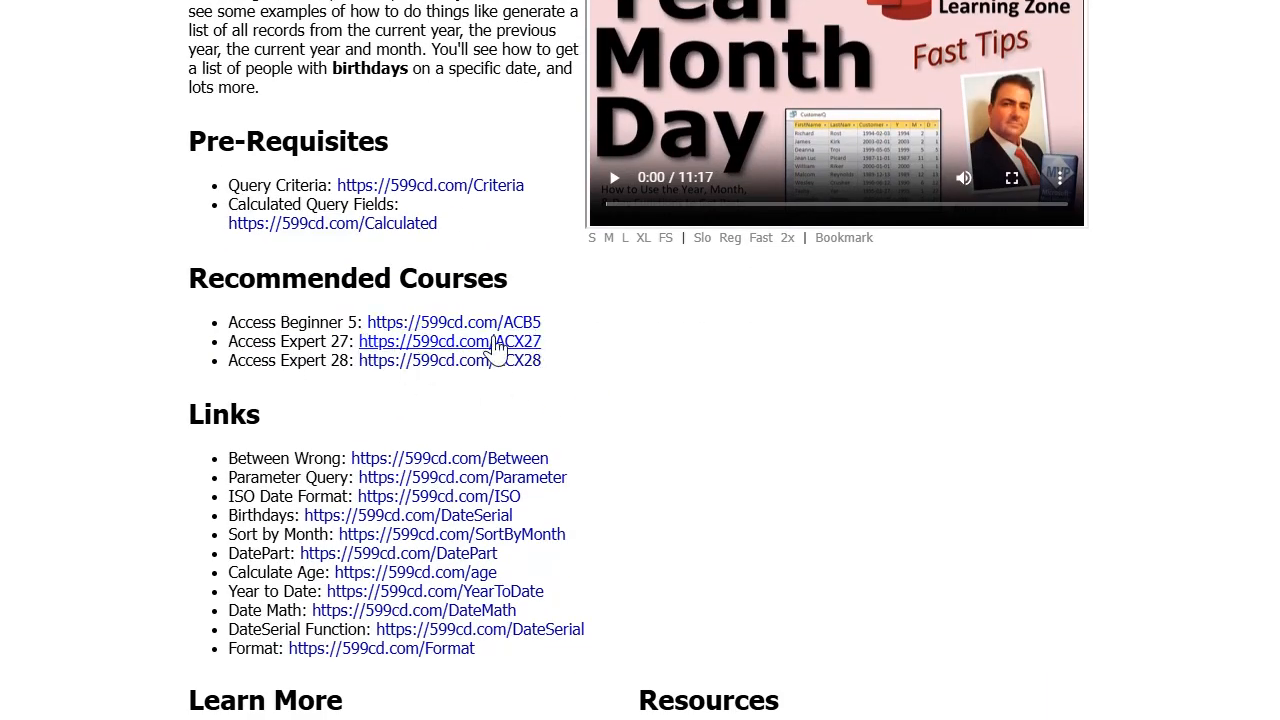
pyautogui.moveTo(668, 408)
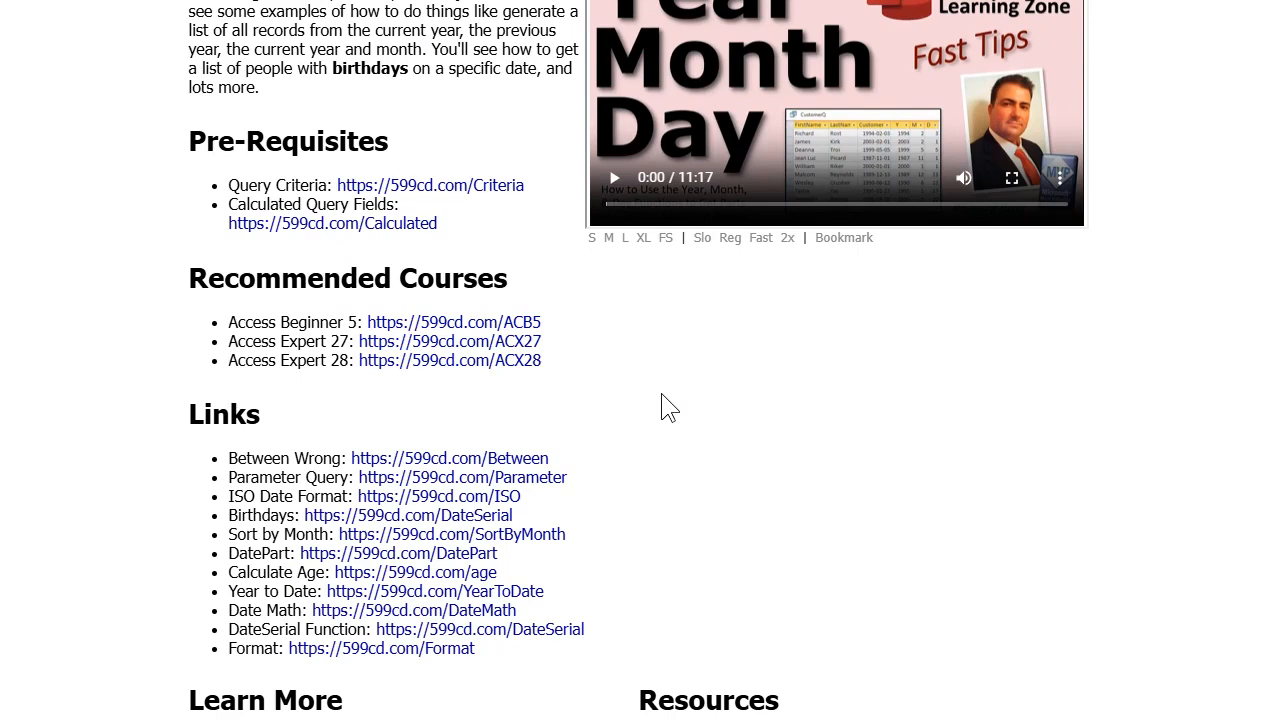
pyautogui.moveTo(736, 408)
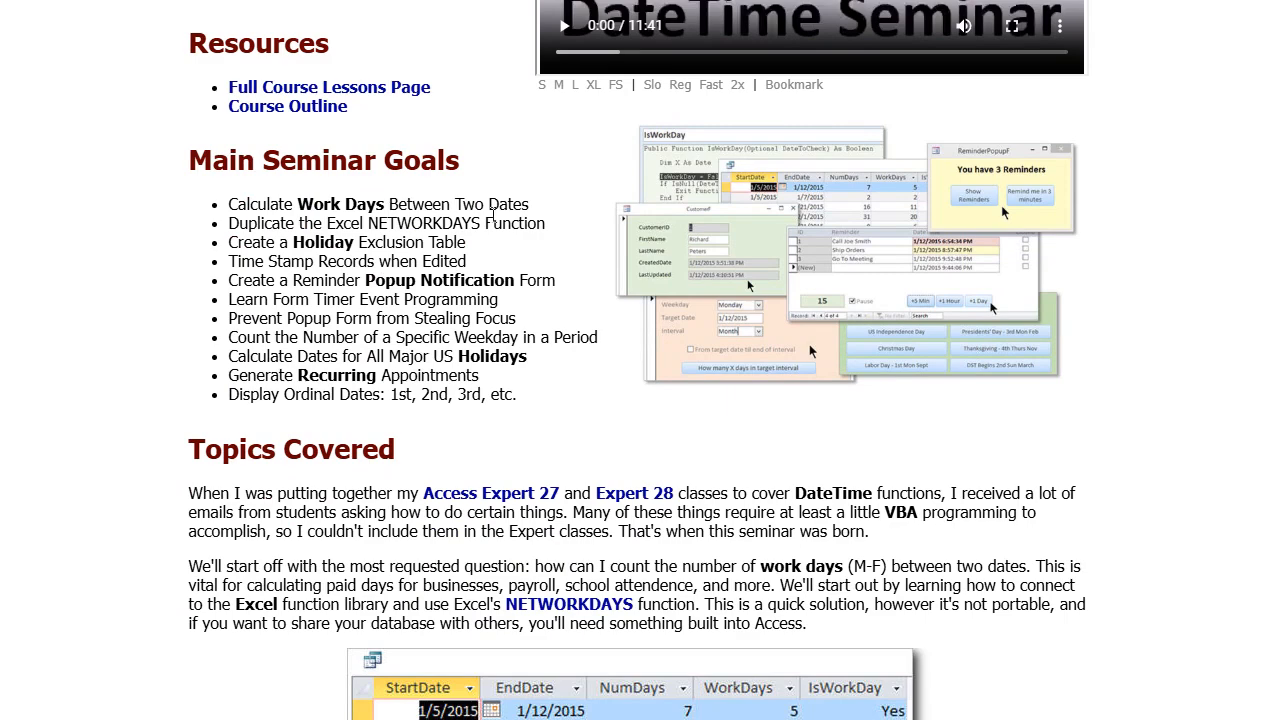
pyautogui.moveTo(538, 216)
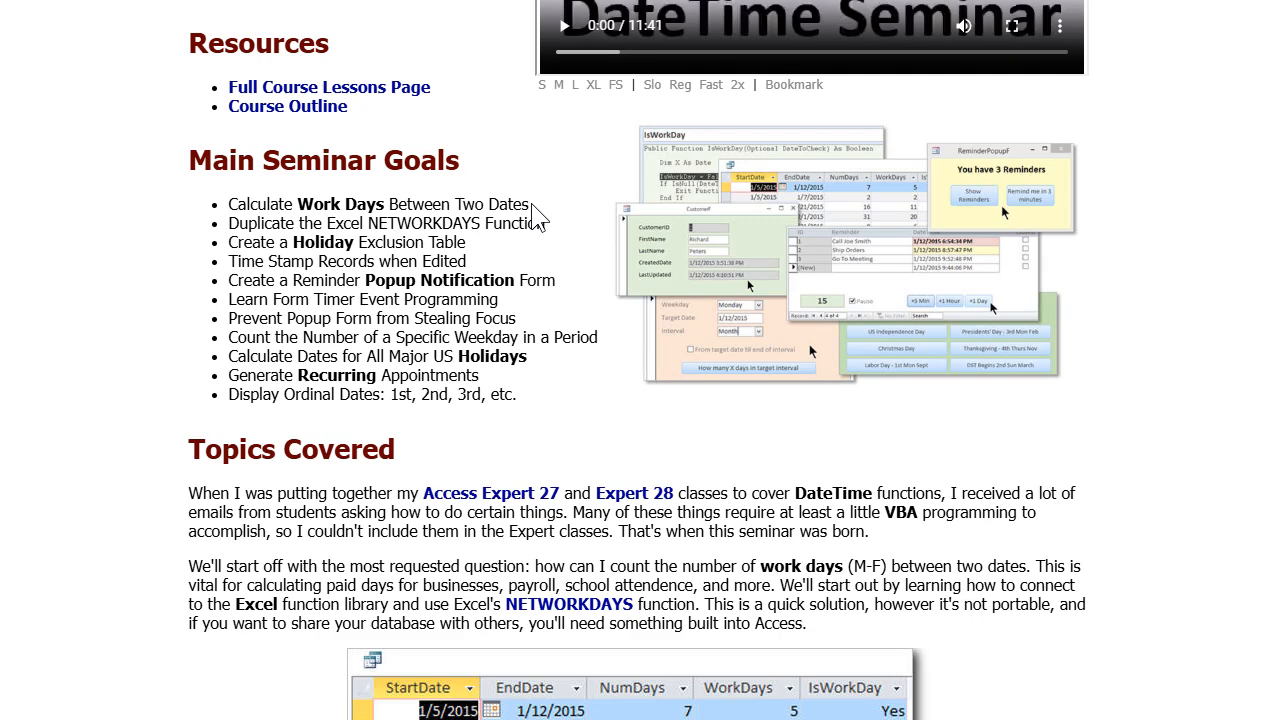
pyautogui.moveTo(520, 392)
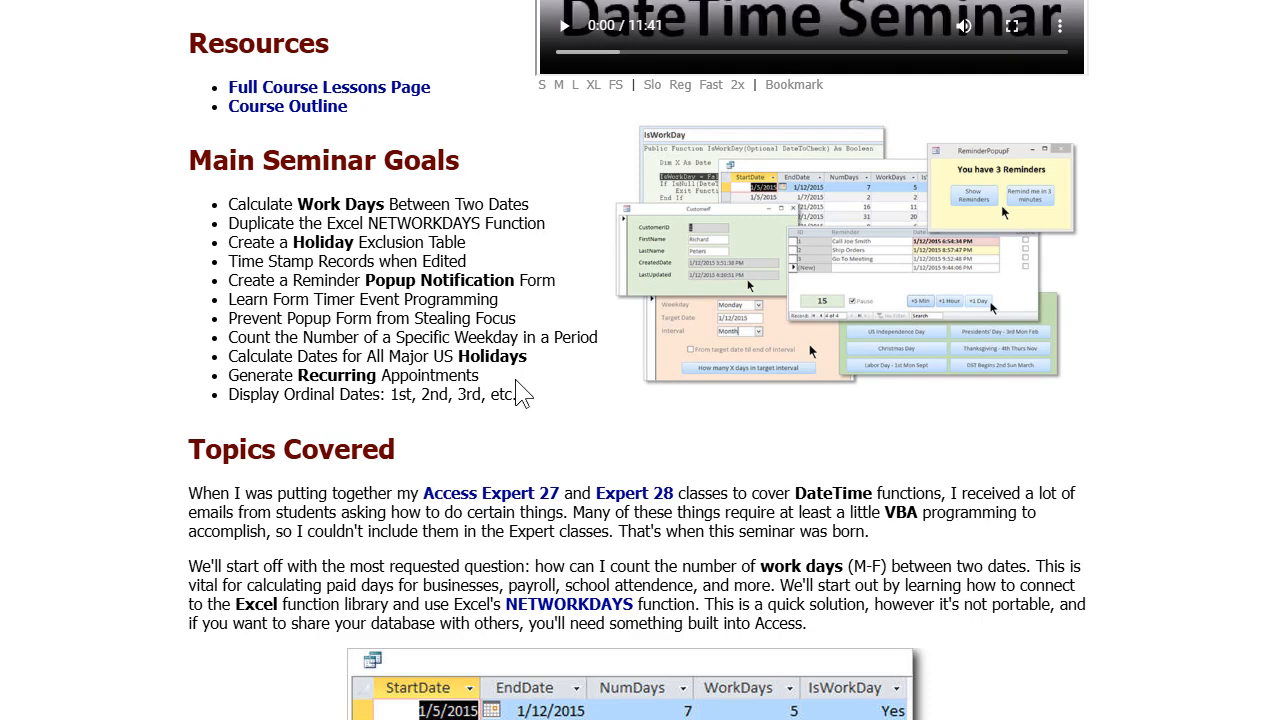
# Step: Scroll down the DateTime Seminar page through its goals and topics covered
pyautogui.scroll(-3)
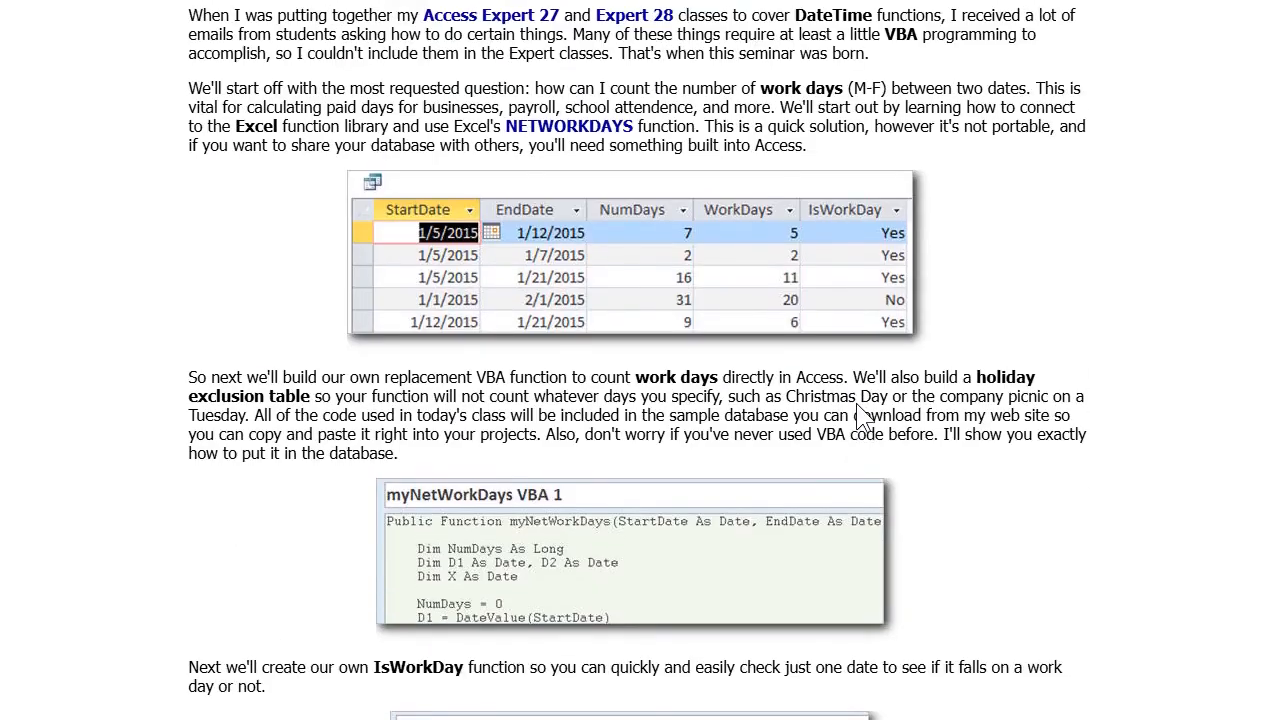
pyautogui.scroll(-3)
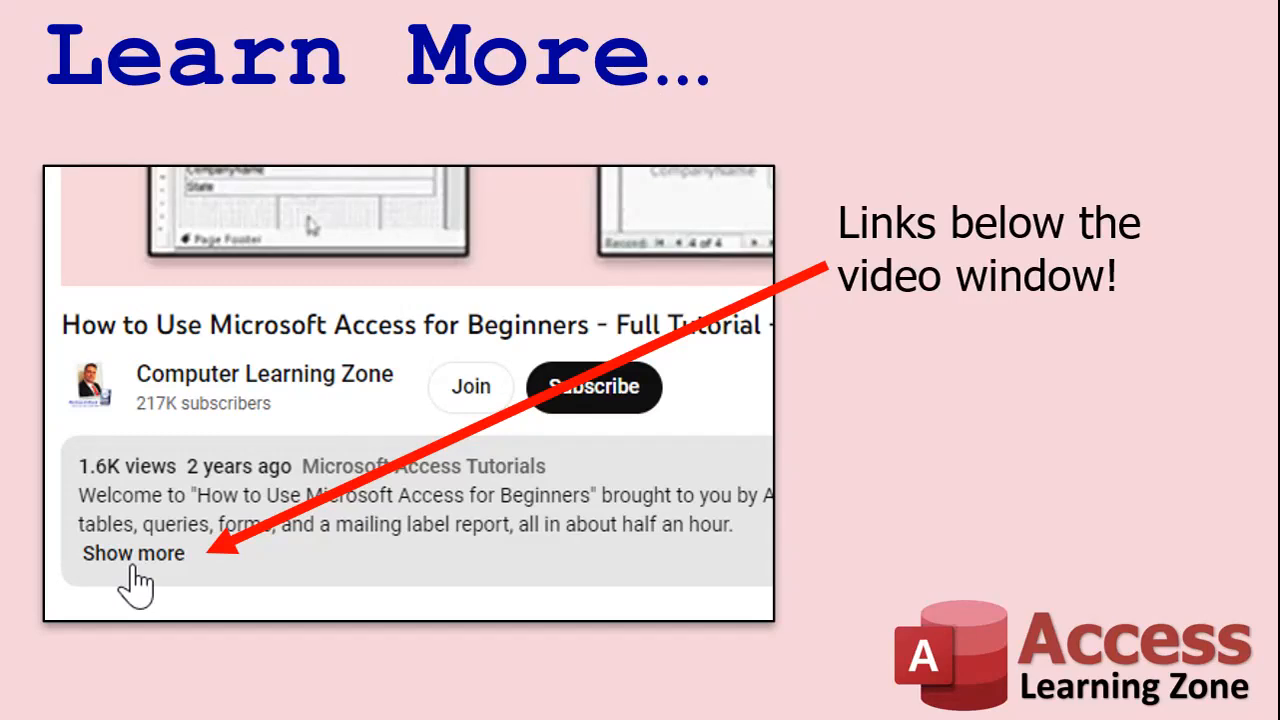
pyautogui.moveTo(216, 624)
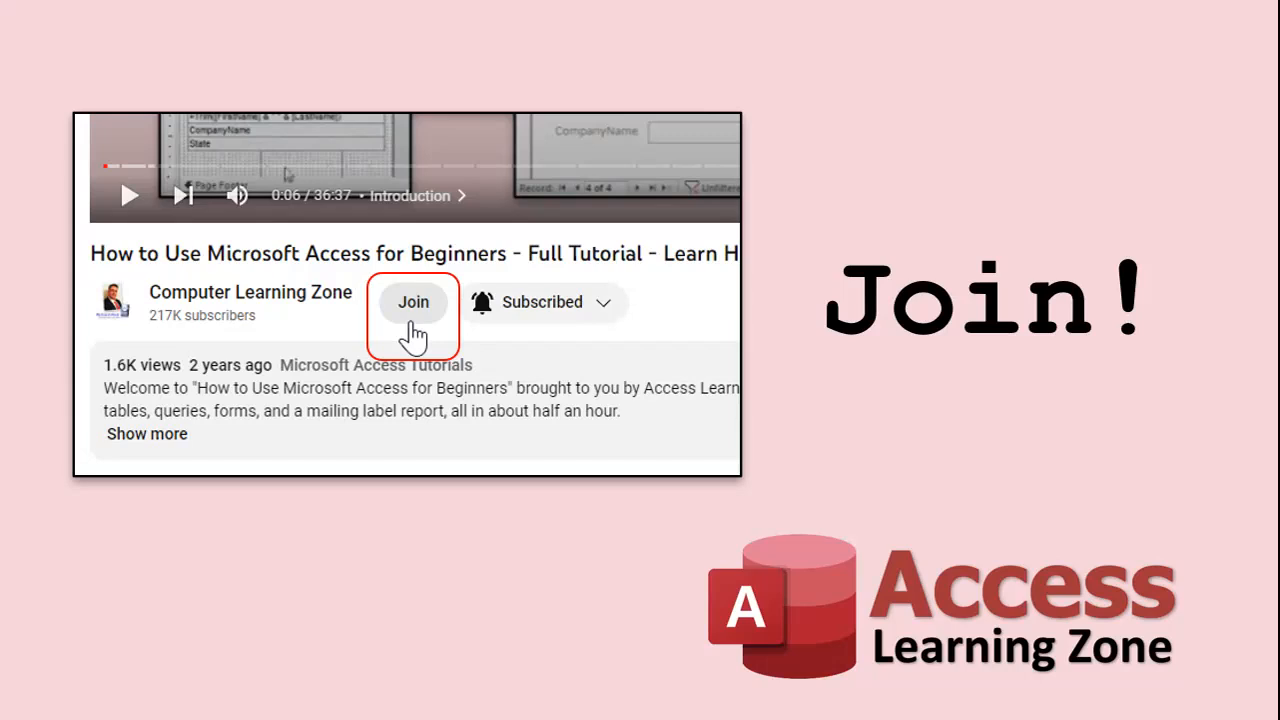
# Step: Show the Computer Learning Zone channel membership tiers and monthly prices
pyautogui.click(412, 302)
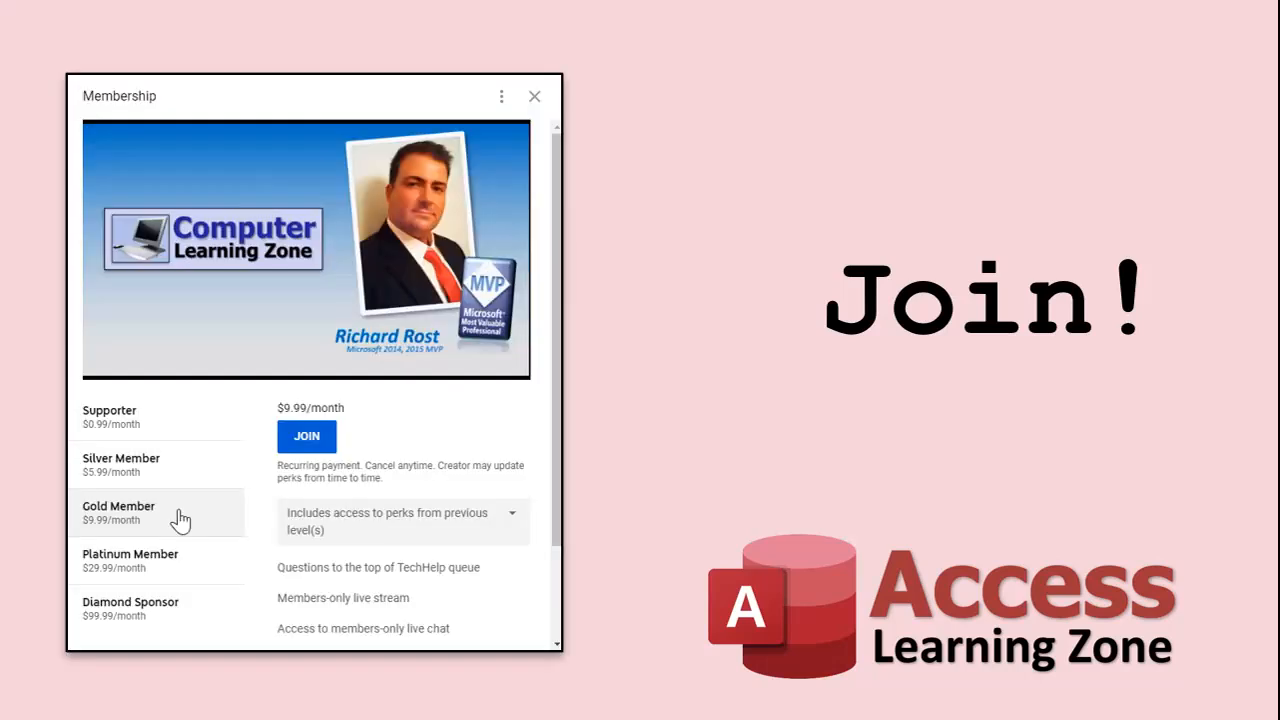